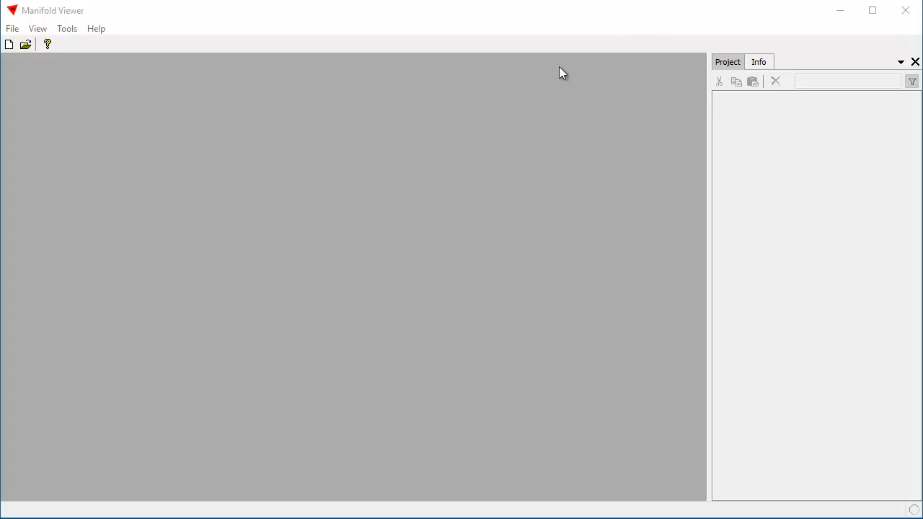
{"action": "mouse_move", "coordinate": [283, 20]}
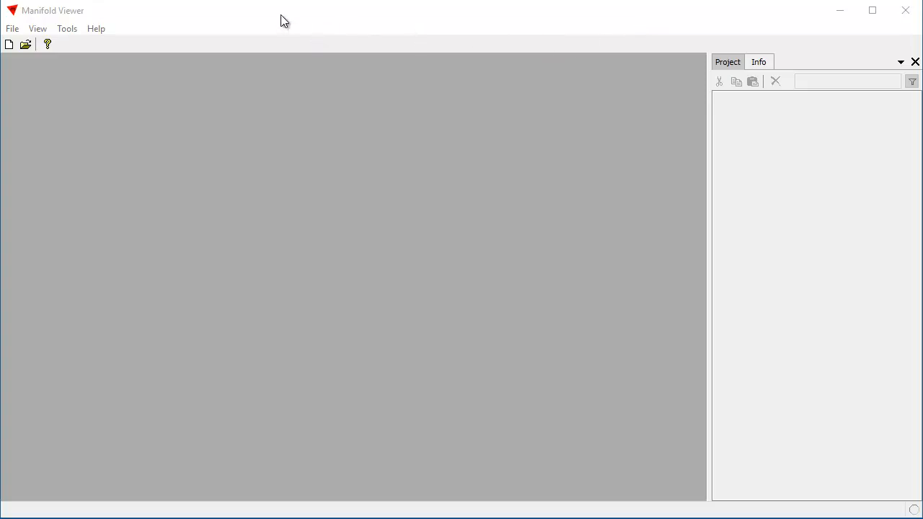
{"action": "mouse_move", "coordinate": [171, 56]}
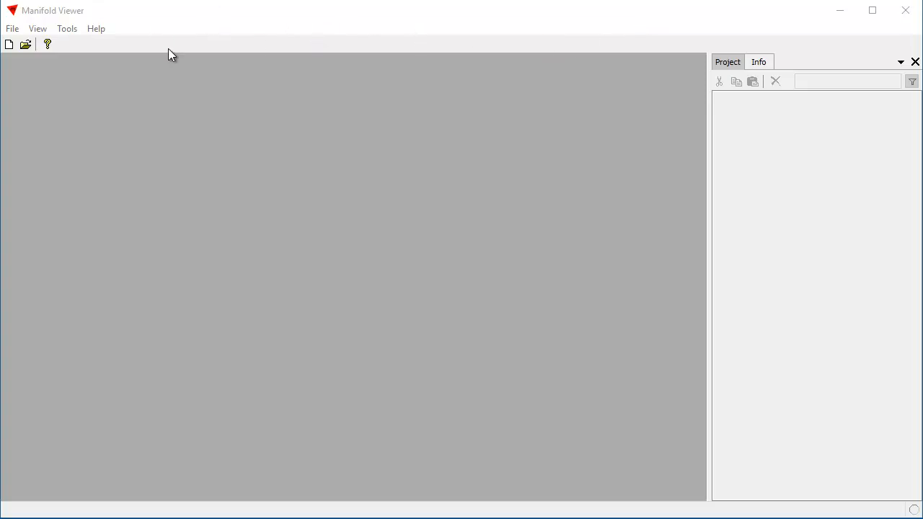
{"action": "mouse_move", "coordinate": [229, 22]}
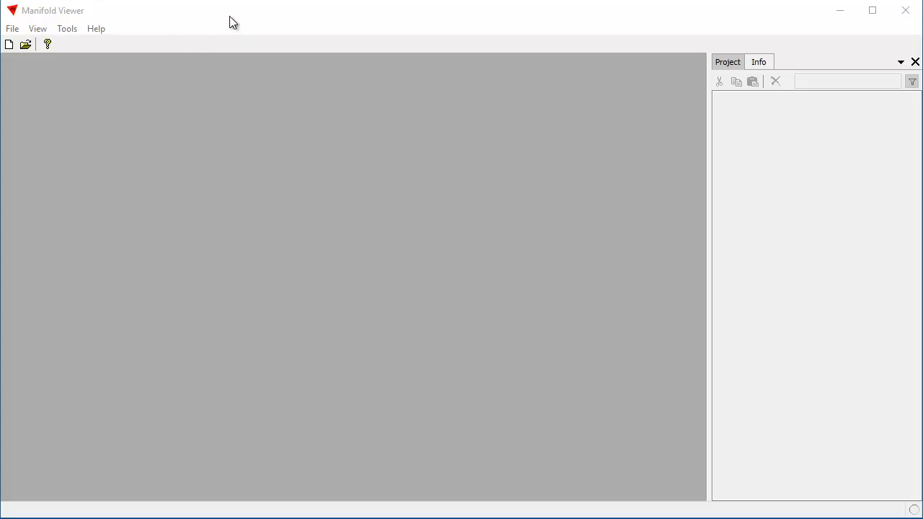
{"action": "mouse_move", "coordinate": [24, 43]}
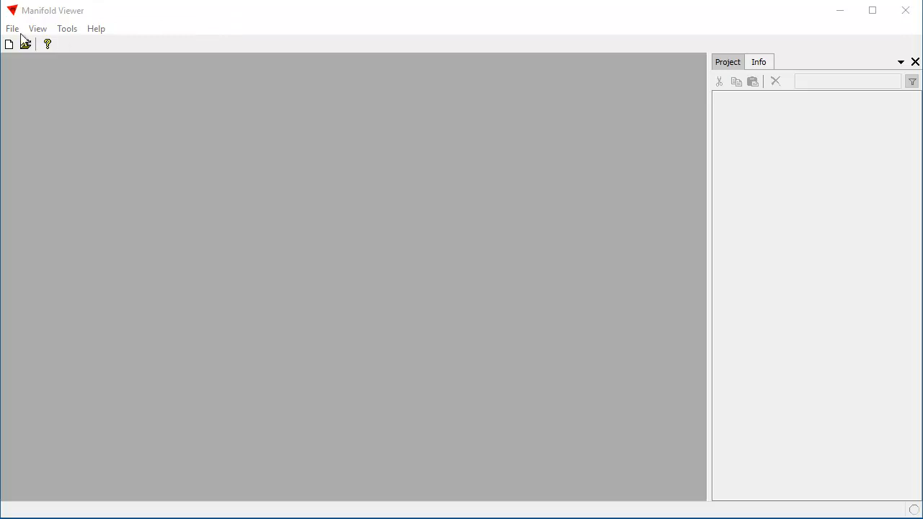
Open the megalithe_video.map project file.
{"action": "left_click", "coordinate": [11, 28]}
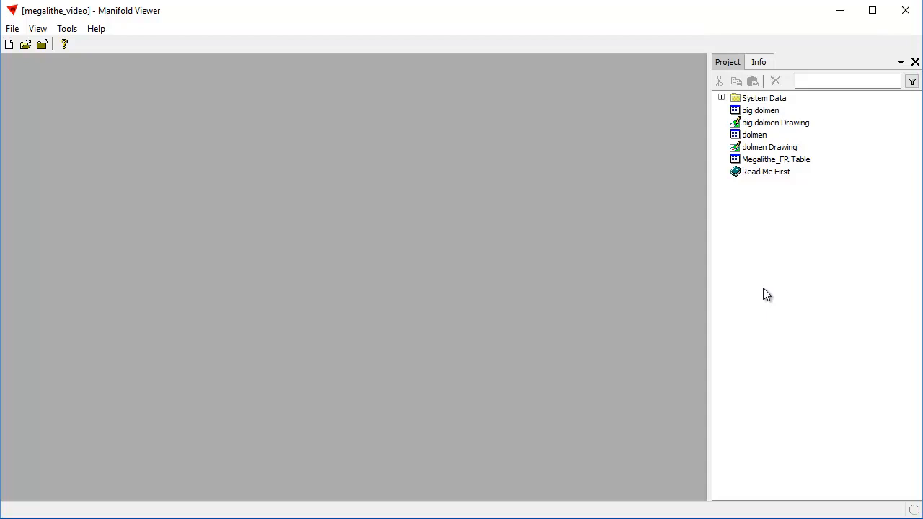
{"action": "mouse_move", "coordinate": [857, 225]}
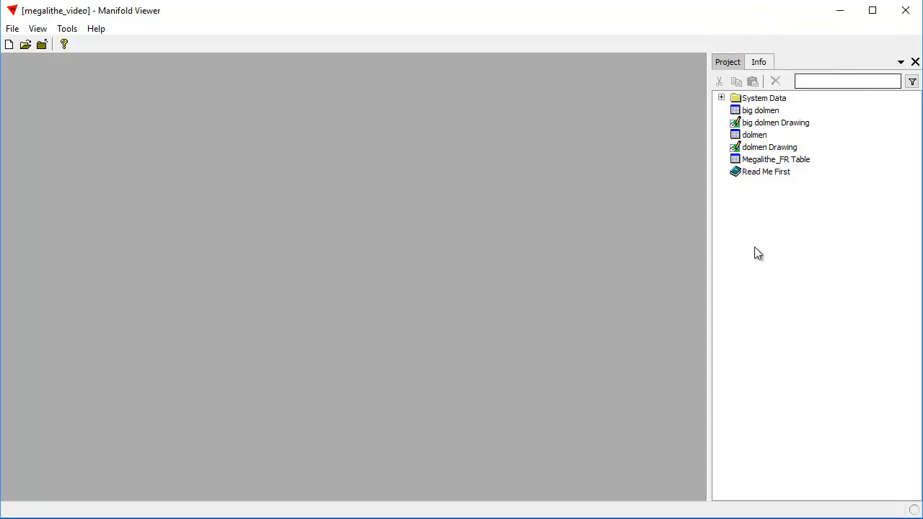
{"action": "mouse_move", "coordinate": [808, 276]}
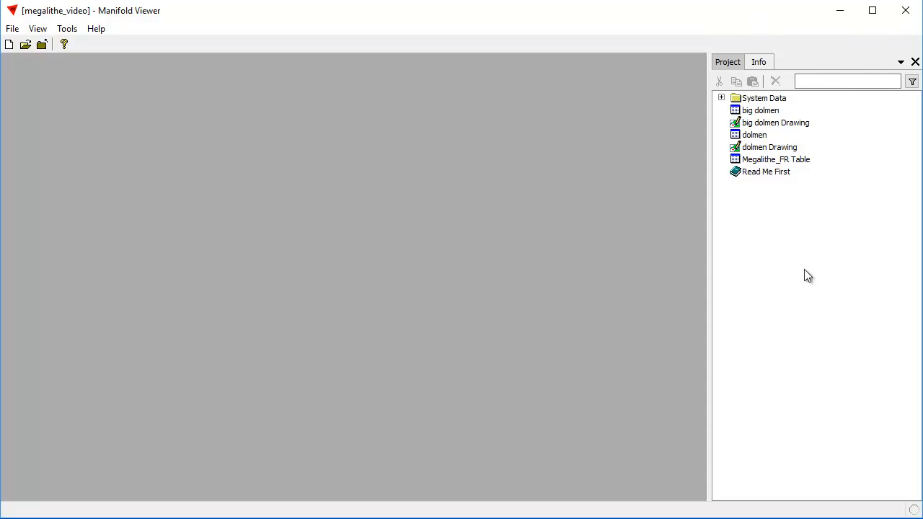
{"action": "mouse_move", "coordinate": [807, 270]}
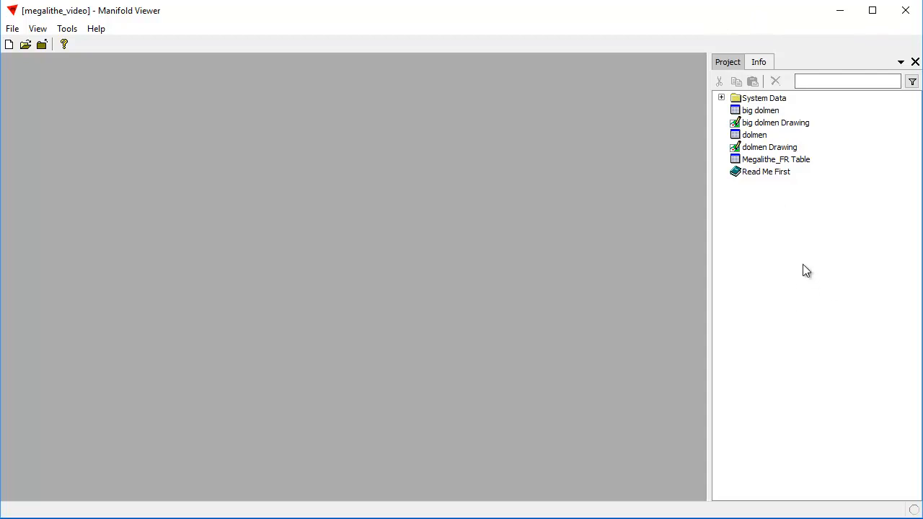
{"action": "mouse_move", "coordinate": [798, 258]}
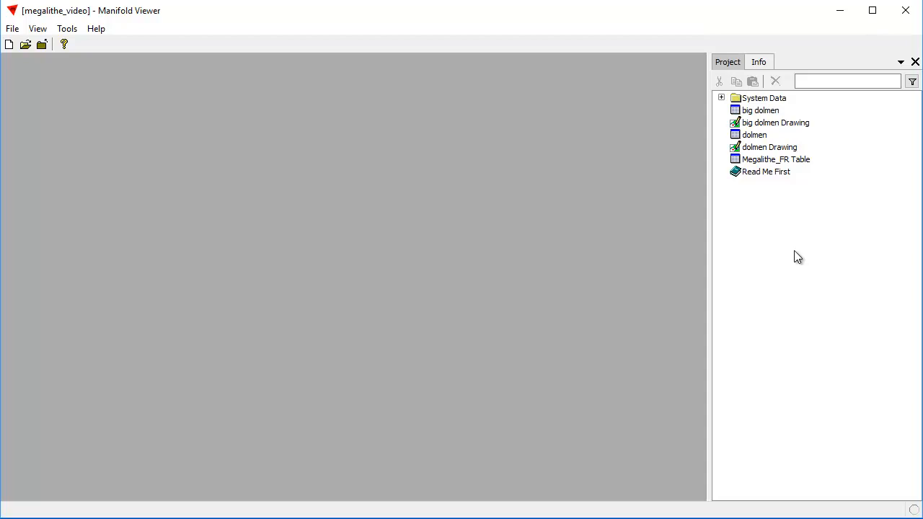
{"action": "mouse_move", "coordinate": [793, 243]}
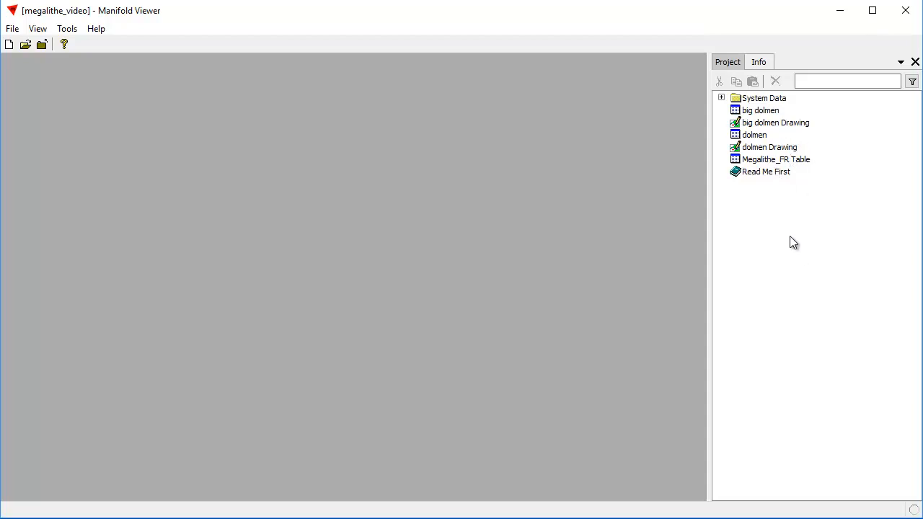
{"action": "mouse_move", "coordinate": [778, 156]}
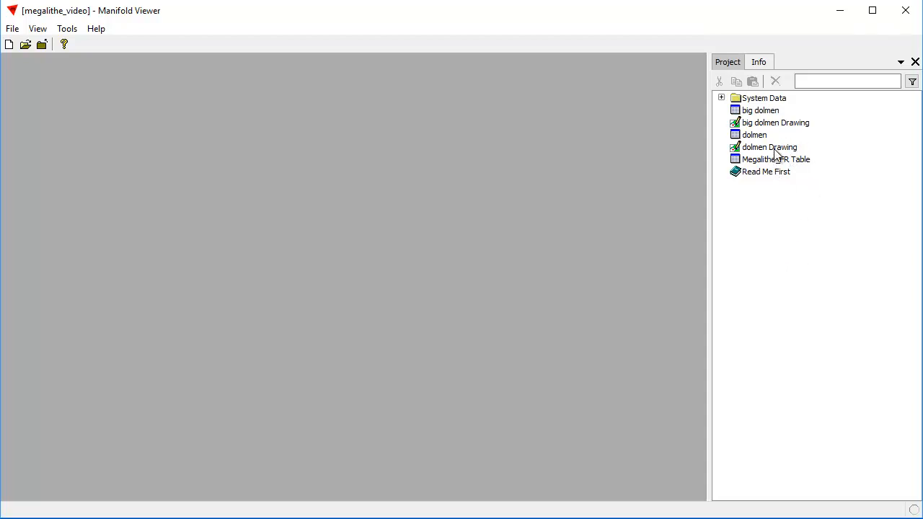
Open the dolmen Drawing to show its points across France.
{"action": "double_click", "coordinate": [769, 147]}
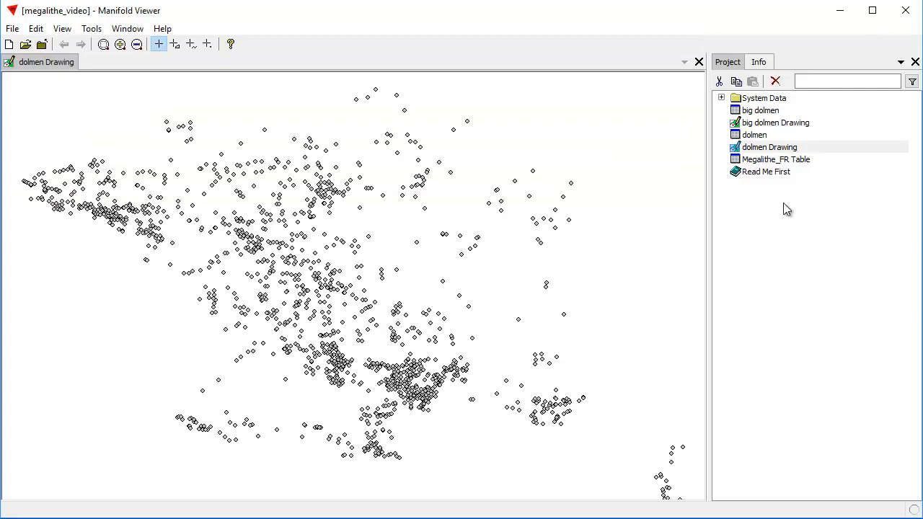
{"action": "mouse_move", "coordinate": [794, 306]}
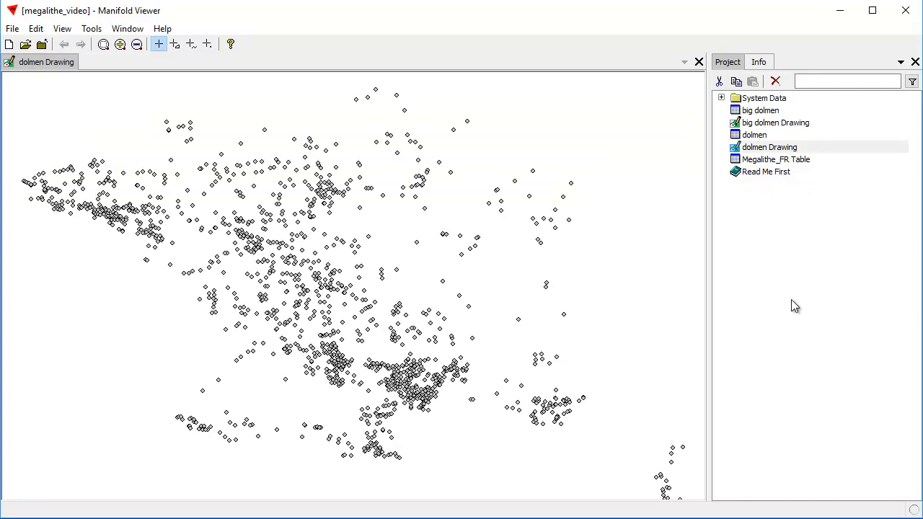
{"action": "mouse_move", "coordinate": [773, 335]}
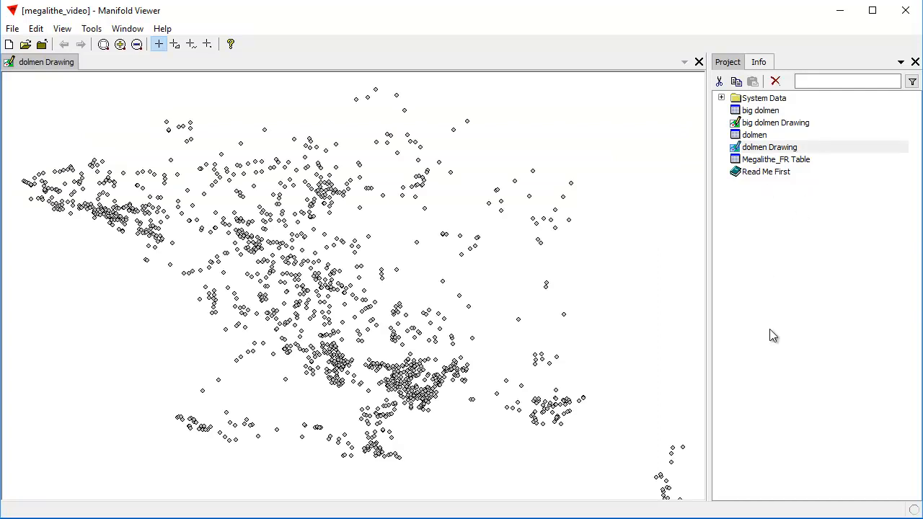
{"action": "mouse_move", "coordinate": [813, 310]}
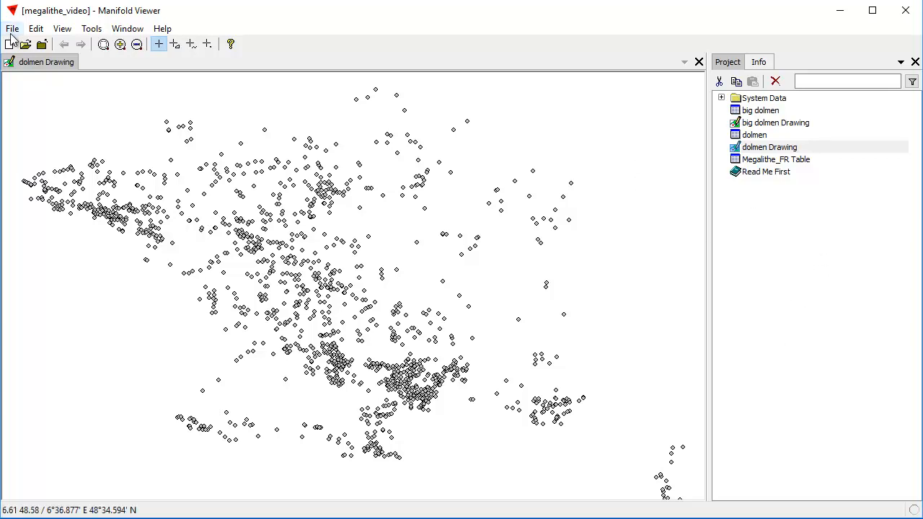
Import small_dolmen.jpg from the data folder and view the dolmen photo.
{"action": "left_click", "coordinate": [12, 28]}
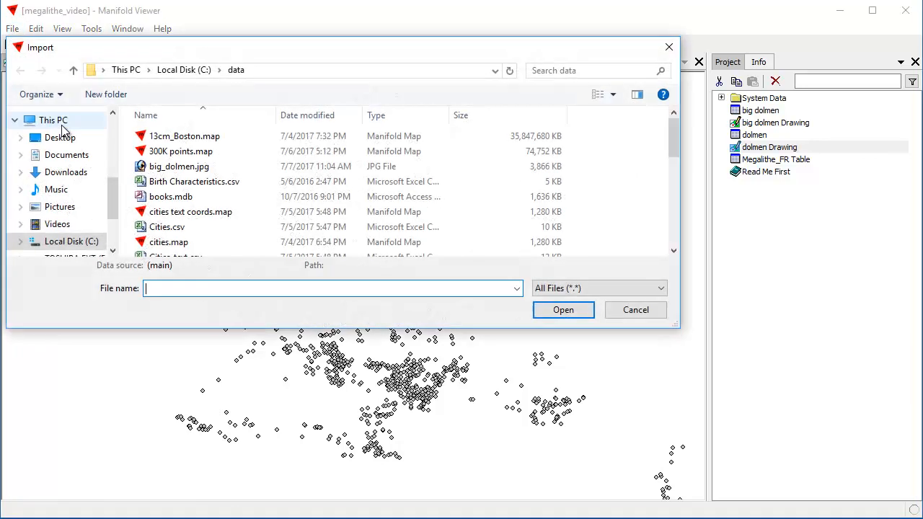
{"action": "scroll", "scroll_direction": "down", "scroll_amount": 3}
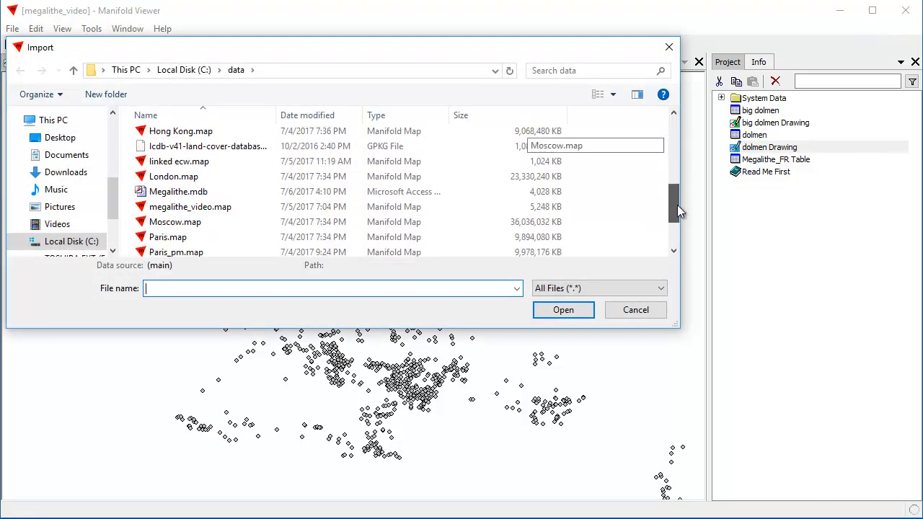
{"action": "left_click", "coordinate": [170, 203]}
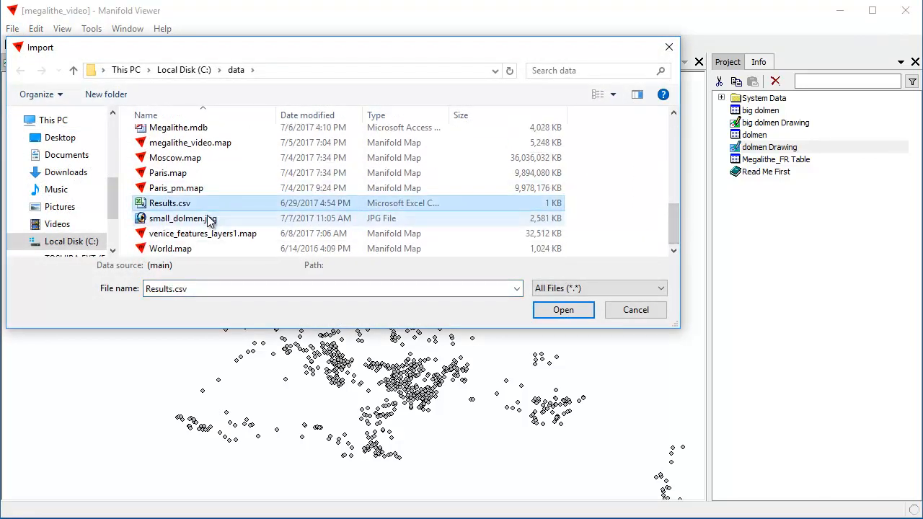
{"action": "left_click", "coordinate": [564, 309]}
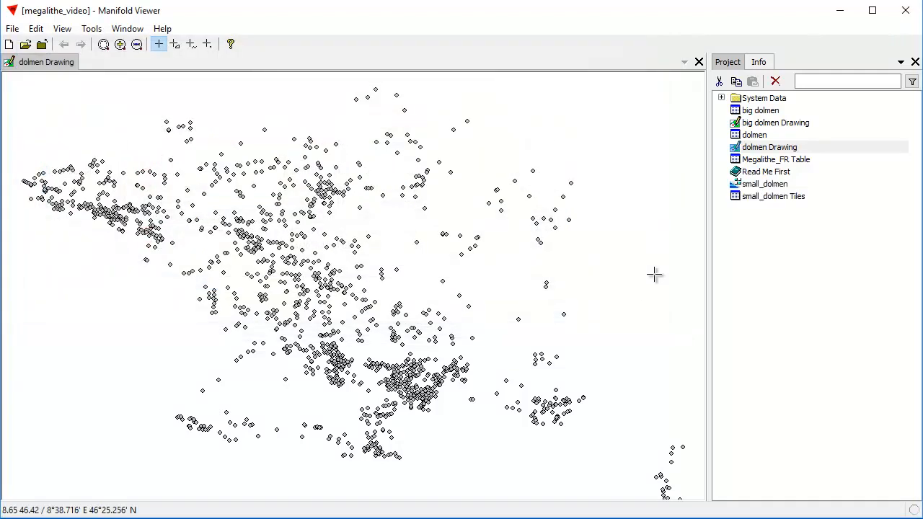
{"action": "double_click", "coordinate": [765, 183]}
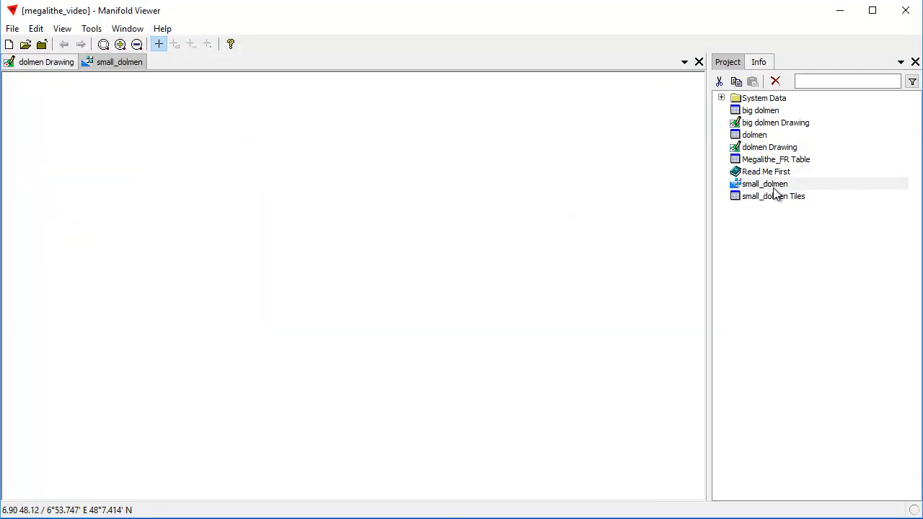
{"action": "double_click", "coordinate": [765, 183]}
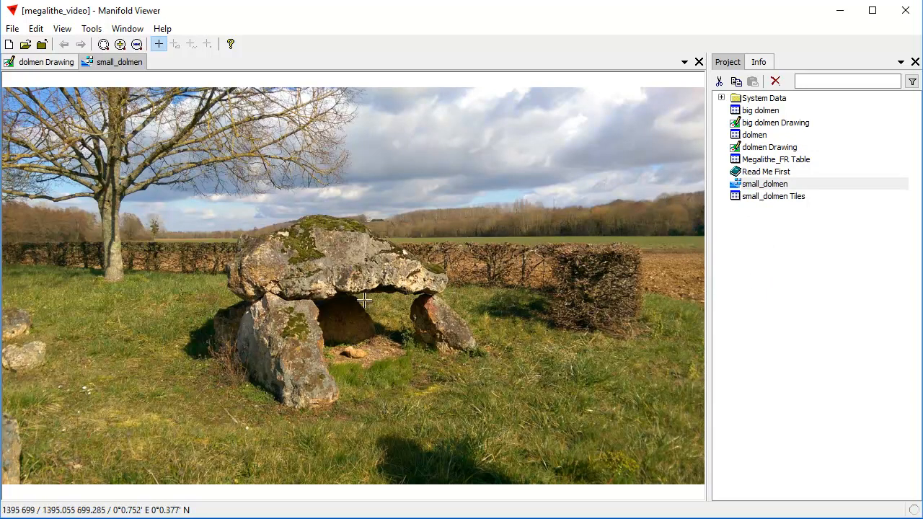
{"action": "mouse_move", "coordinate": [565, 302]}
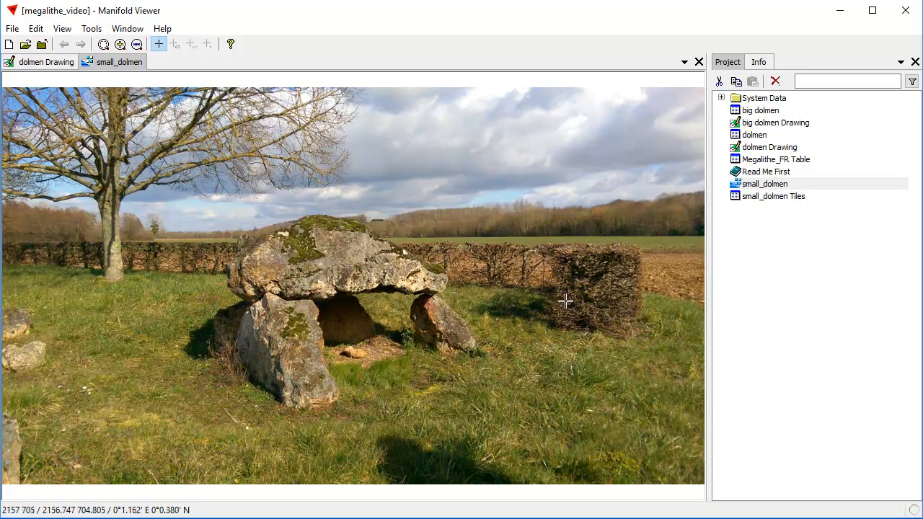
{"action": "mouse_move", "coordinate": [564, 323]}
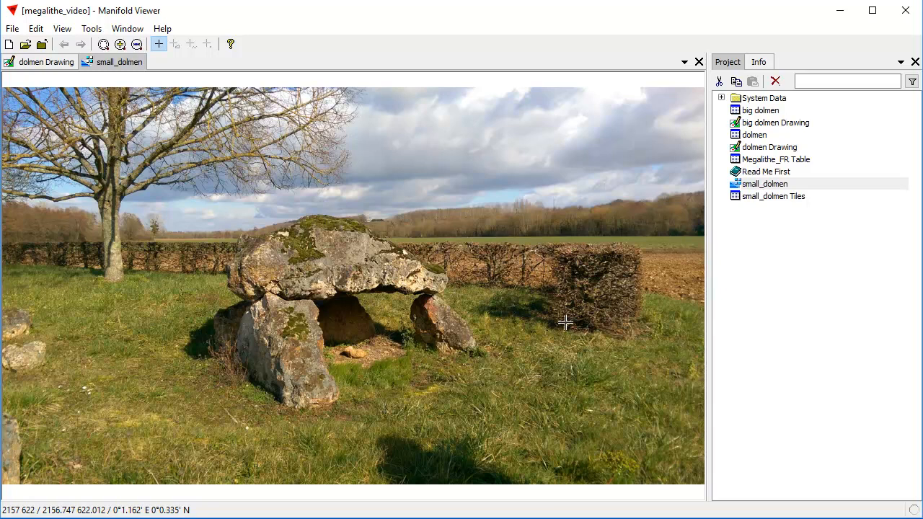
{"action": "mouse_move", "coordinate": [280, 289]}
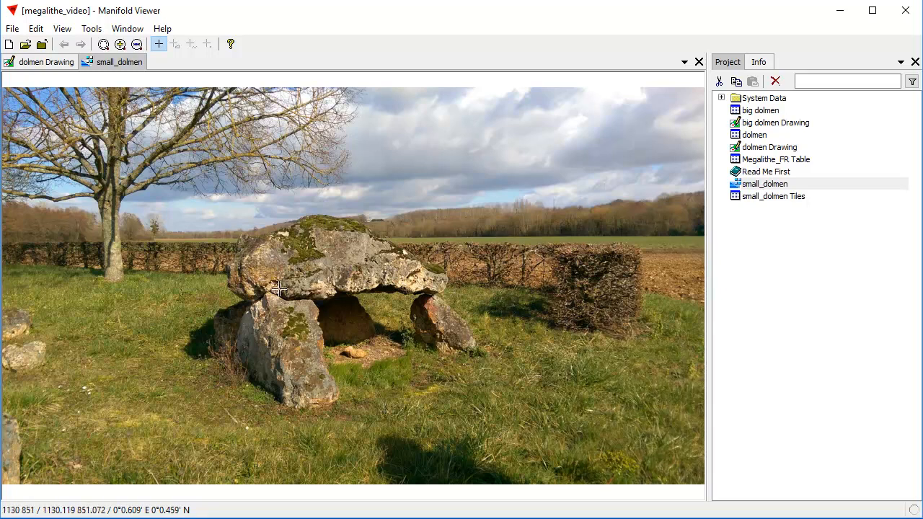
{"action": "mouse_move", "coordinate": [581, 81]}
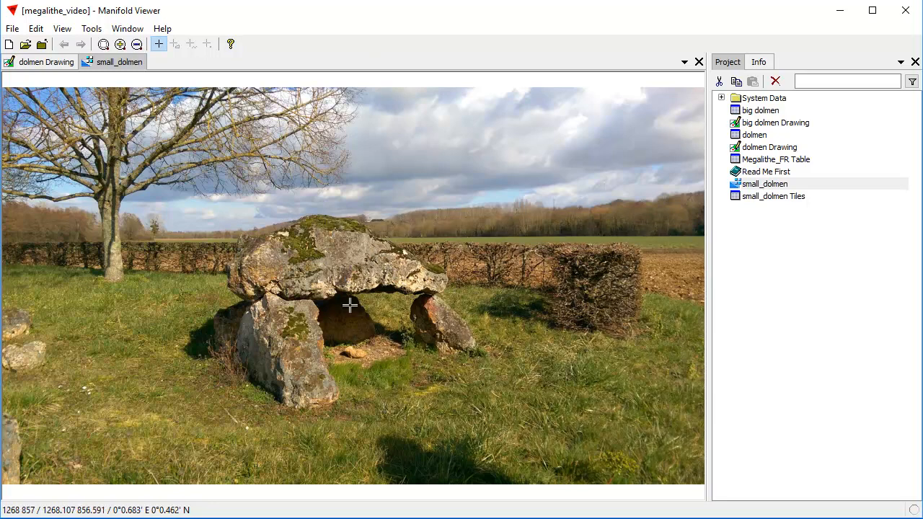
{"action": "mouse_move", "coordinate": [114, 135]}
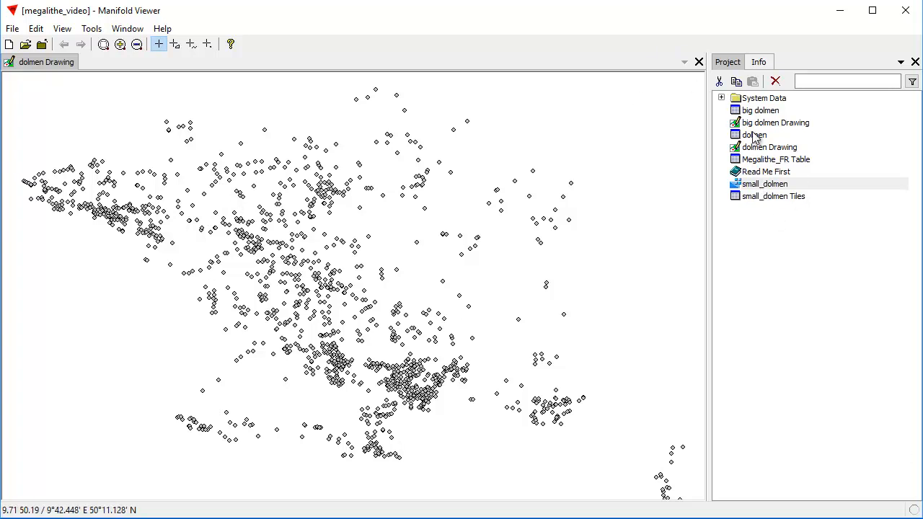
{"action": "double_click", "coordinate": [753, 135]}
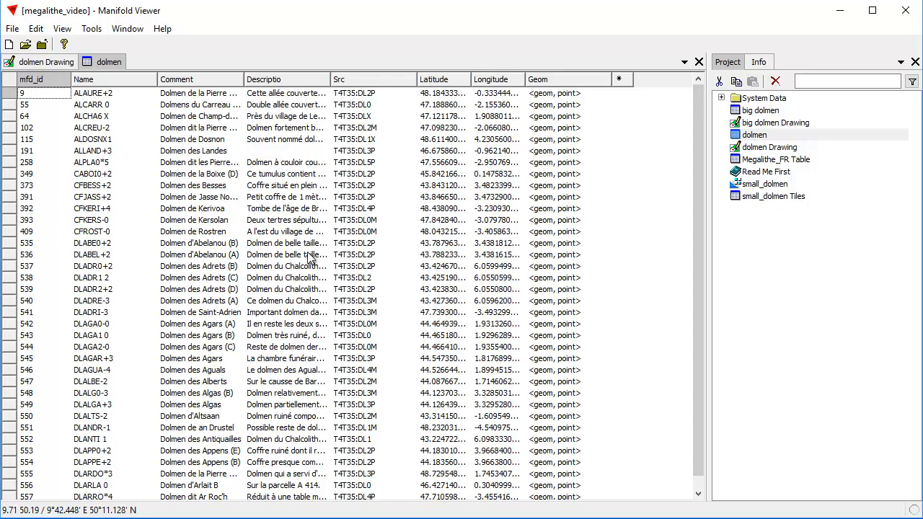
{"action": "mouse_move", "coordinate": [122, 204]}
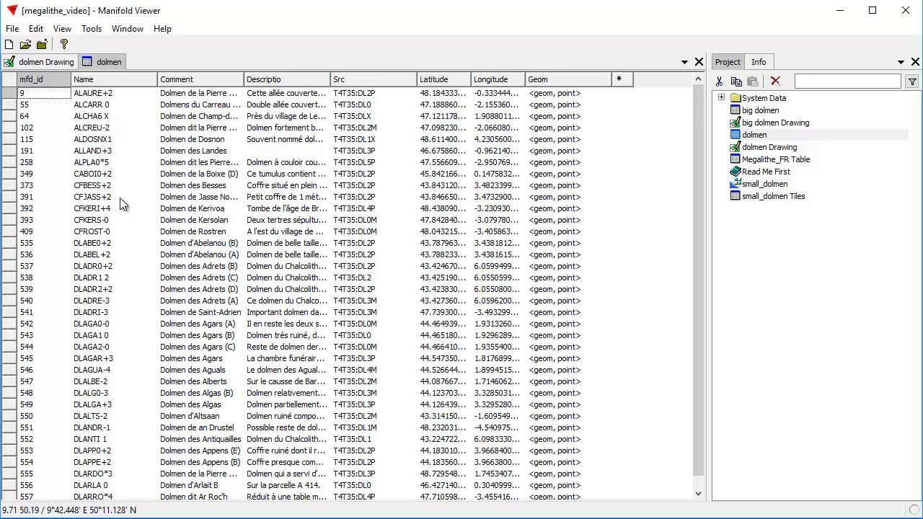
{"action": "scroll", "scroll_direction": "down", "scroll_amount": 3}
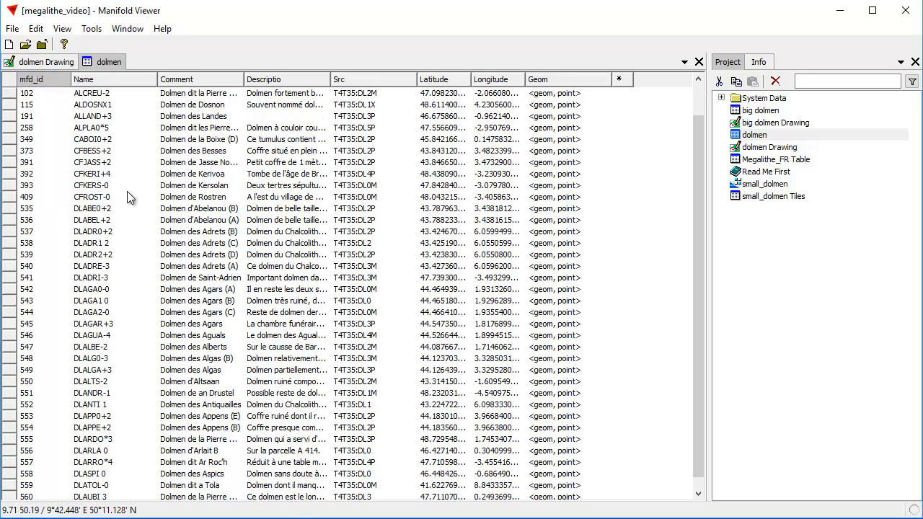
{"action": "scroll", "scroll_direction": "down", "scroll_amount": 3}
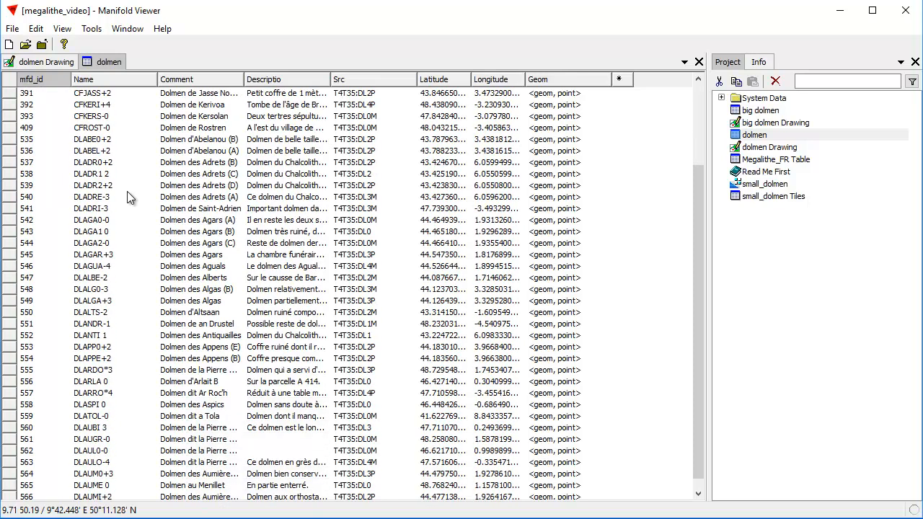
{"action": "mouse_move", "coordinate": [101, 163]}
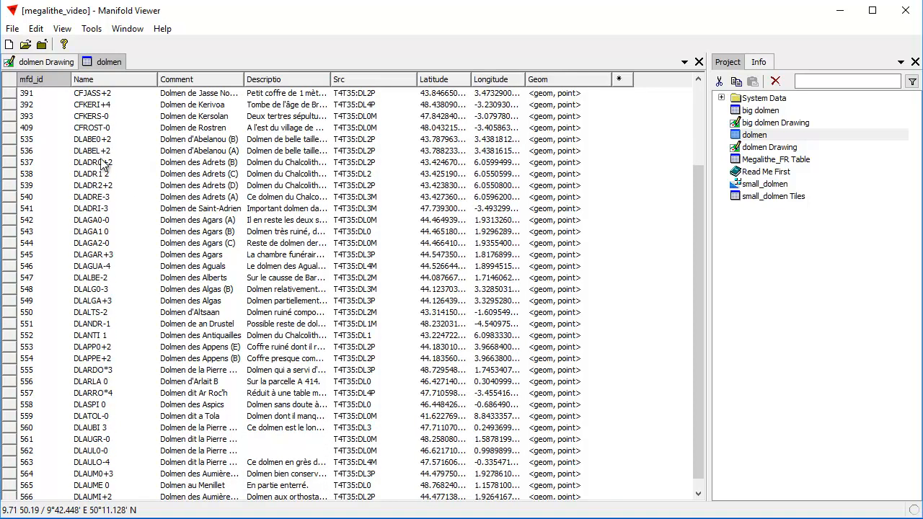
{"action": "mouse_move", "coordinate": [152, 193]}
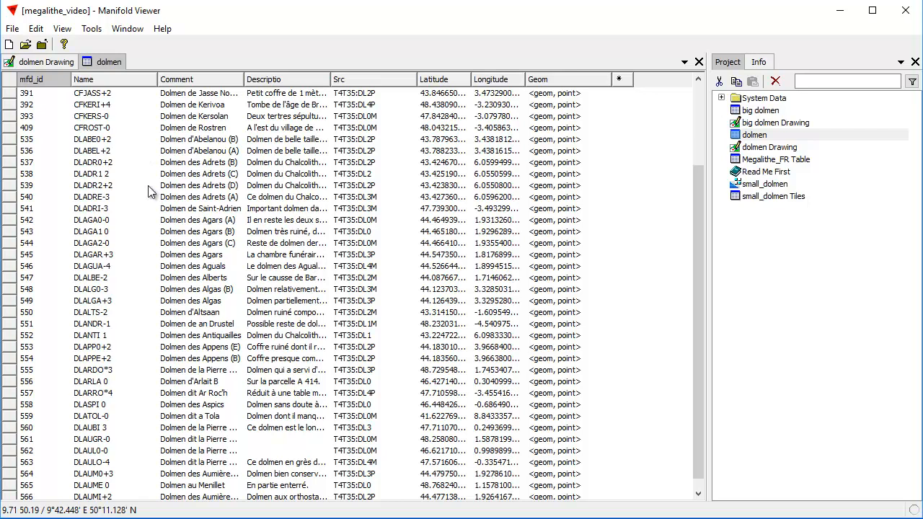
{"action": "scroll", "scroll_direction": "down", "scroll_amount": 3}
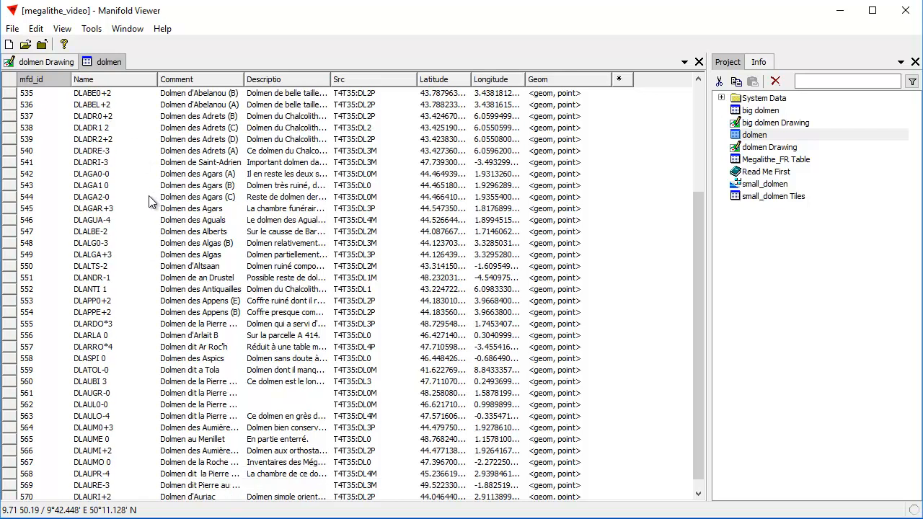
{"action": "mouse_move", "coordinate": [121, 356]}
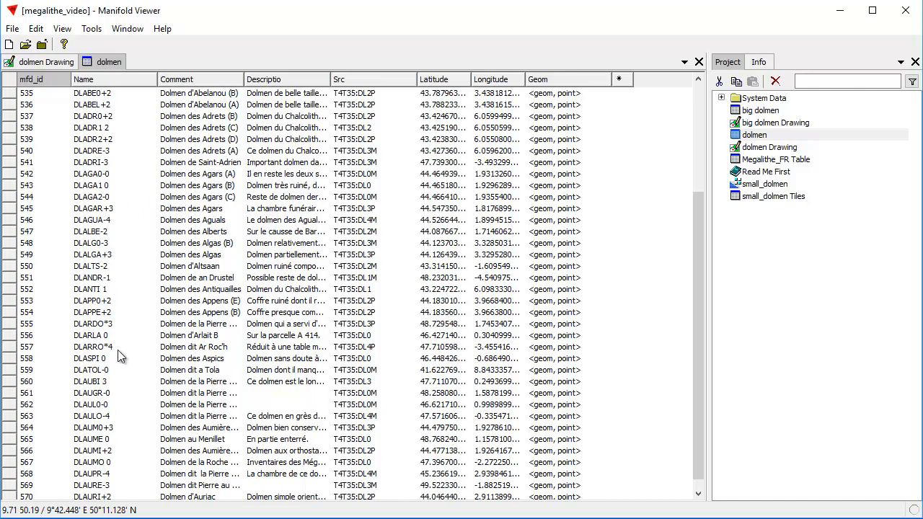
{"action": "mouse_move", "coordinate": [148, 169]}
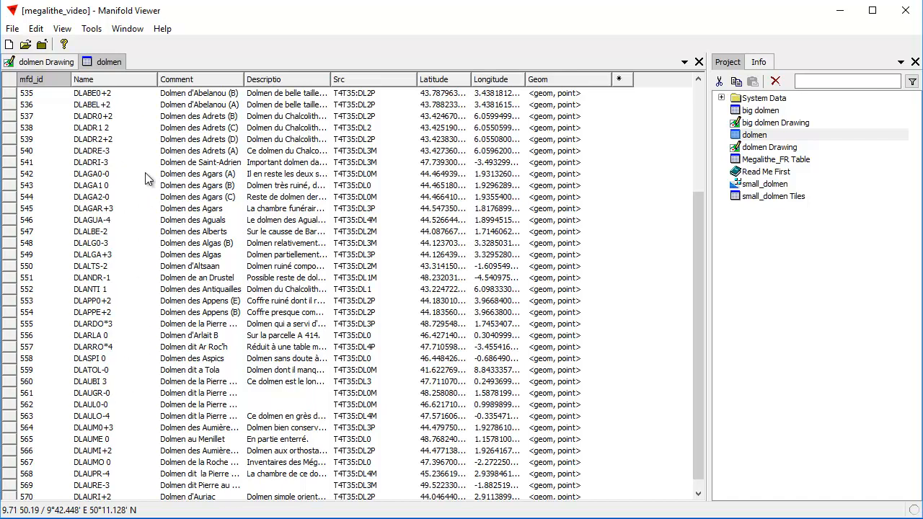
{"action": "mouse_move", "coordinate": [139, 319]}
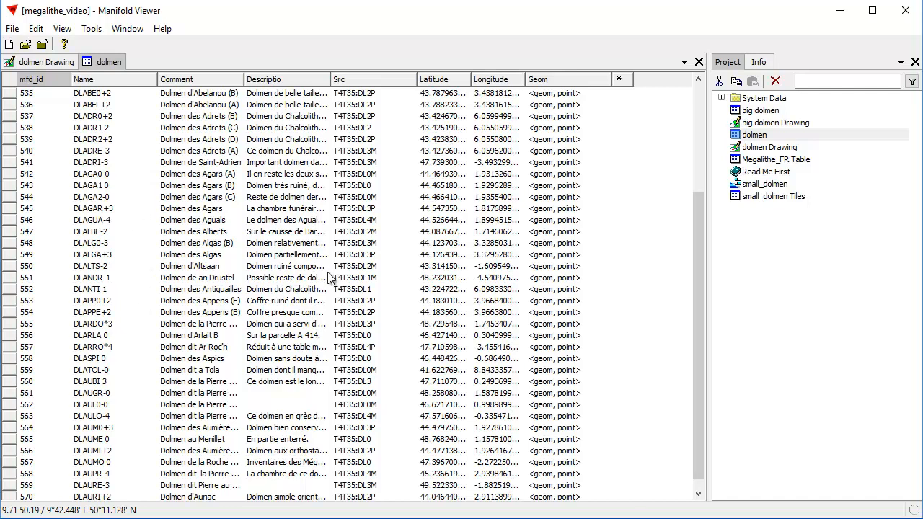
{"action": "mouse_move", "coordinate": [119, 368]}
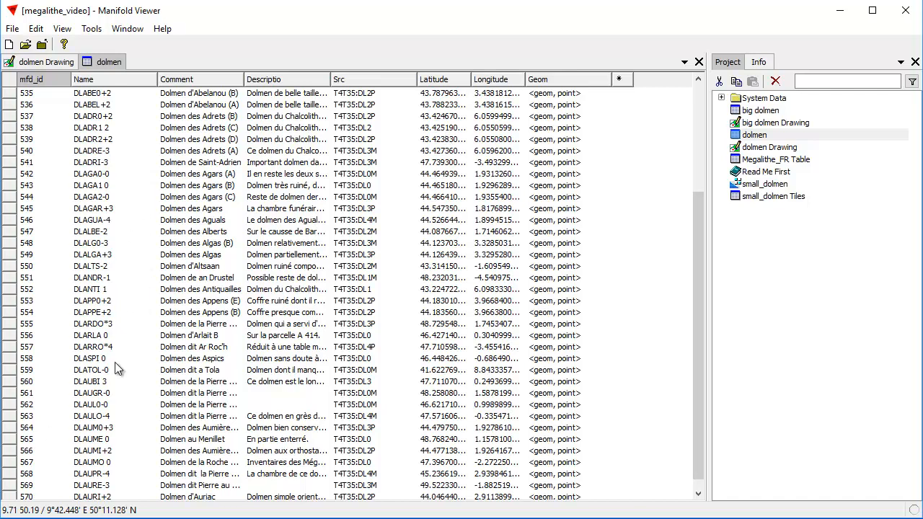
{"action": "mouse_move", "coordinate": [184, 139]}
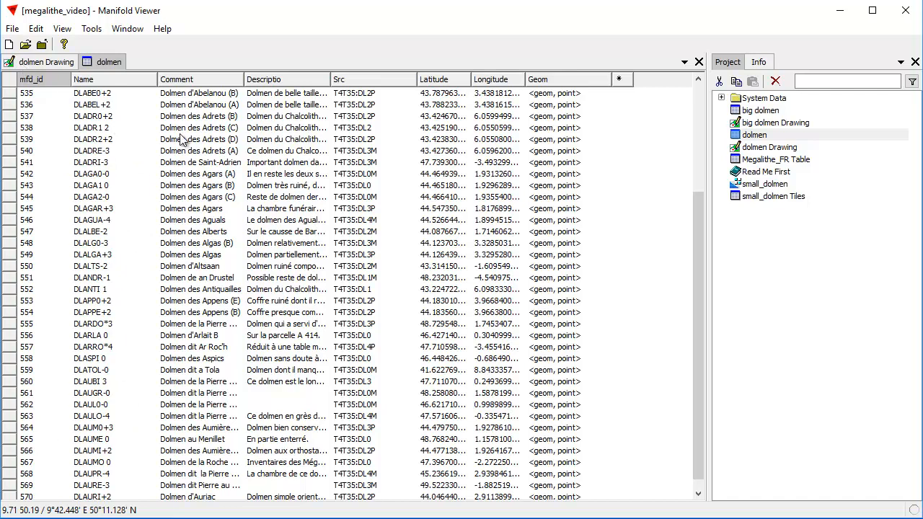
{"action": "mouse_move", "coordinate": [110, 227]}
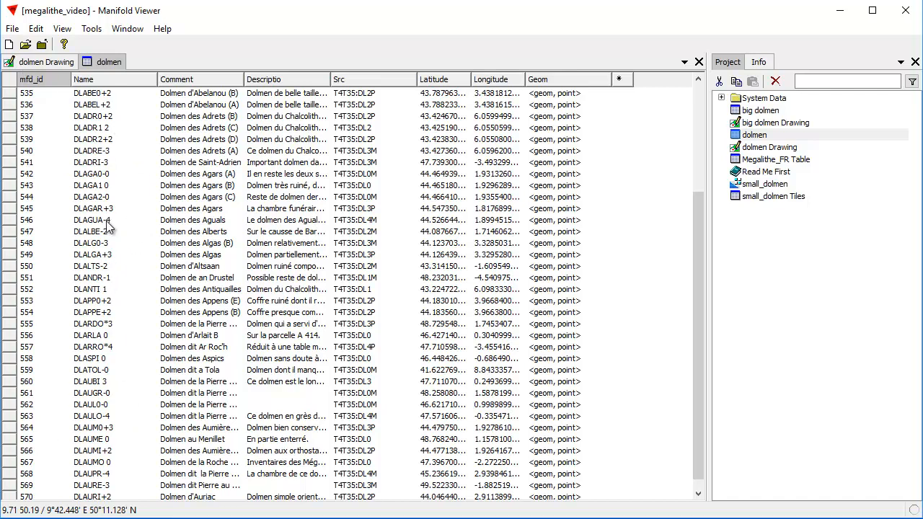
{"action": "mouse_move", "coordinate": [106, 224]}
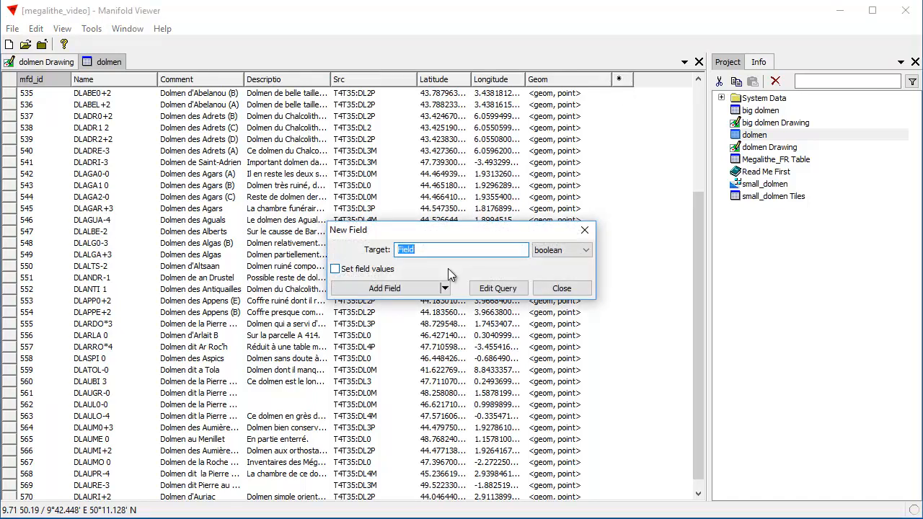
Add a new int32 field named Rank to the dolmen table.
{"action": "type", "text": "Rank"}
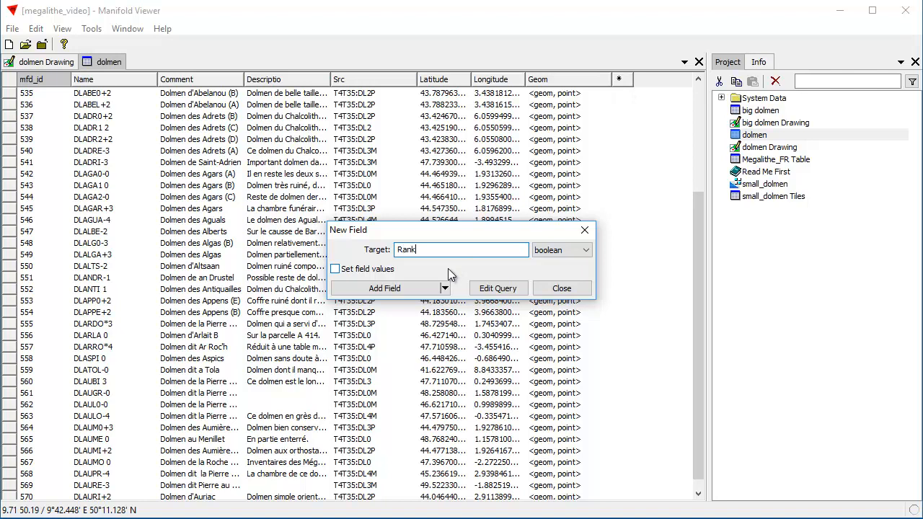
{"action": "left_click", "coordinate": [586, 250]}
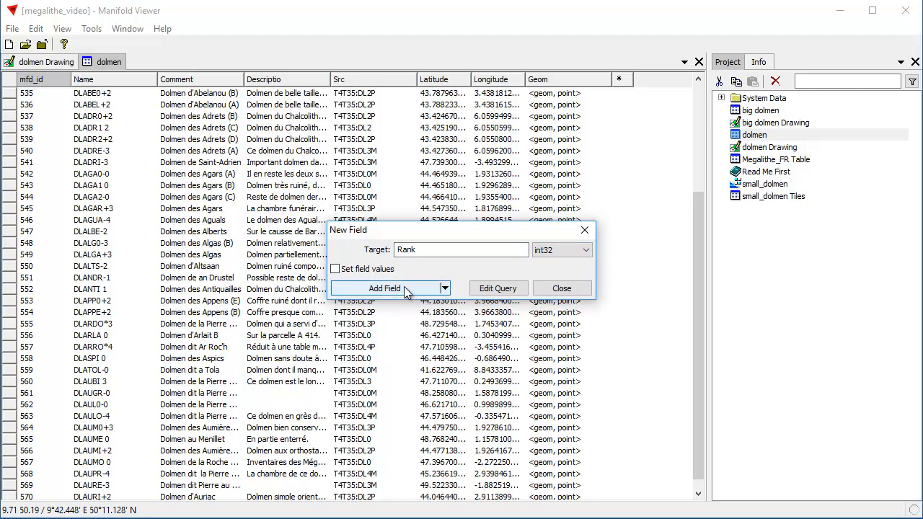
{"action": "left_click", "coordinate": [384, 288]}
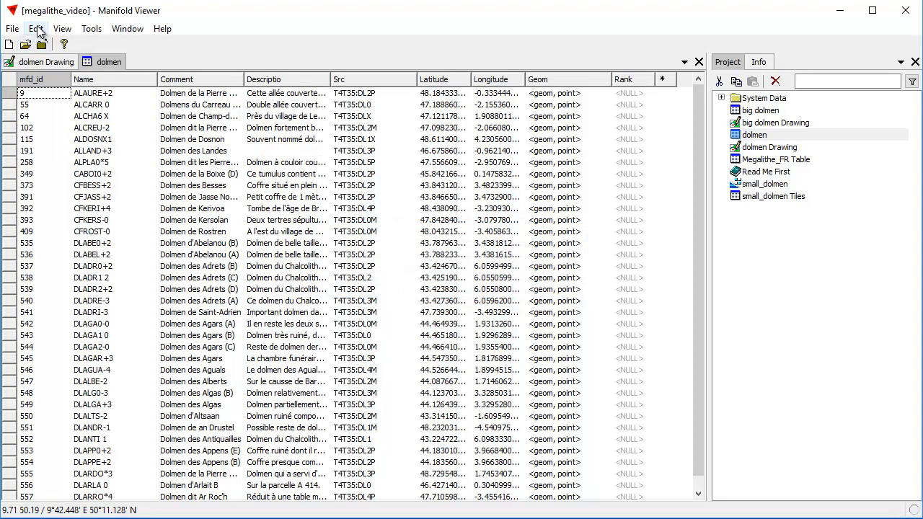
Set up a Text Contains selection on the Name field searching for '5'.
{"action": "left_click", "coordinate": [36, 29]}
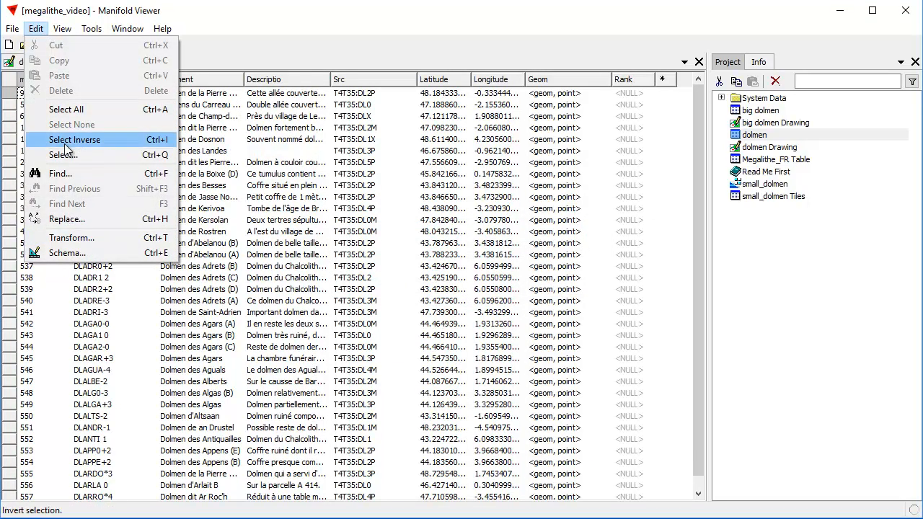
{"action": "left_click", "coordinate": [61, 155]}
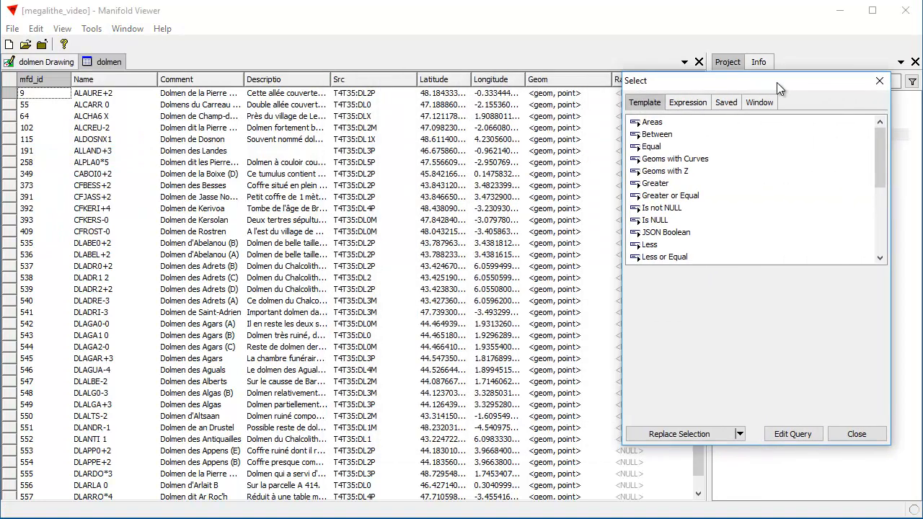
{"action": "scroll", "scroll_direction": "down", "scroll_amount": 3}
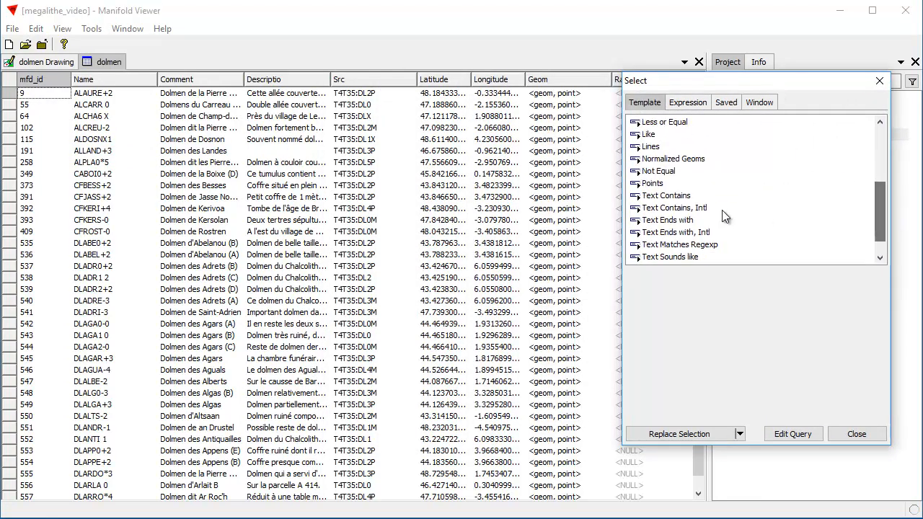
{"action": "left_click", "coordinate": [665, 196]}
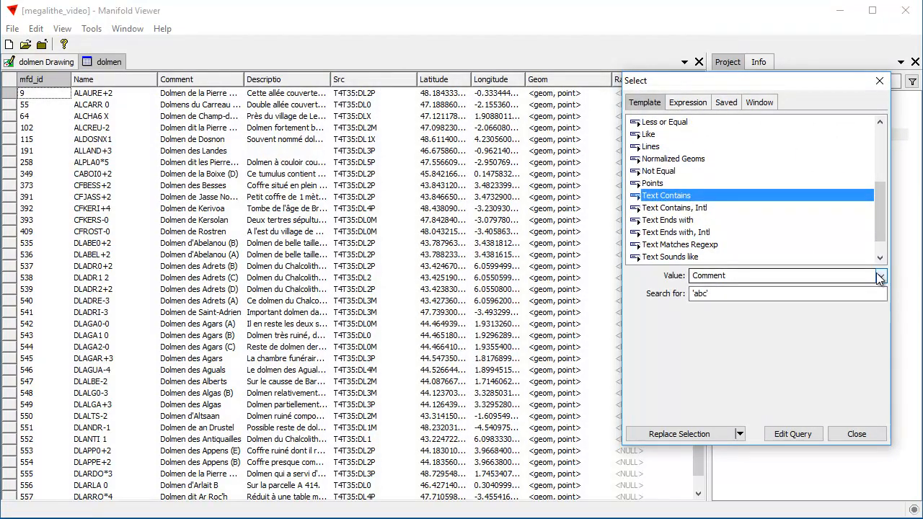
{"action": "left_click", "coordinate": [880, 275]}
{"action": "type", "text": "'5"}
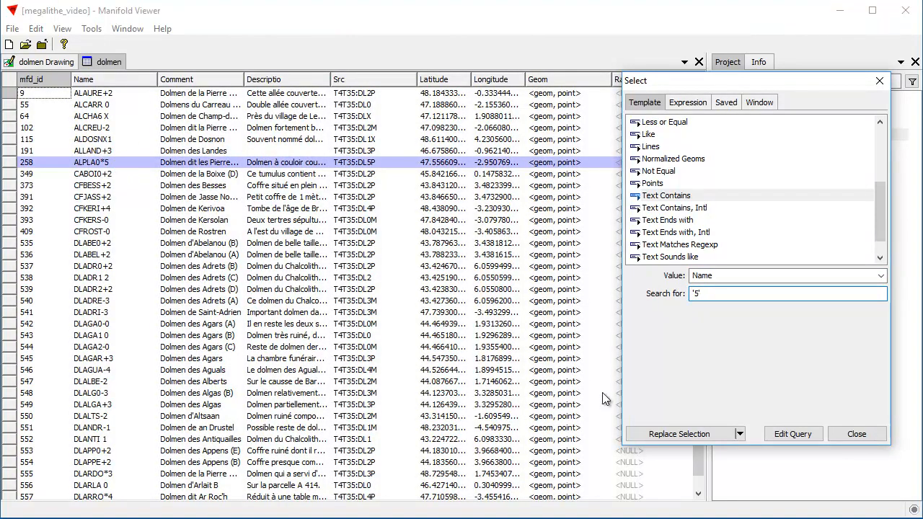
{"action": "mouse_move", "coordinate": [749, 96]}
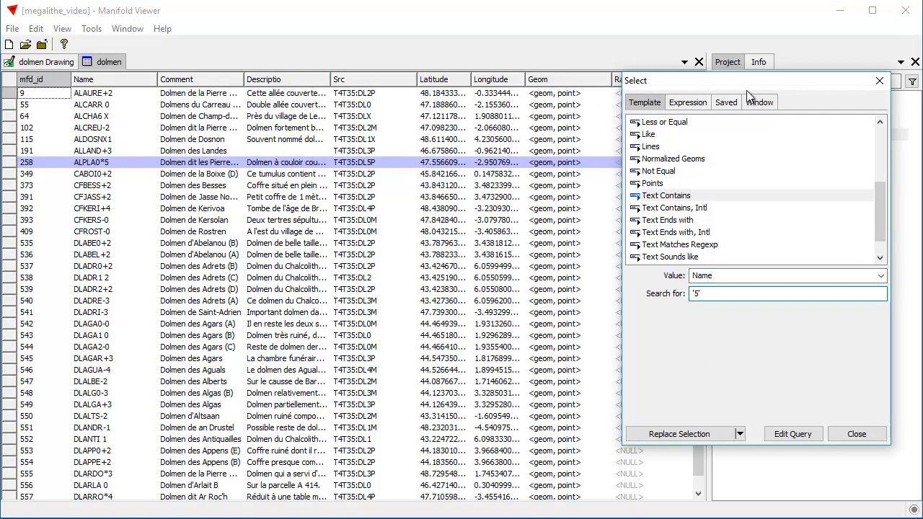
{"action": "mouse_move", "coordinate": [737, 86]}
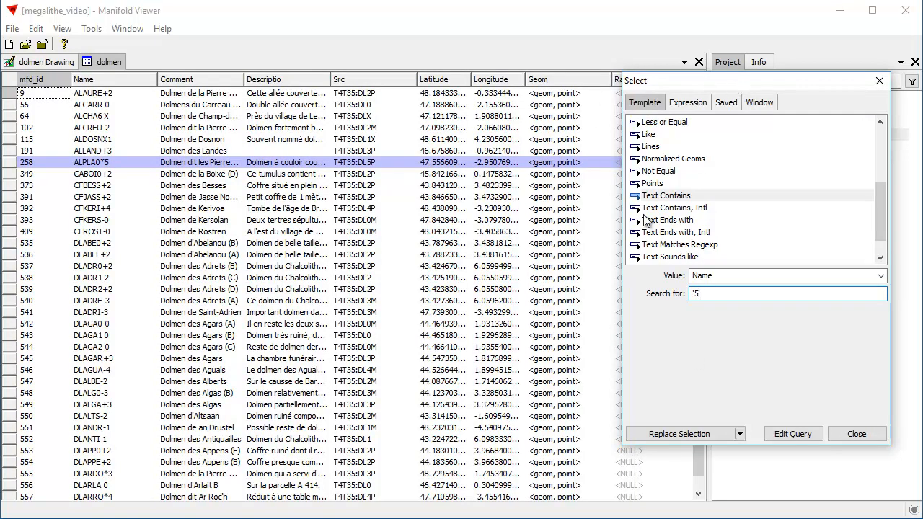
{"action": "mouse_move", "coordinate": [381, 361]}
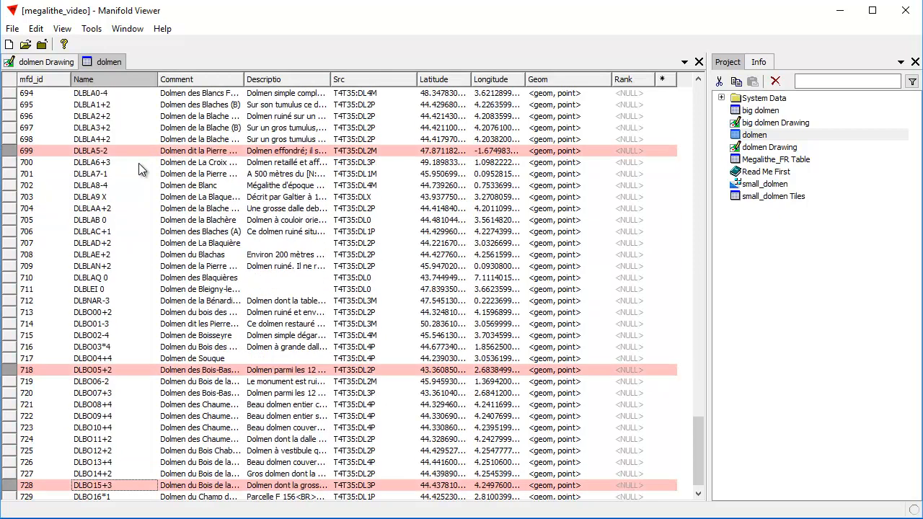
{"action": "left_click", "coordinate": [93, 79]}
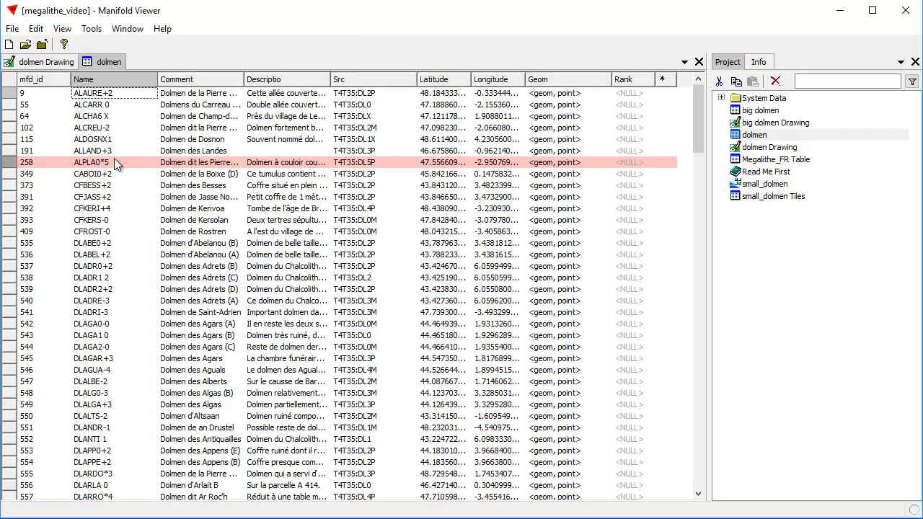
{"action": "mouse_move", "coordinate": [642, 203]}
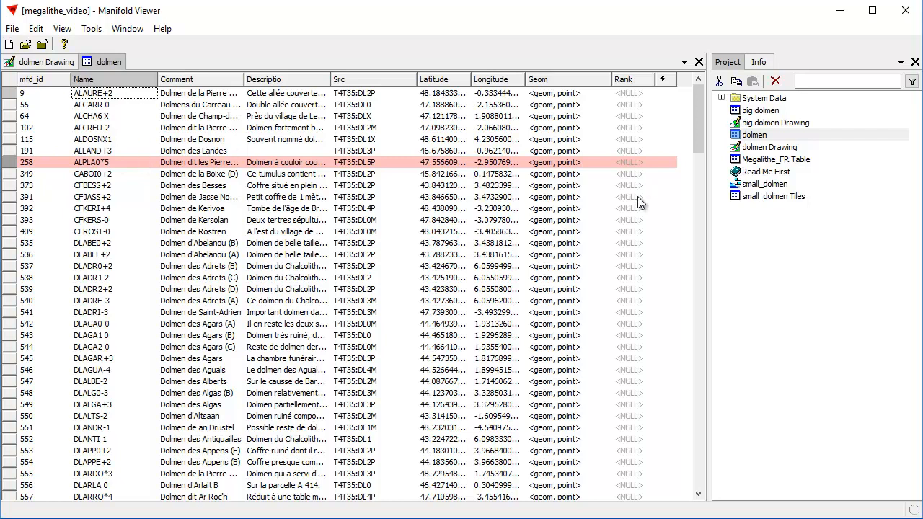
{"action": "mouse_move", "coordinate": [644, 93]}
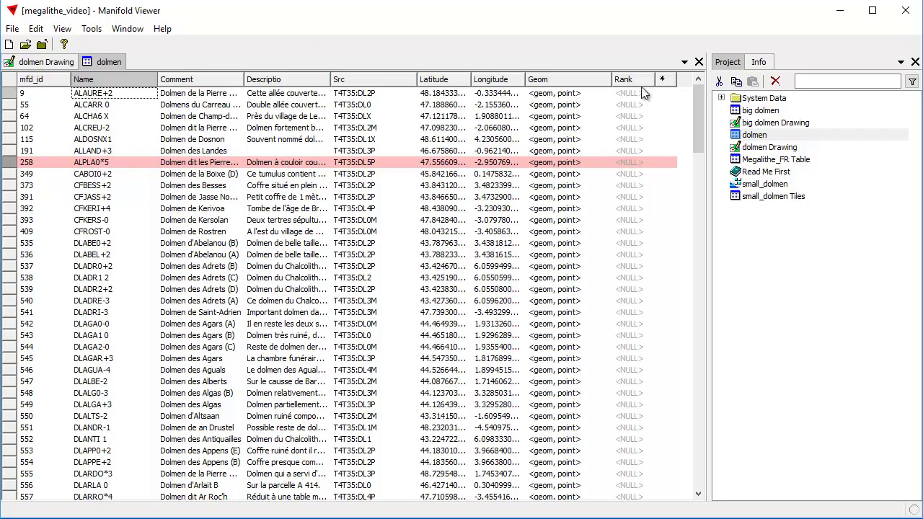
{"action": "mouse_move", "coordinate": [25, 52]}
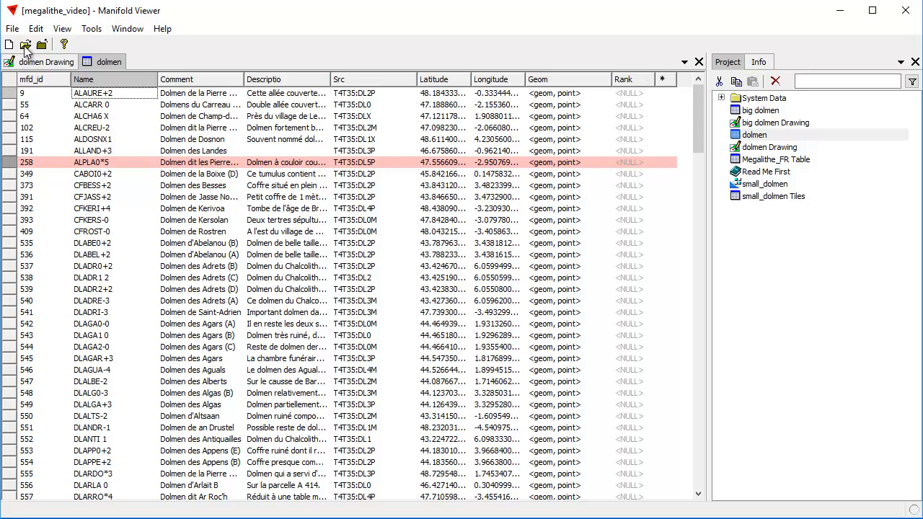
Set up a Copy transform writing the value 0 into the Rank field.
{"action": "left_click", "coordinate": [35, 29]}
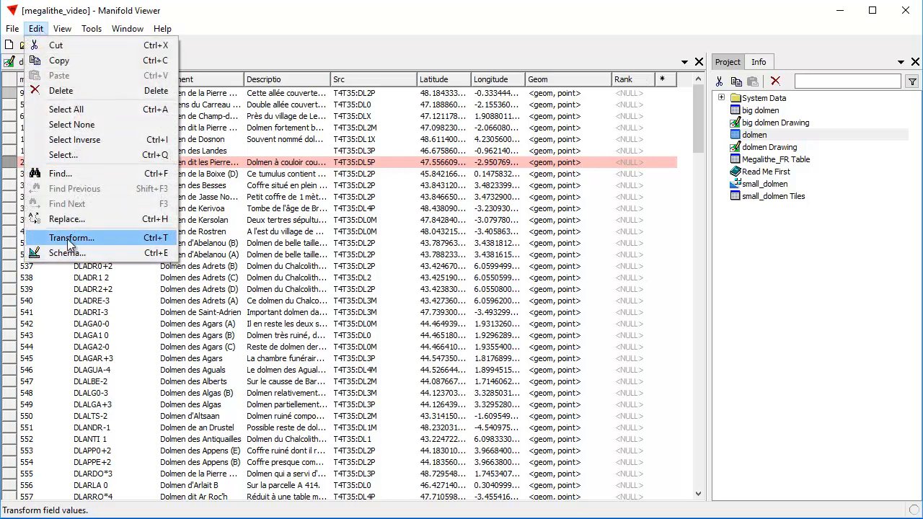
{"action": "left_click", "coordinate": [70, 238]}
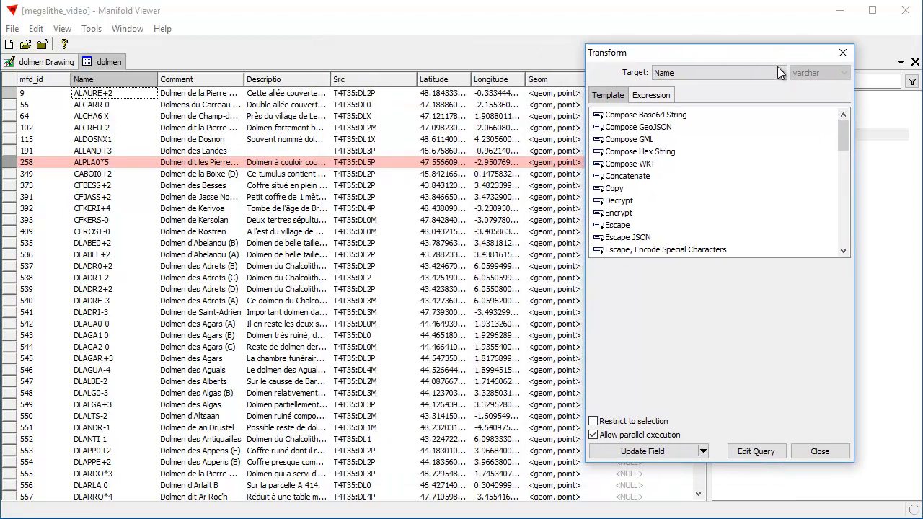
{"action": "left_click", "coordinate": [776, 72]}
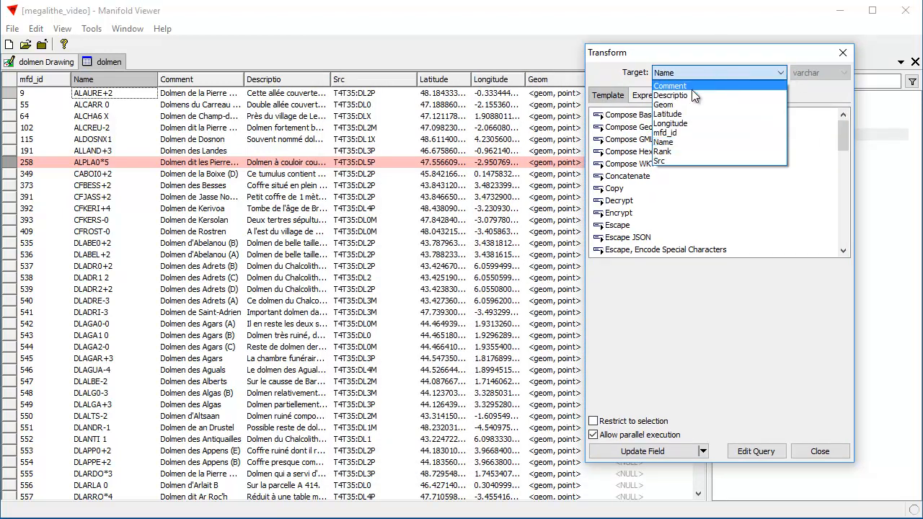
{"action": "left_click", "coordinate": [659, 152]}
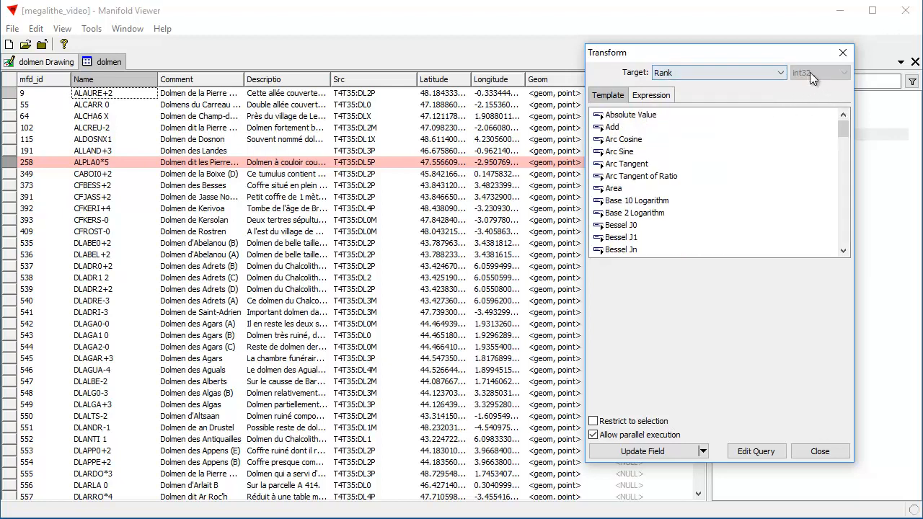
{"action": "scroll", "scroll_direction": "down", "scroll_amount": 3}
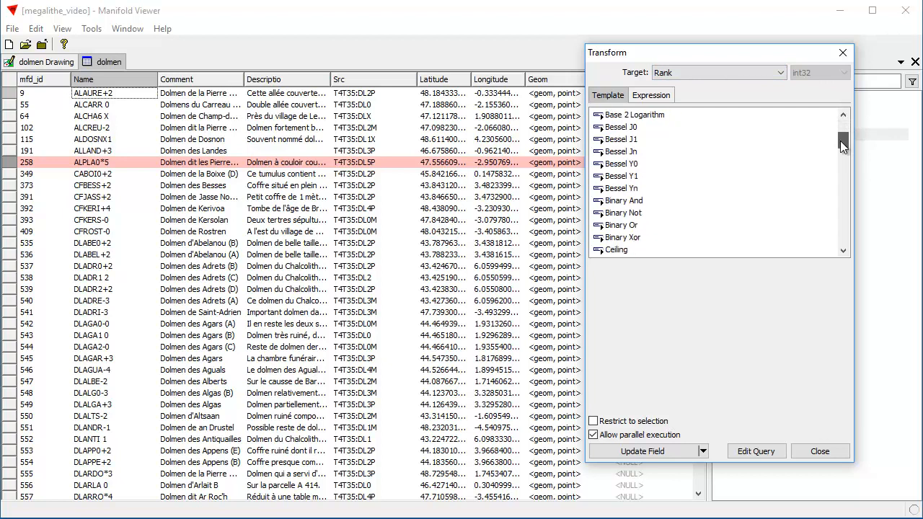
{"action": "scroll", "scroll_direction": "down", "scroll_amount": 3}
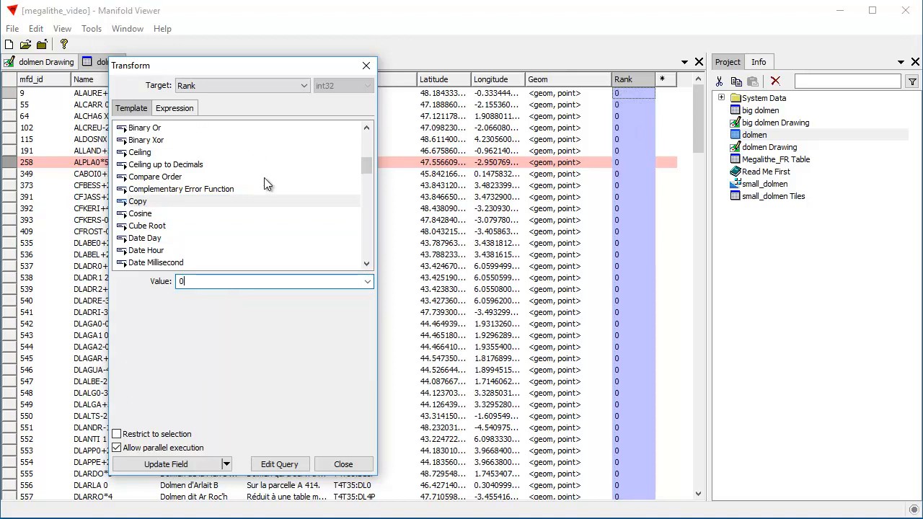
{"action": "mouse_move", "coordinate": [573, 267]}
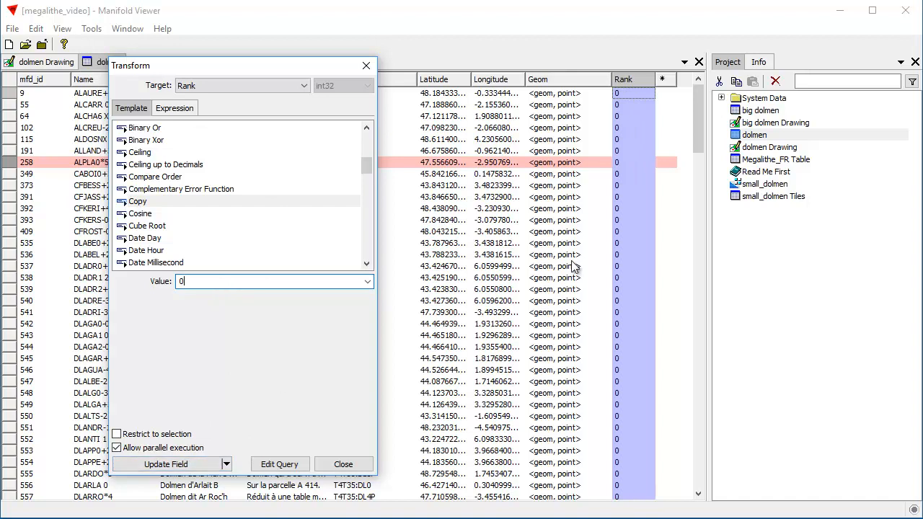
{"action": "mouse_move", "coordinate": [624, 491]}
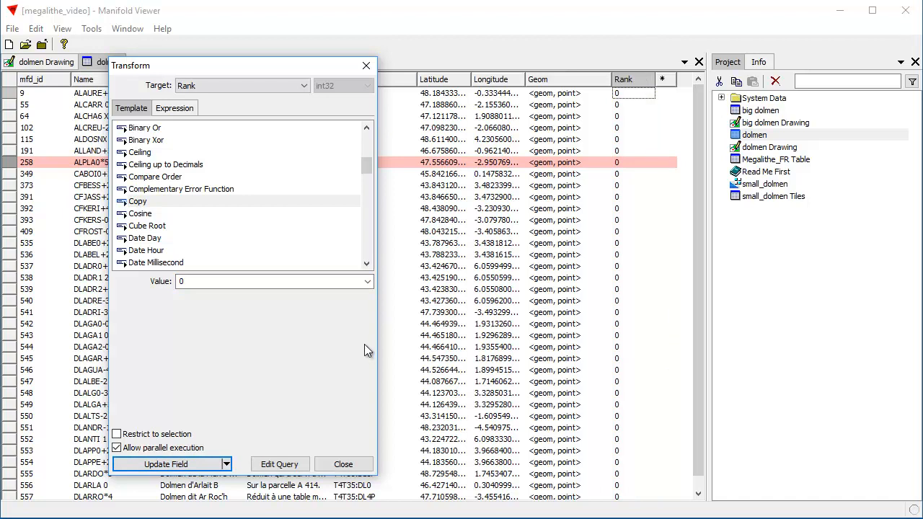
{"action": "mouse_move", "coordinate": [239, 330]}
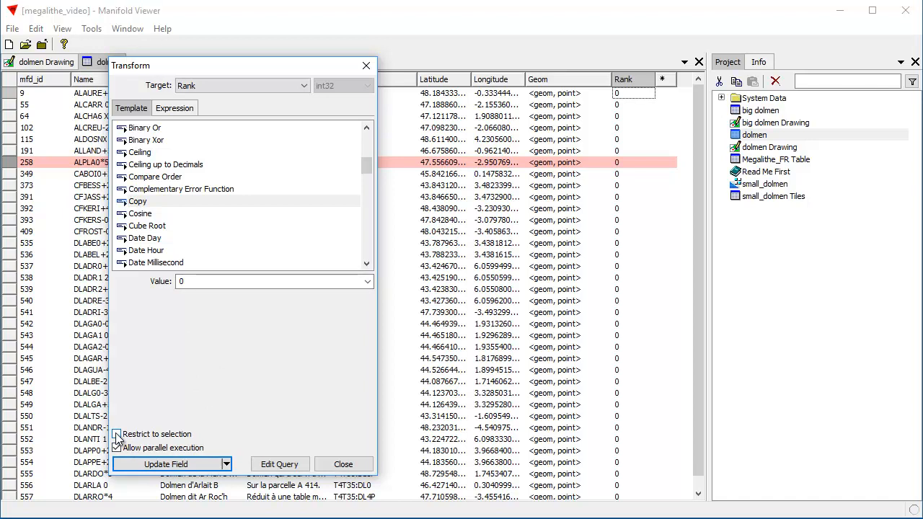
Update Rank to 5 for the selected record only, then close the transform.
{"action": "left_click", "coordinate": [116, 434]}
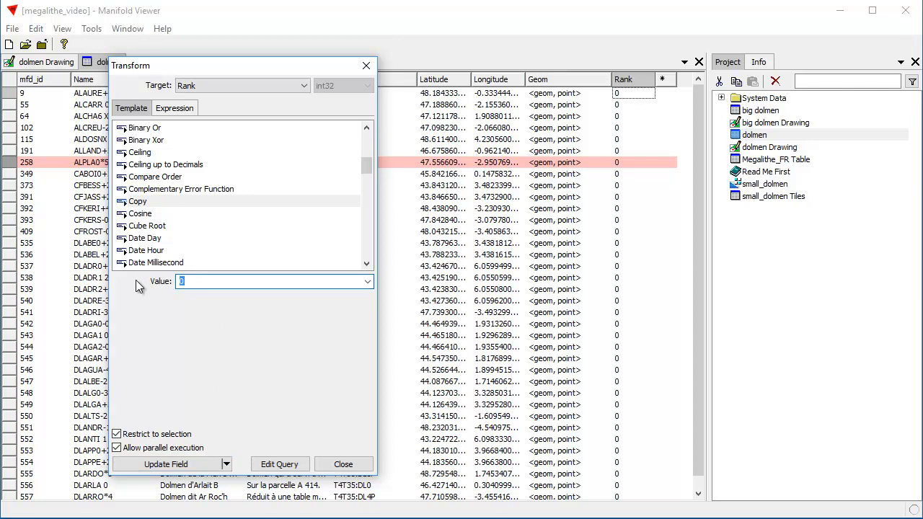
{"action": "type", "text": "5"}
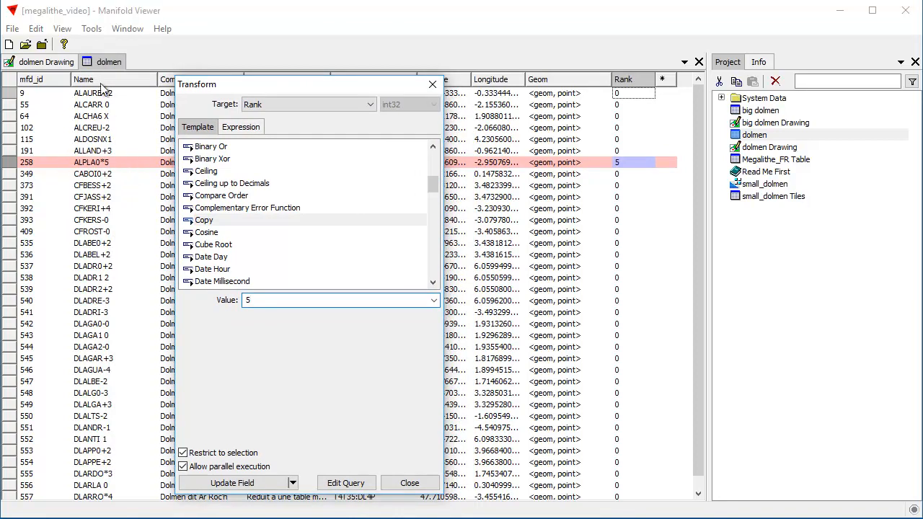
{"action": "mouse_move", "coordinate": [341, 79]}
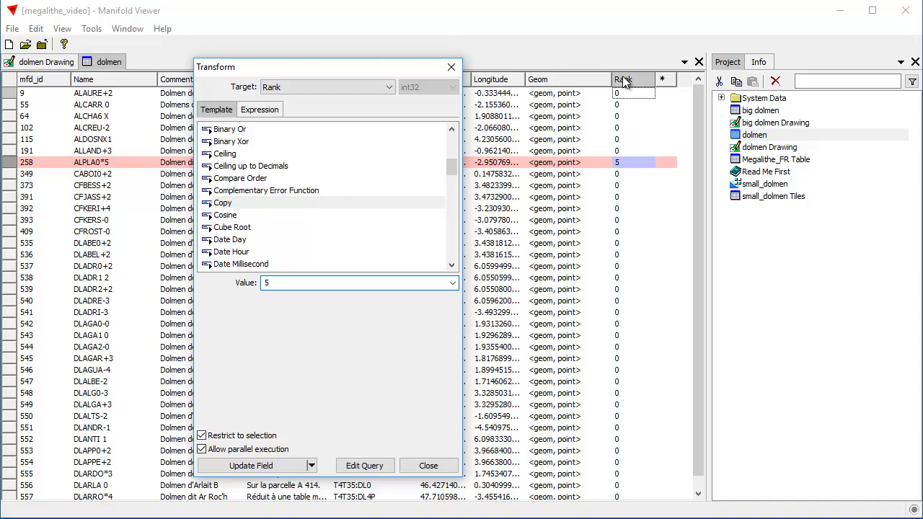
{"action": "mouse_move", "coordinate": [626, 159]}
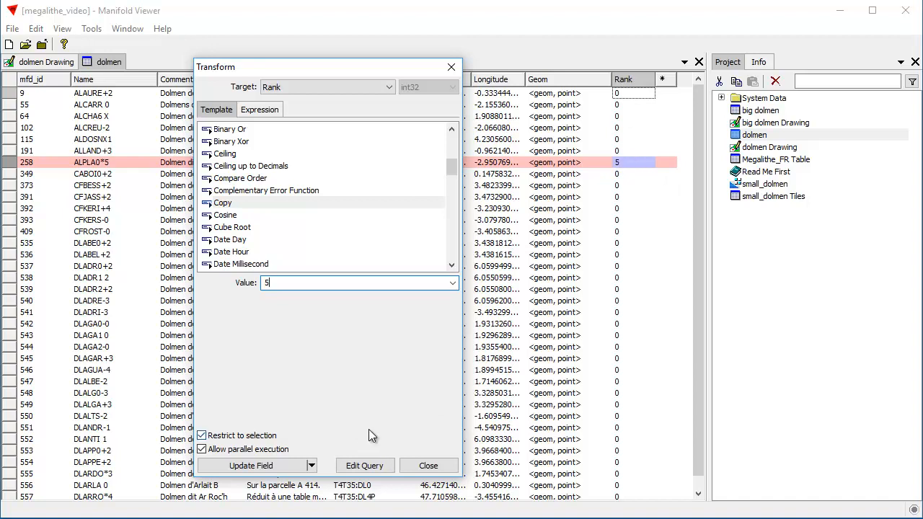
{"action": "mouse_move", "coordinate": [390, 387]}
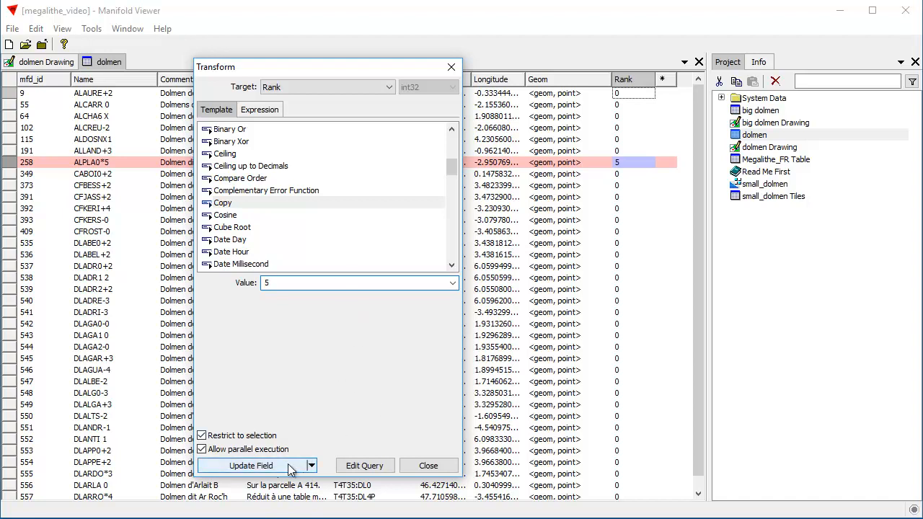
{"action": "left_click", "coordinate": [251, 465]}
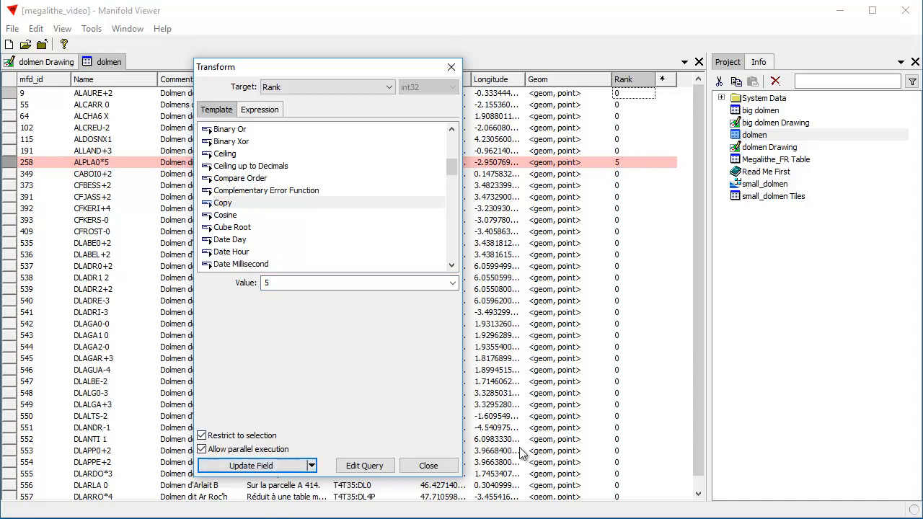
{"action": "left_click", "coordinate": [429, 465]}
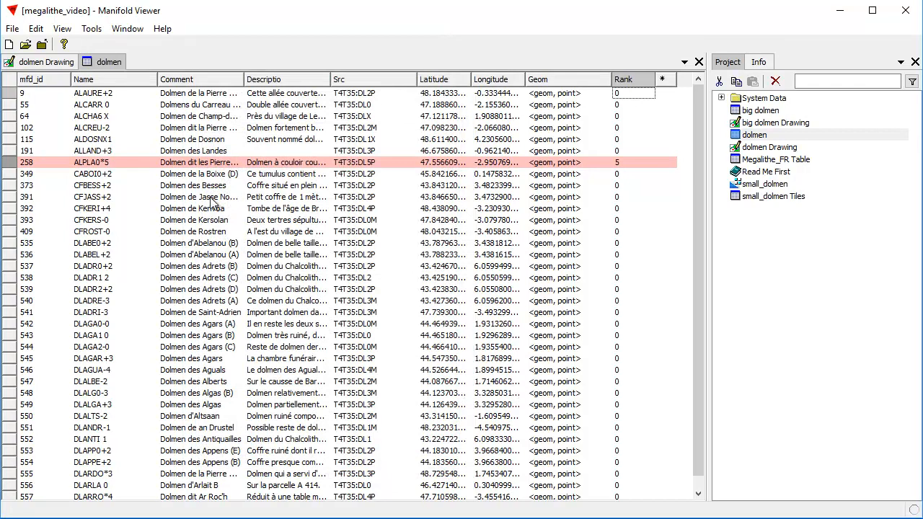
{"action": "mouse_move", "coordinate": [35, 28]}
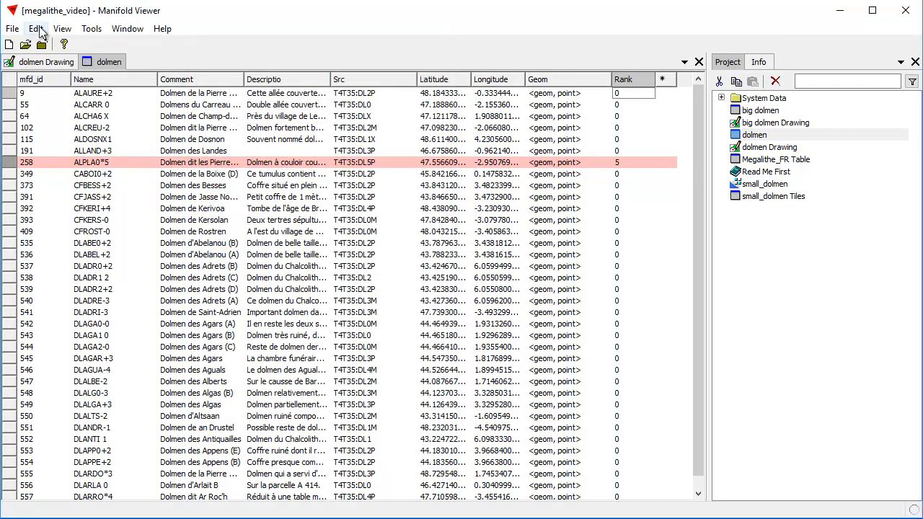
Replace the selection with dolmen records whose Name contains '4'.
{"action": "left_click", "coordinate": [35, 29]}
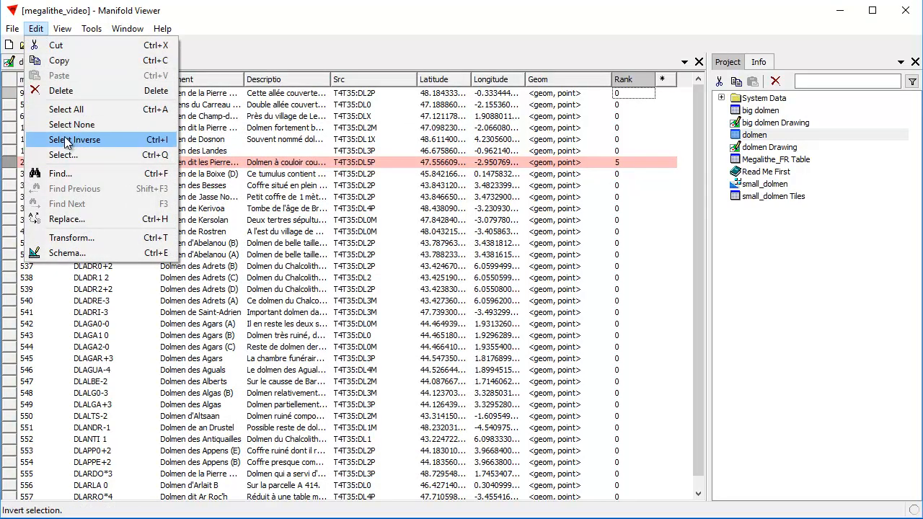
{"action": "left_click", "coordinate": [63, 155]}
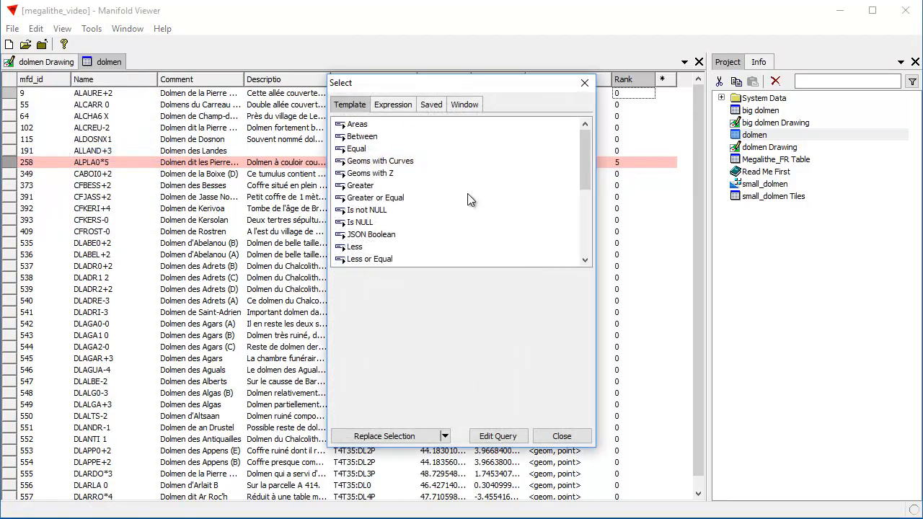
{"action": "scroll", "scroll_direction": "down", "scroll_amount": 3}
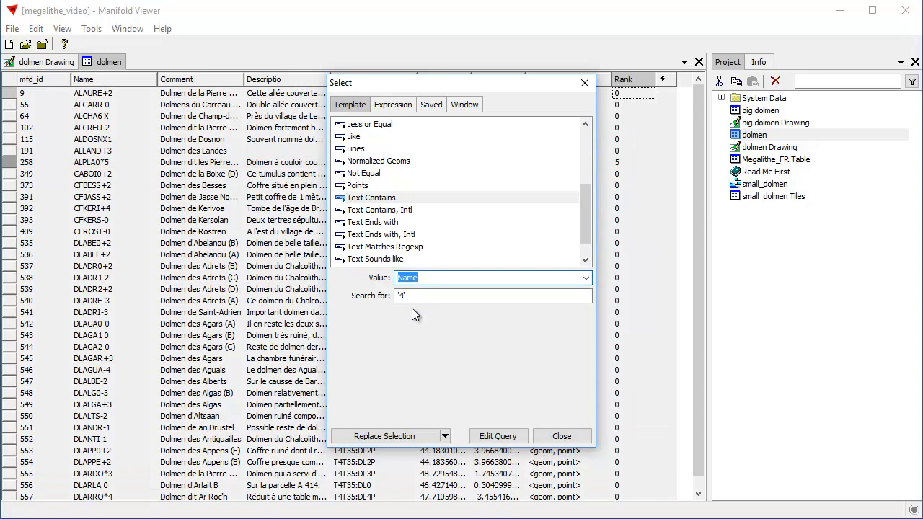
{"action": "left_click", "coordinate": [385, 436]}
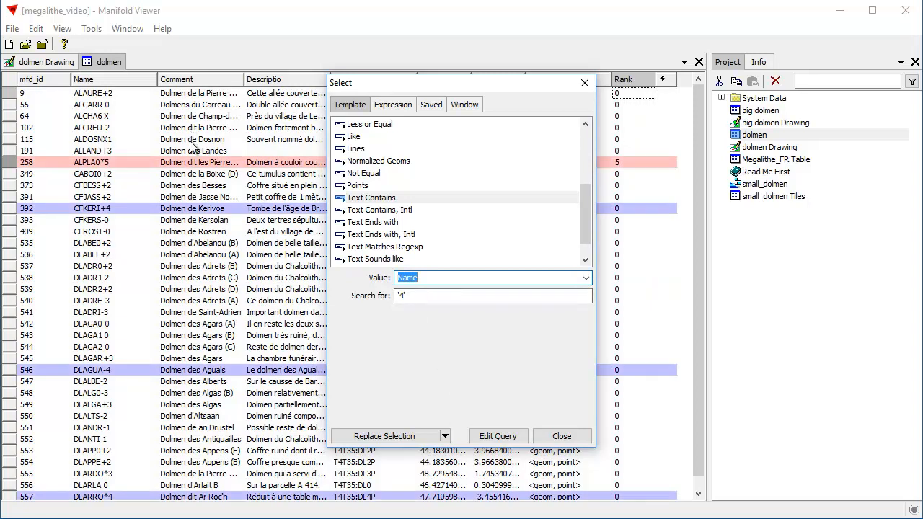
{"action": "mouse_move", "coordinate": [222, 167]}
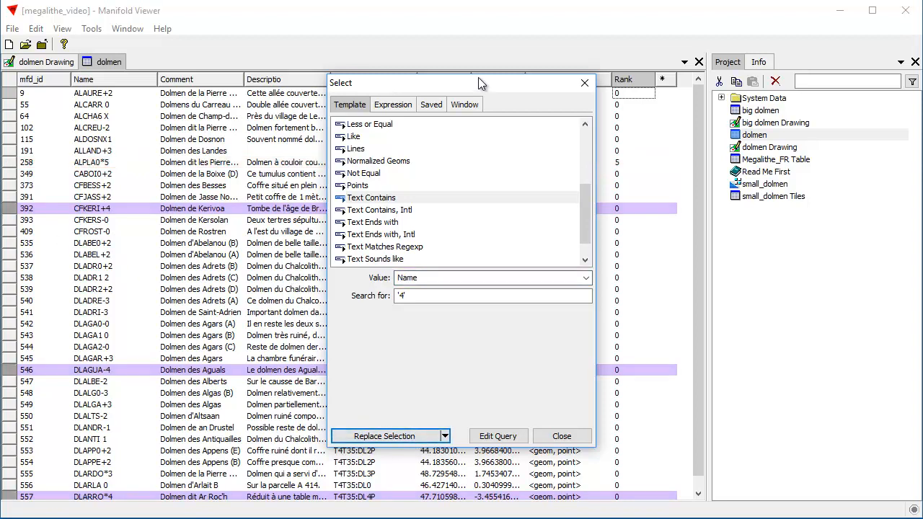
{"action": "left_click", "coordinate": [561, 436]}
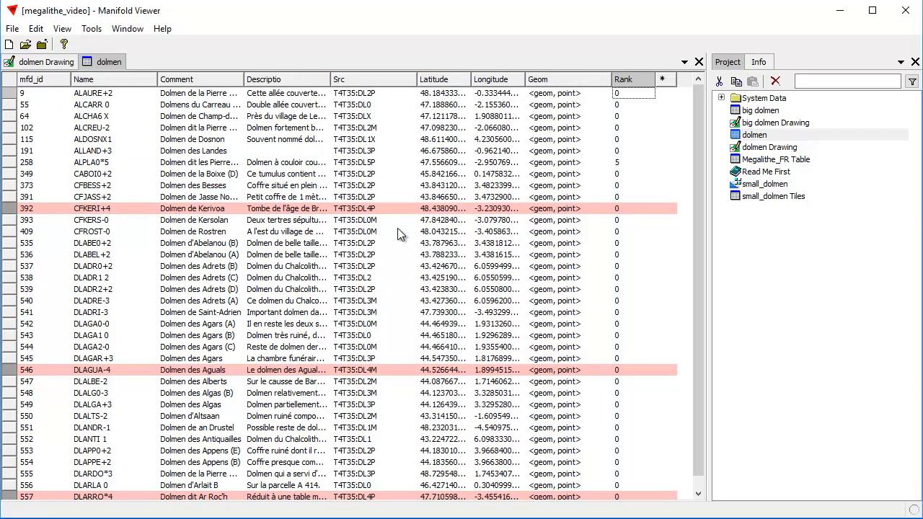
{"action": "mouse_move", "coordinate": [318, 271]}
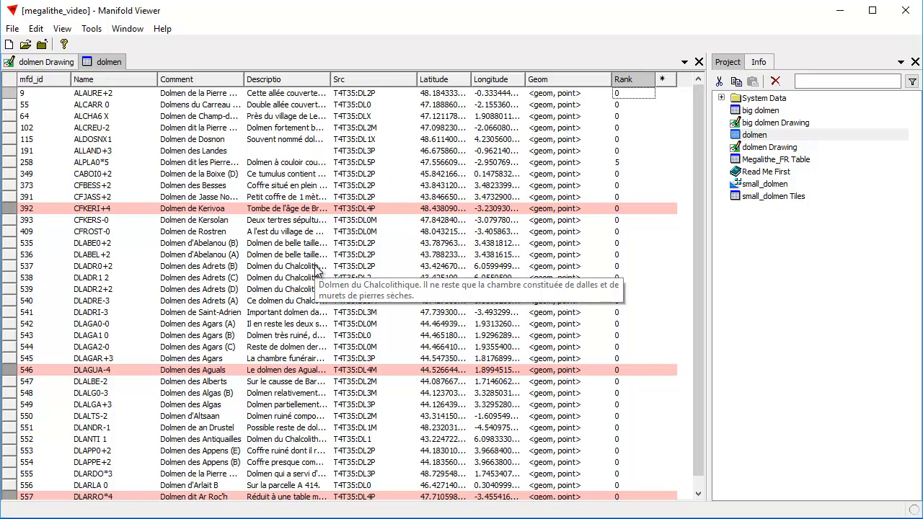
{"action": "mouse_move", "coordinate": [591, 223]}
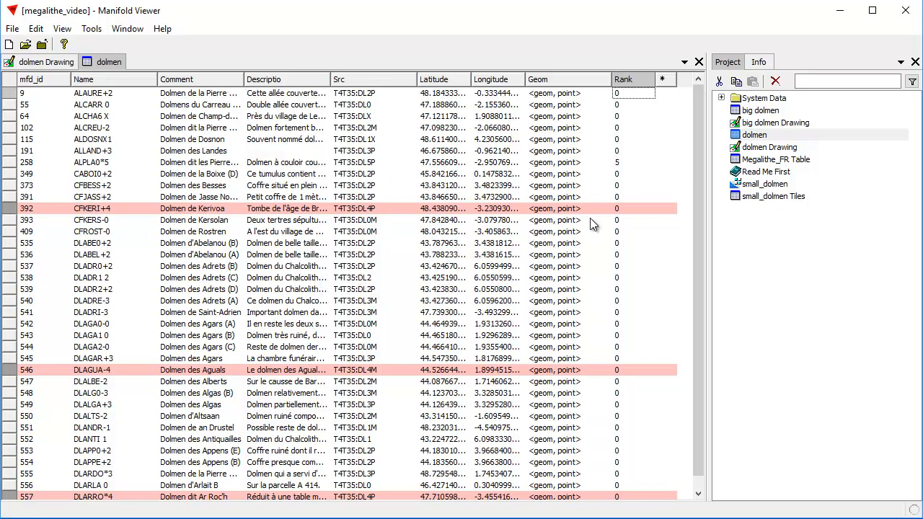
{"action": "mouse_move", "coordinate": [647, 215]}
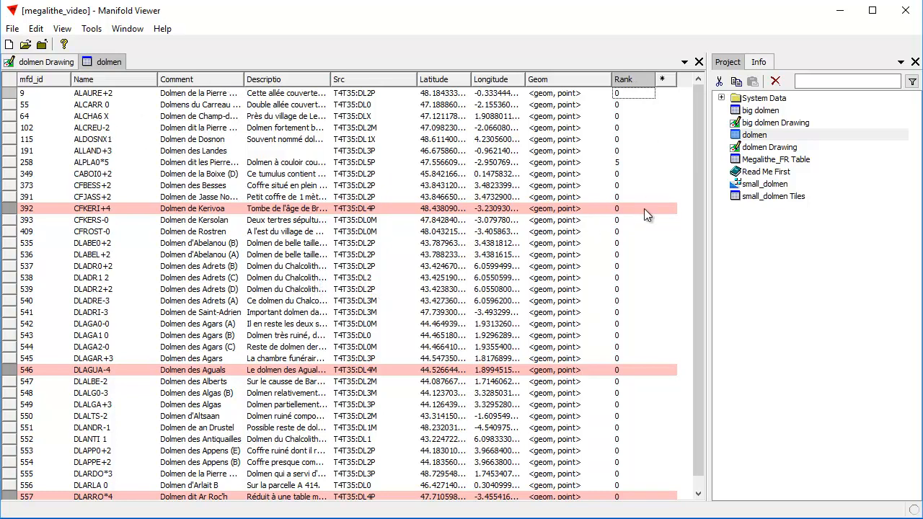
Configure a Rank Copy transform with value 4, restricted to the selected records.
{"action": "left_click", "coordinate": [36, 28]}
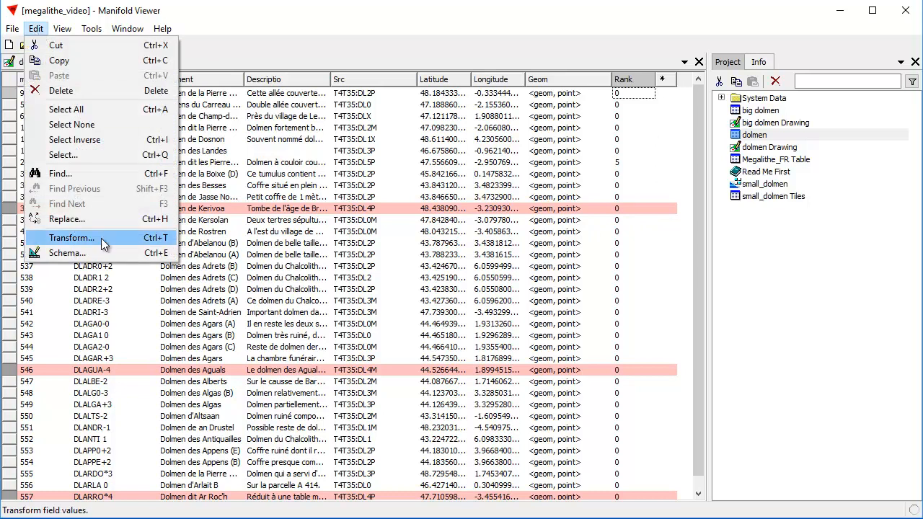
{"action": "left_click", "coordinate": [72, 238]}
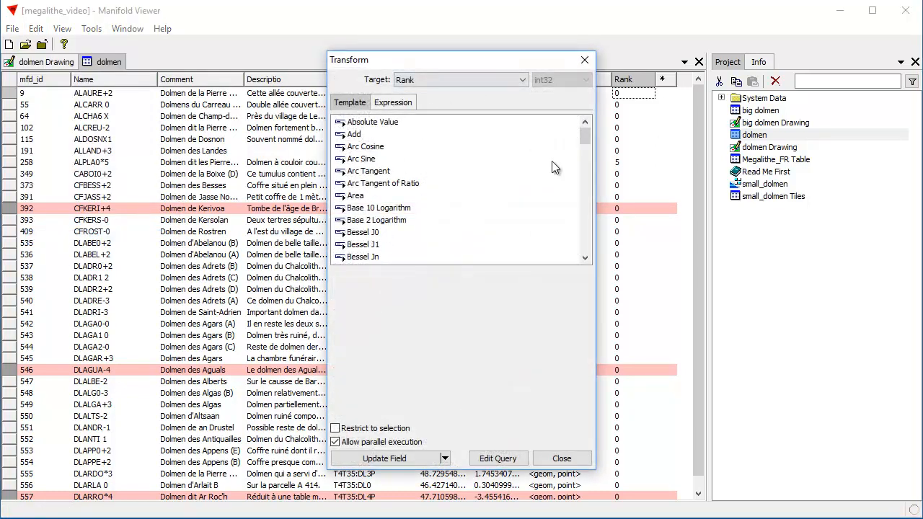
{"action": "scroll", "scroll_direction": "down", "scroll_amount": 3}
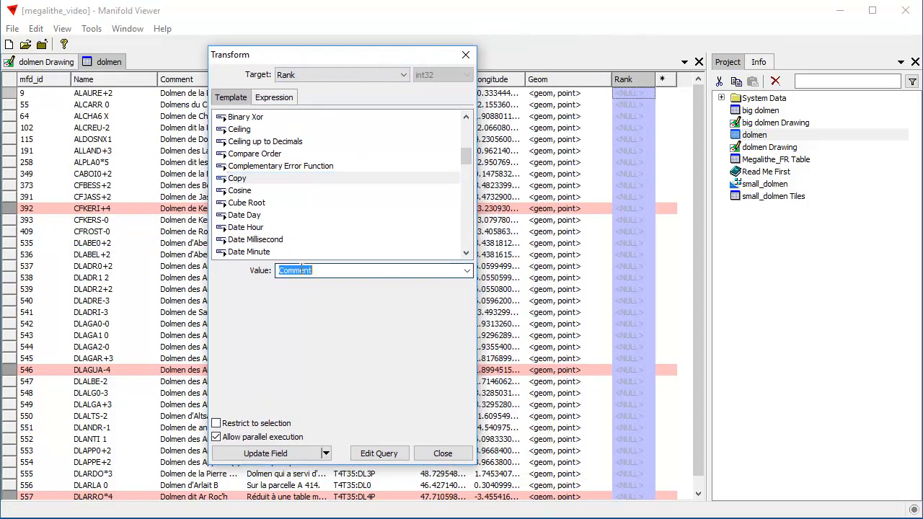
{"action": "type", "text": "4"}
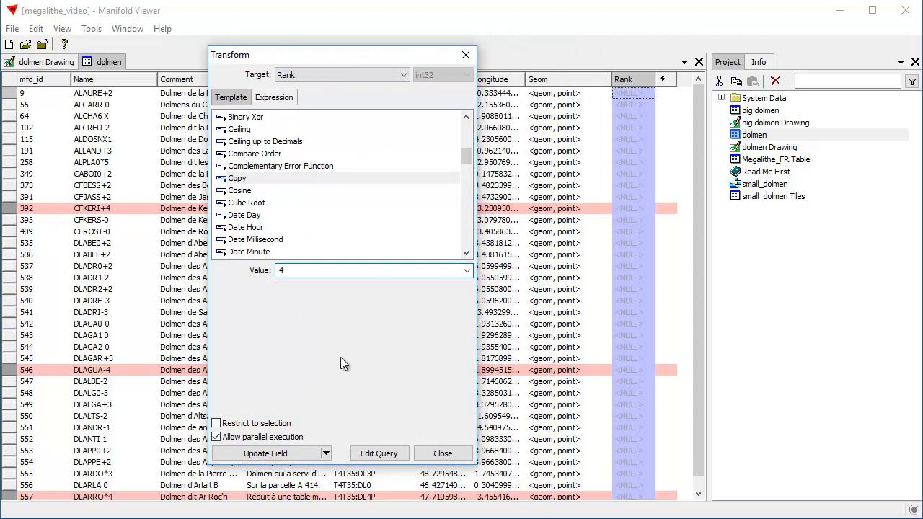
{"action": "left_click", "coordinate": [265, 453]}
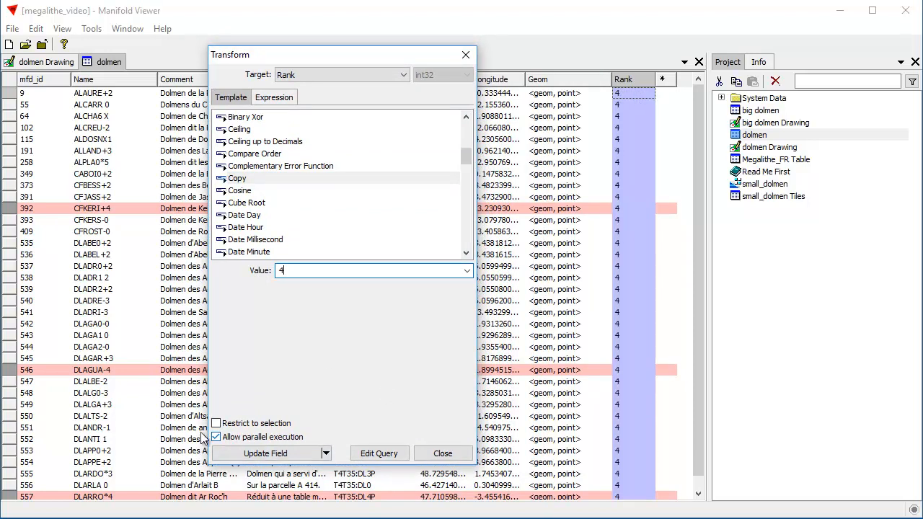
{"action": "left_click", "coordinate": [265, 453]}
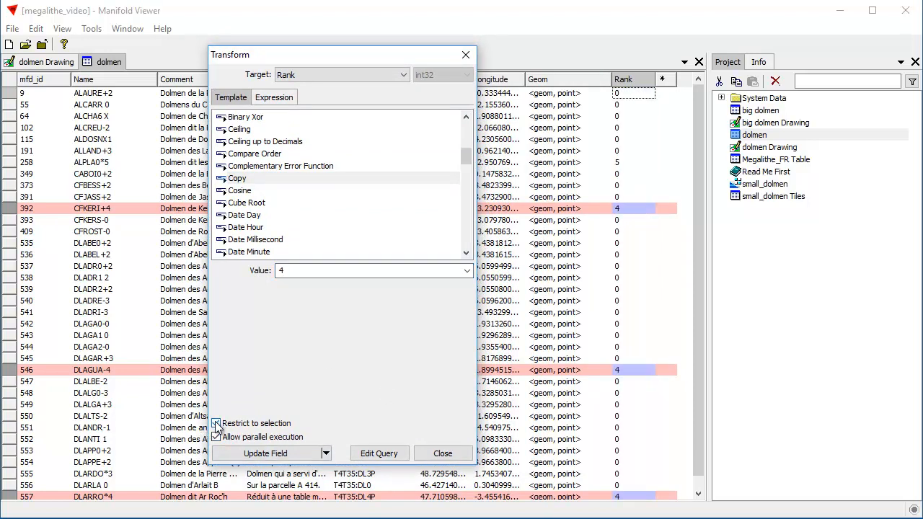
{"action": "left_click", "coordinate": [265, 453]}
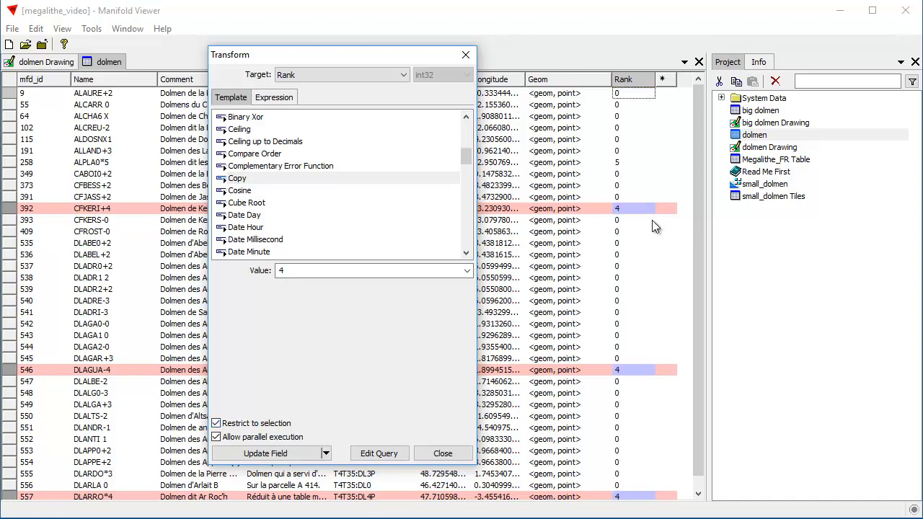
{"action": "mouse_move", "coordinate": [594, 435]}
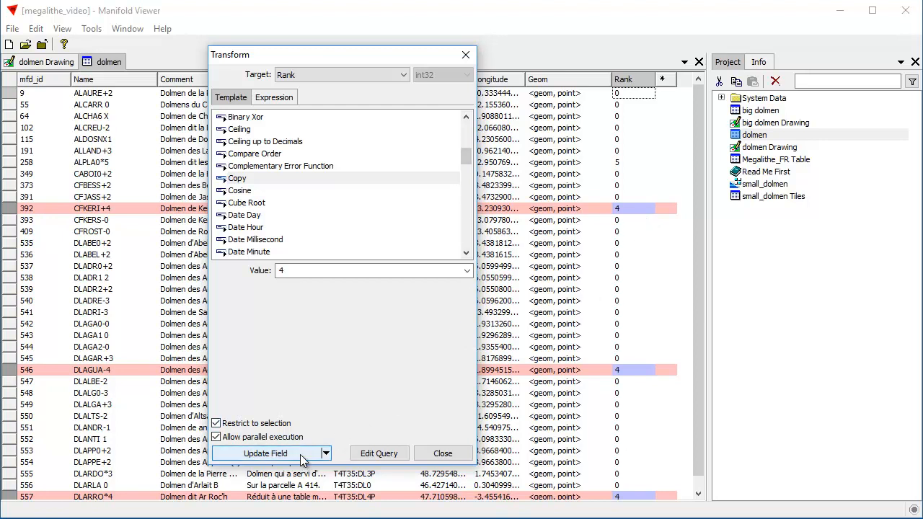
{"action": "mouse_move", "coordinate": [649, 213]}
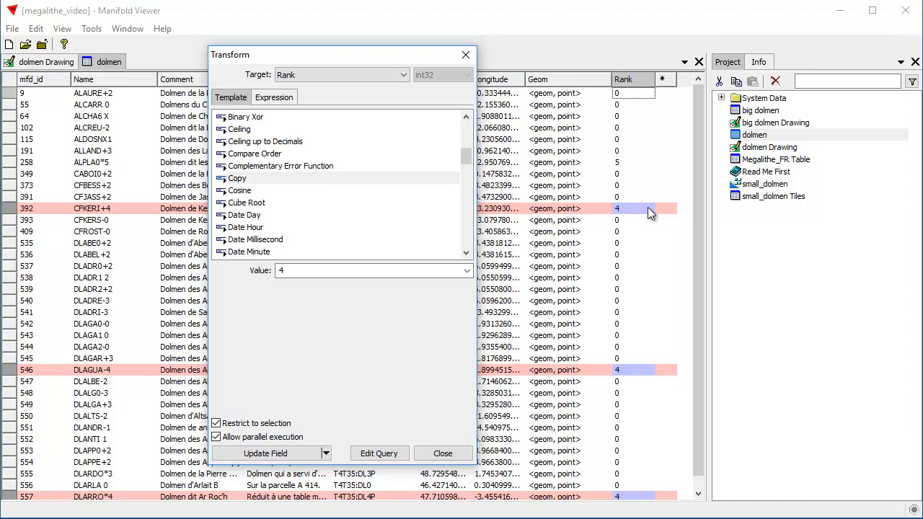
{"action": "mouse_move", "coordinate": [344, 334]}
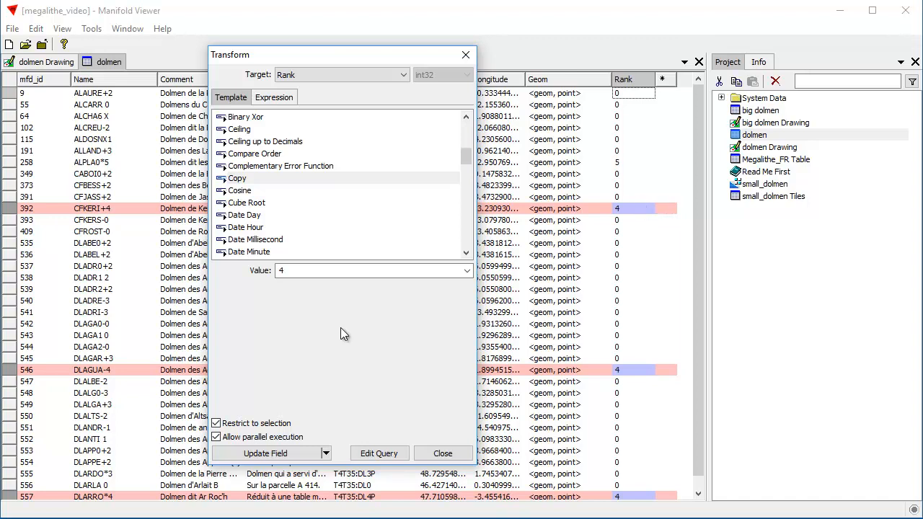
{"action": "mouse_move", "coordinate": [360, 369]}
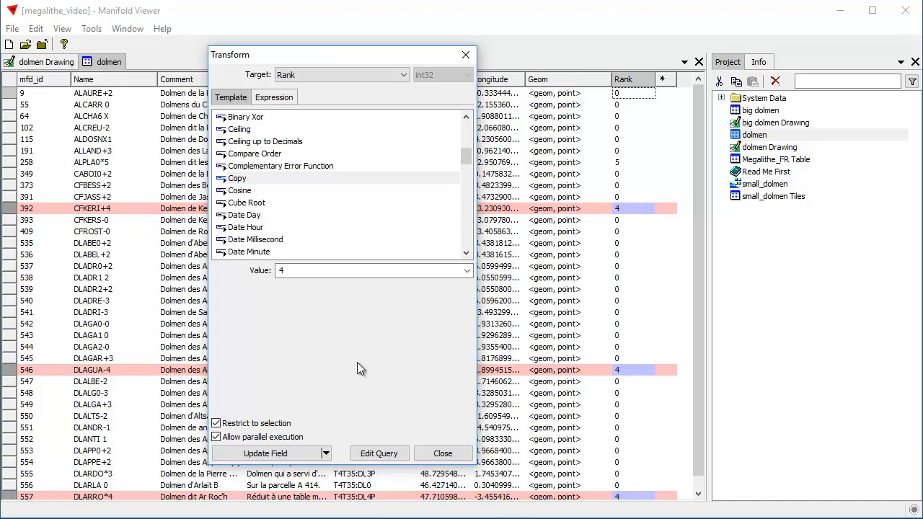
{"action": "left_click_drag", "start_coordinate": [340, 54], "coordinate": [375, 36]}
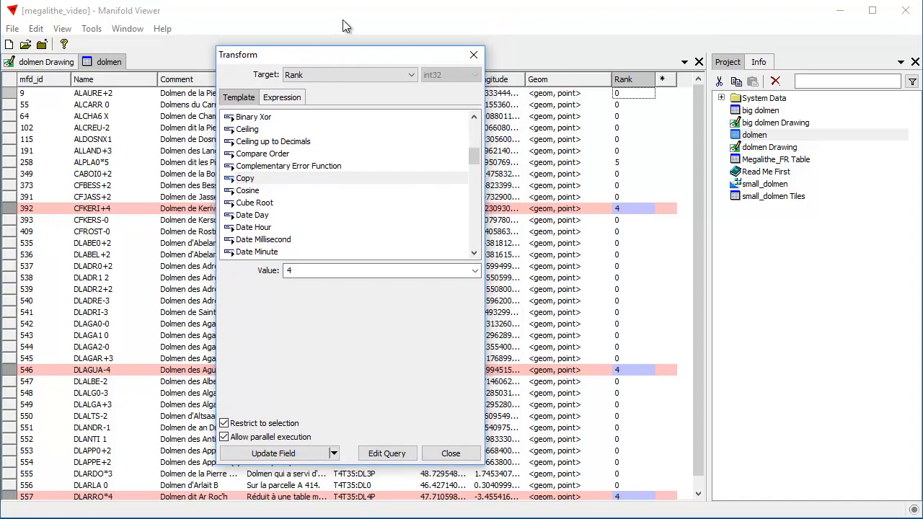
{"action": "mouse_move", "coordinate": [304, 120]}
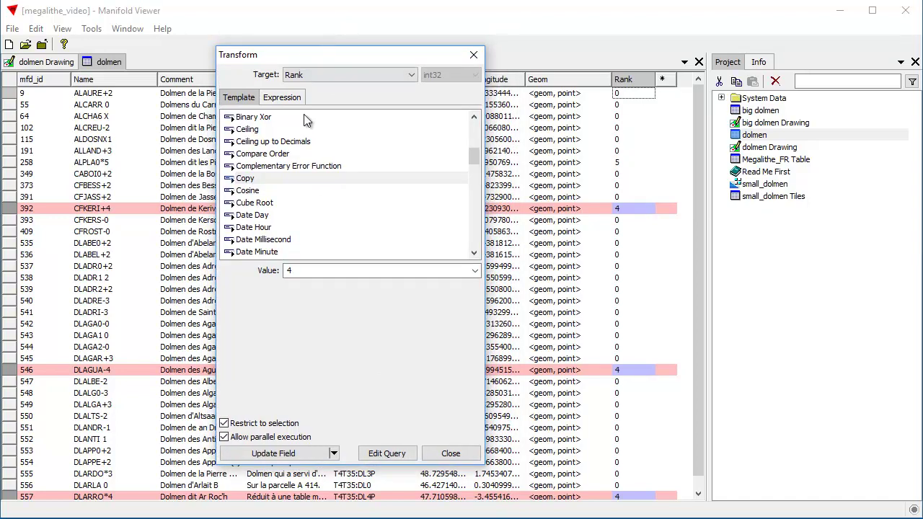
{"action": "mouse_move", "coordinate": [414, 433]}
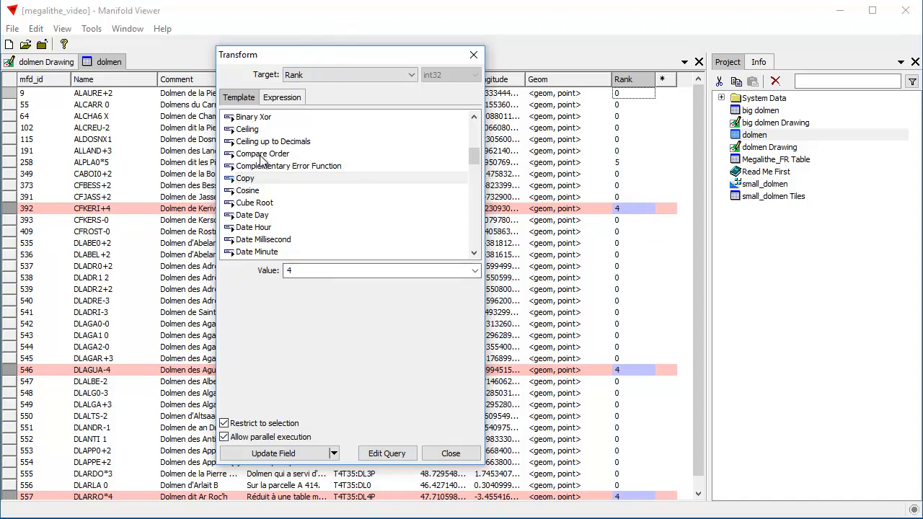
{"action": "mouse_move", "coordinate": [348, 136]}
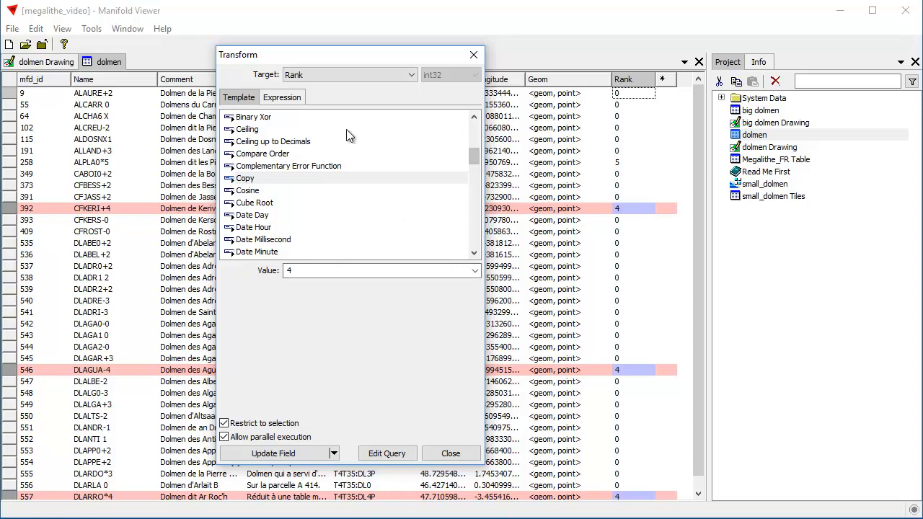
{"action": "mouse_move", "coordinate": [388, 379]}
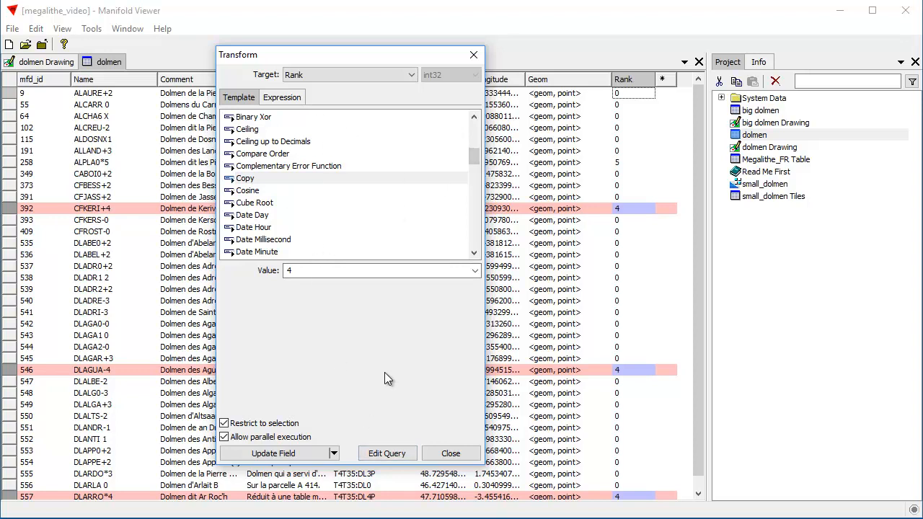
{"action": "mouse_move", "coordinate": [374, 358]}
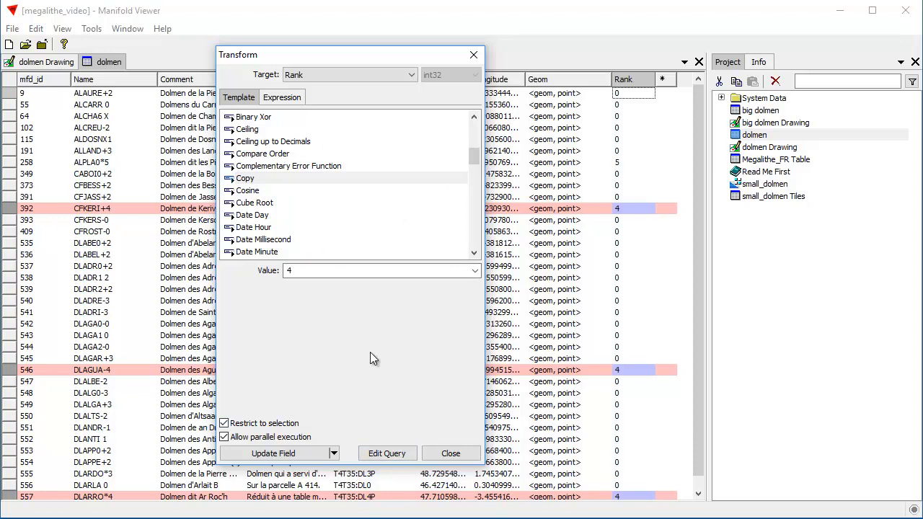
{"action": "mouse_move", "coordinate": [389, 328]}
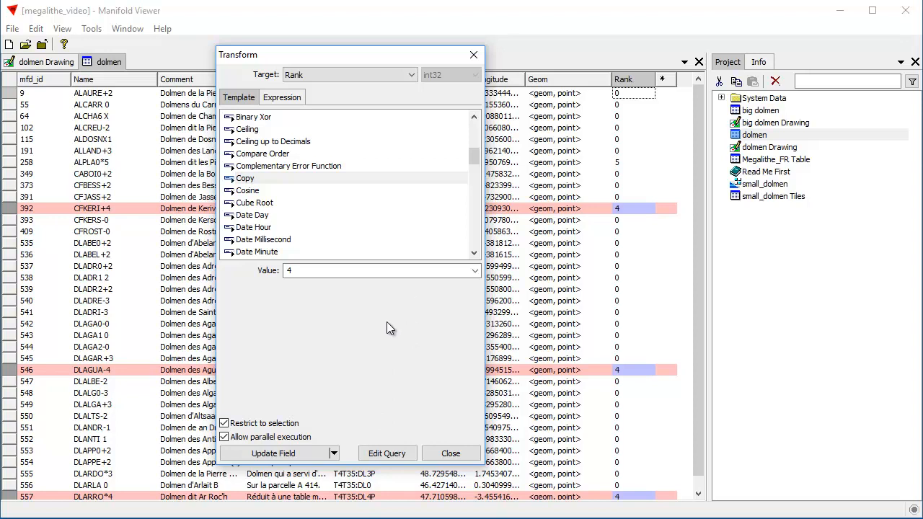
{"action": "mouse_move", "coordinate": [415, 412]}
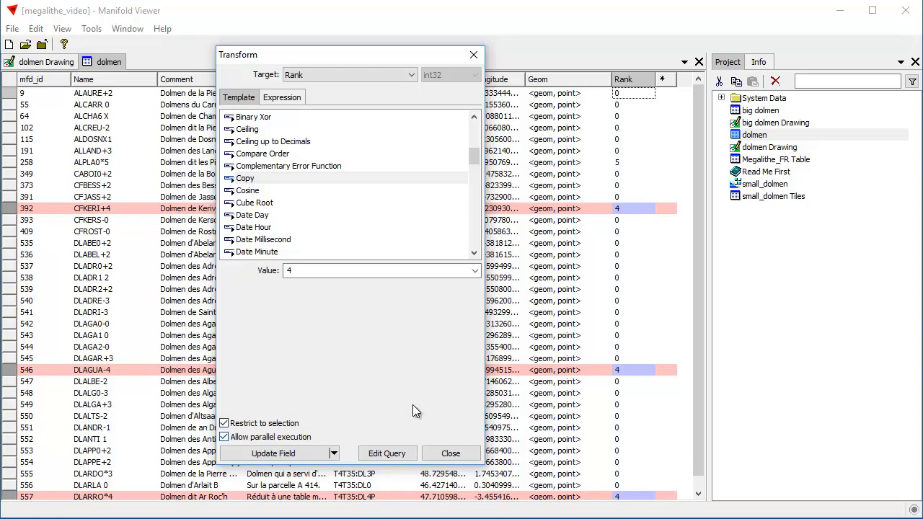
{"action": "mouse_move", "coordinate": [398, 343]}
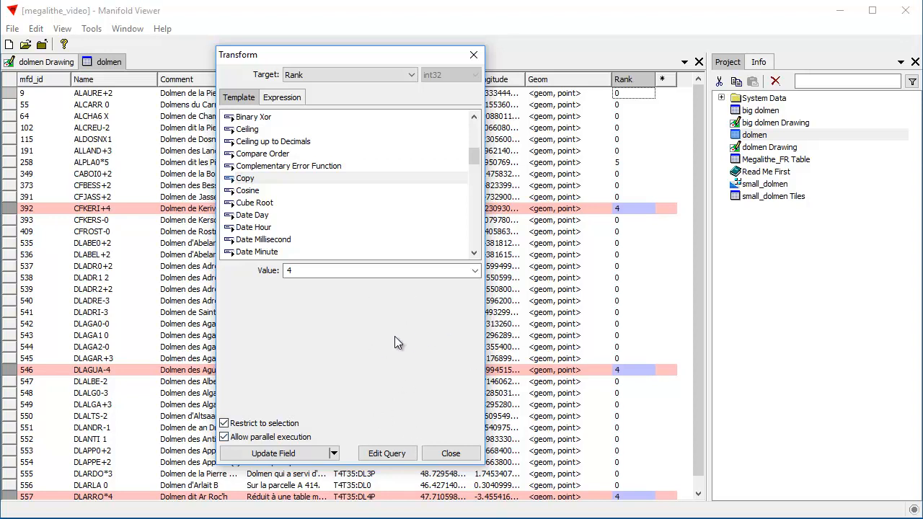
{"action": "mouse_move", "coordinate": [401, 369]}
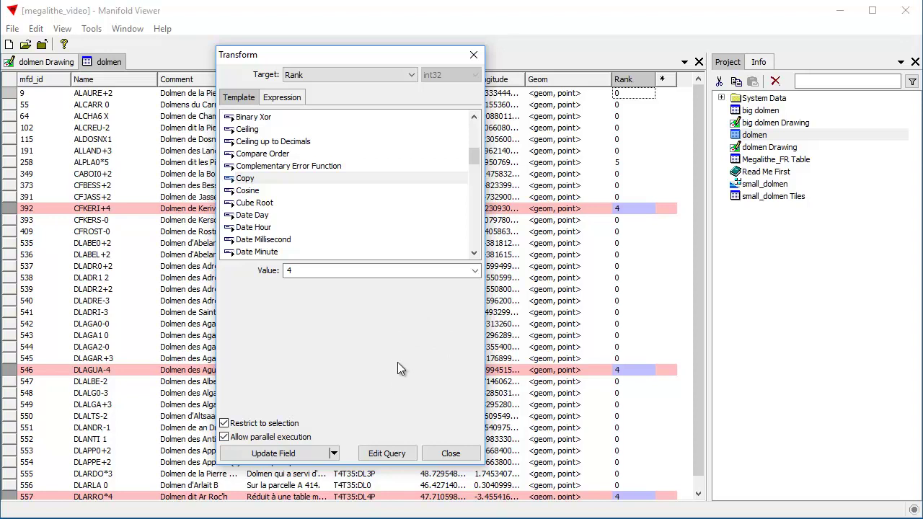
{"action": "mouse_move", "coordinate": [410, 383]}
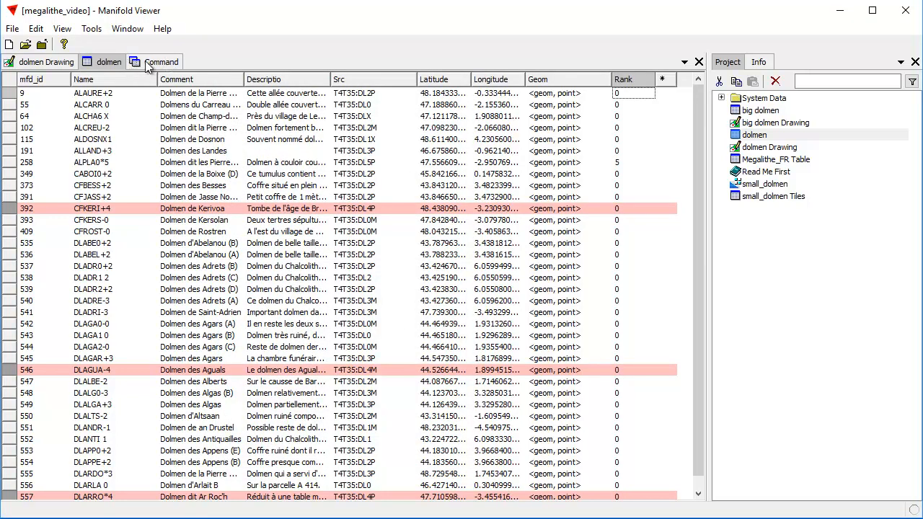
Bring up the generated Rank update query and resize its window so the table shows.
{"action": "left_click", "coordinate": [161, 61]}
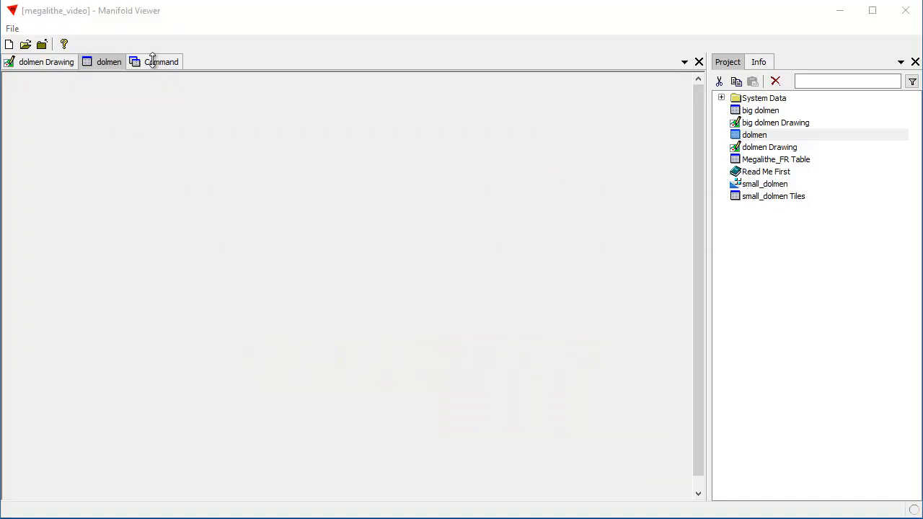
{"action": "left_click", "coordinate": [161, 61]}
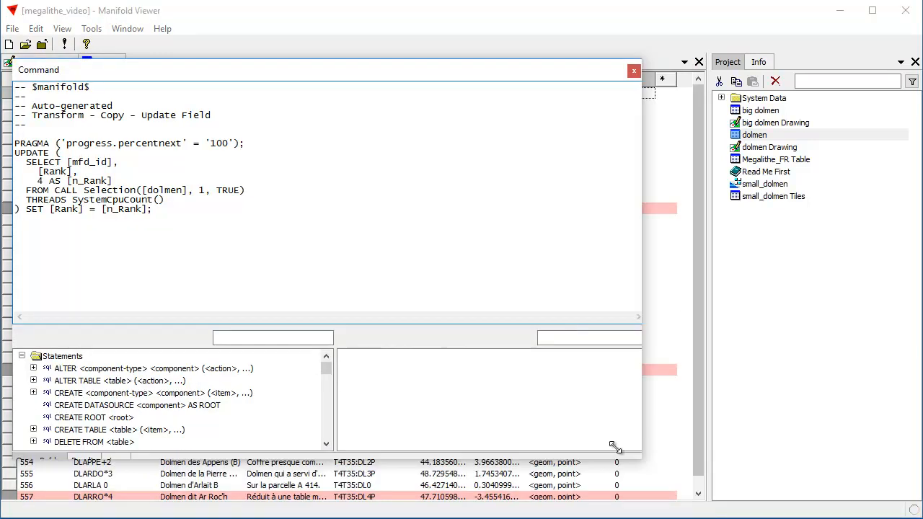
{"action": "left_click_drag", "start_coordinate": [326, 70], "coordinate": [324, 115]}
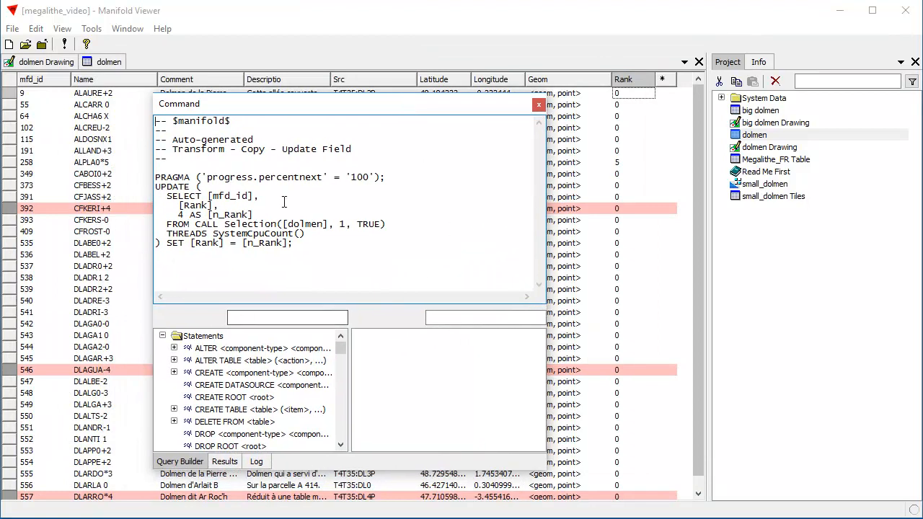
{"action": "mouse_move", "coordinate": [363, 205]}
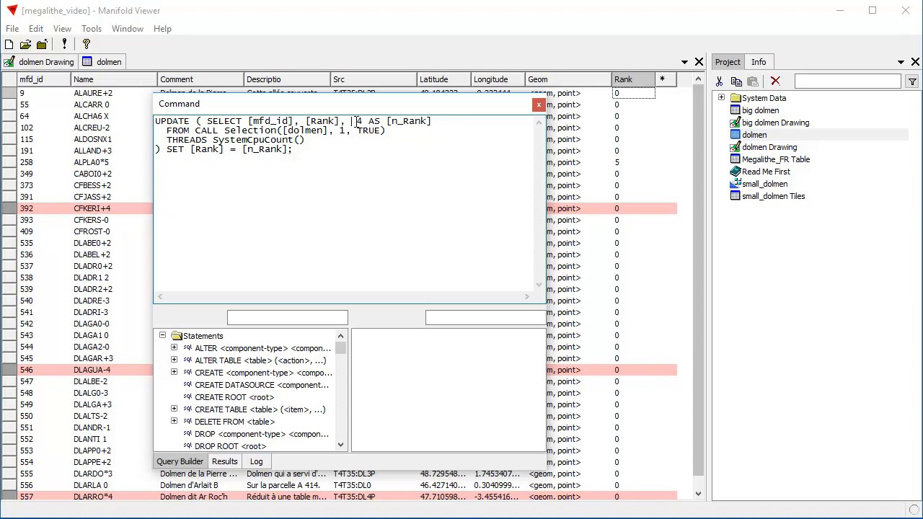
{"action": "mouse_move", "coordinate": [271, 155]}
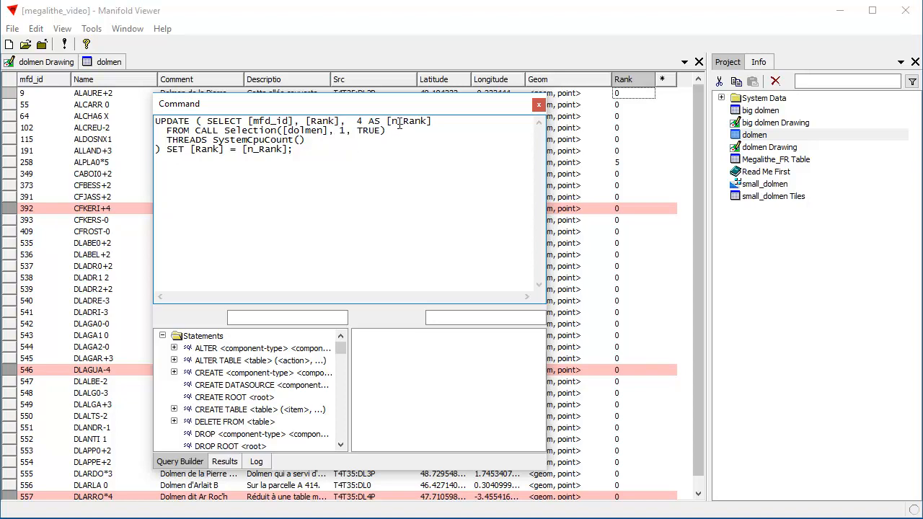
{"action": "mouse_move", "coordinate": [129, 149]}
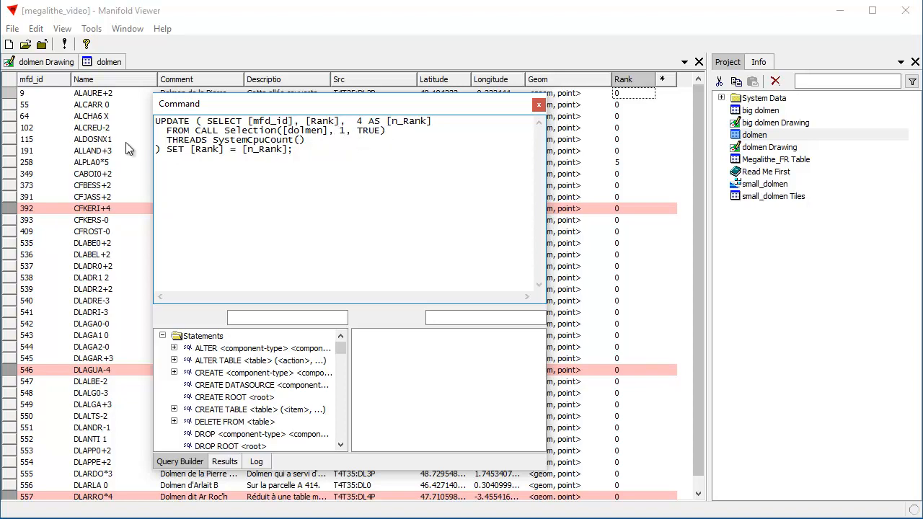
{"action": "mouse_move", "coordinate": [303, 145]}
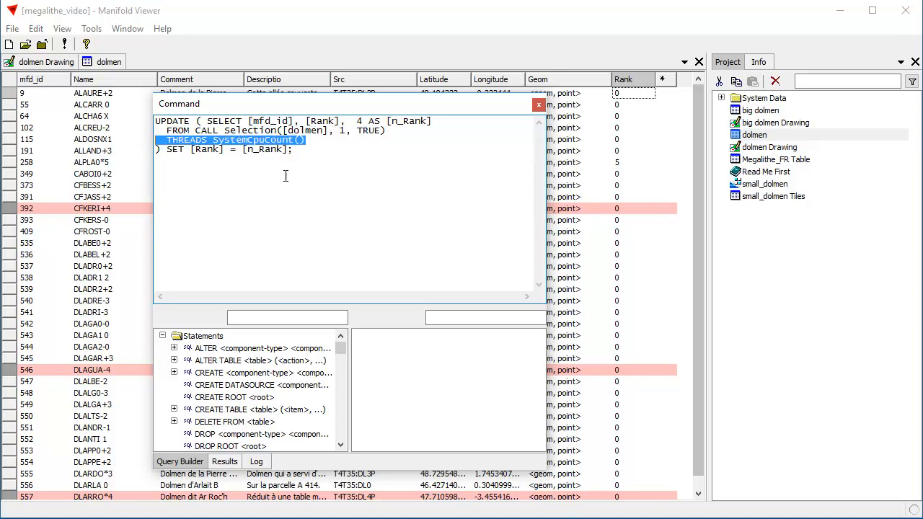
{"action": "mouse_move", "coordinate": [353, 212]}
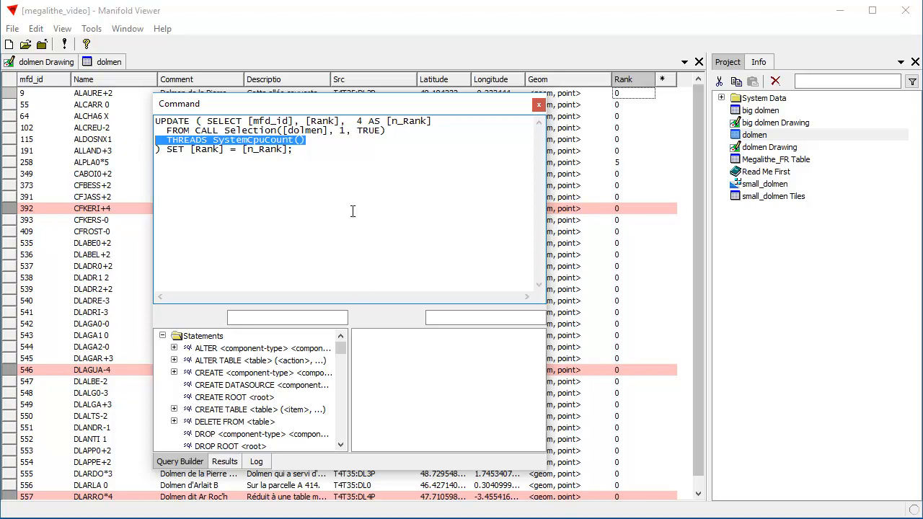
{"action": "mouse_move", "coordinate": [265, 228]}
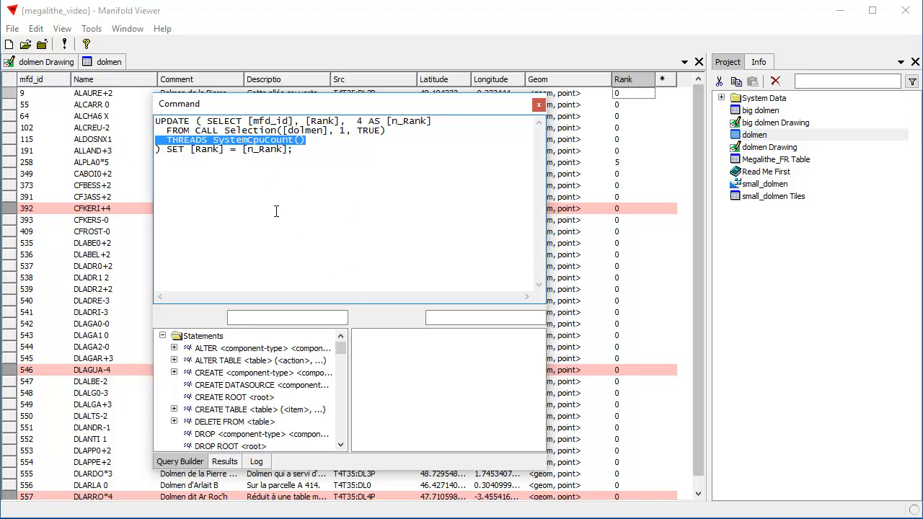
{"action": "mouse_move", "coordinate": [301, 183]}
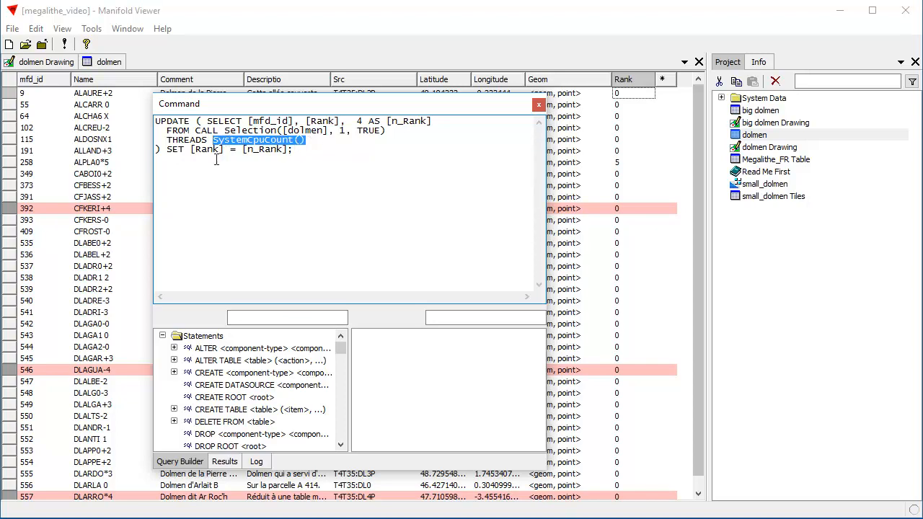
{"action": "mouse_move", "coordinate": [343, 144]}
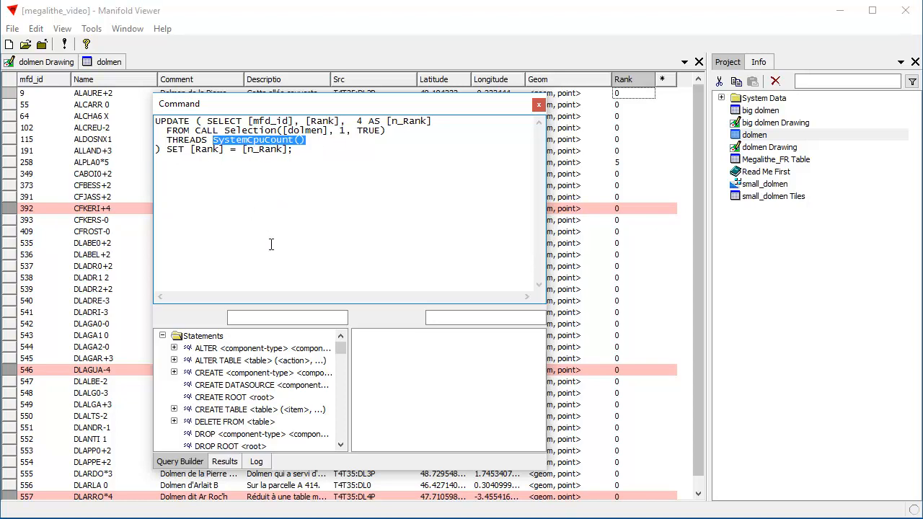
Select a whole line of the Rank UPDATE query to tidy out the THREADS clause.
{"action": "left_click", "coordinate": [258, 140]}
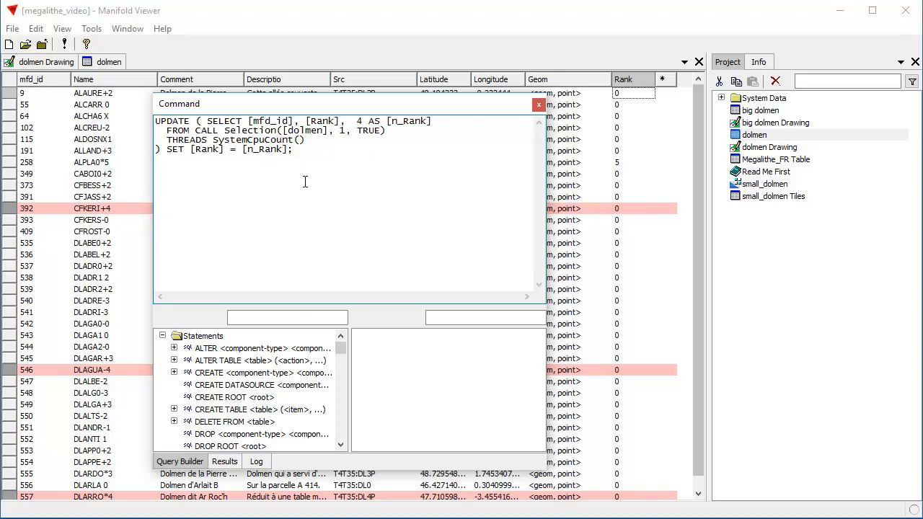
{"action": "triple_click", "coordinate": [231, 139]}
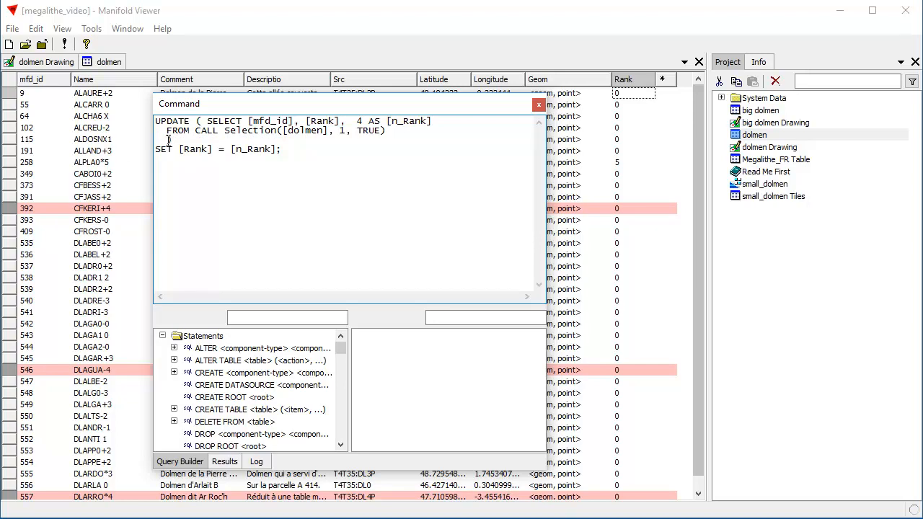
{"action": "mouse_move", "coordinate": [313, 274]}
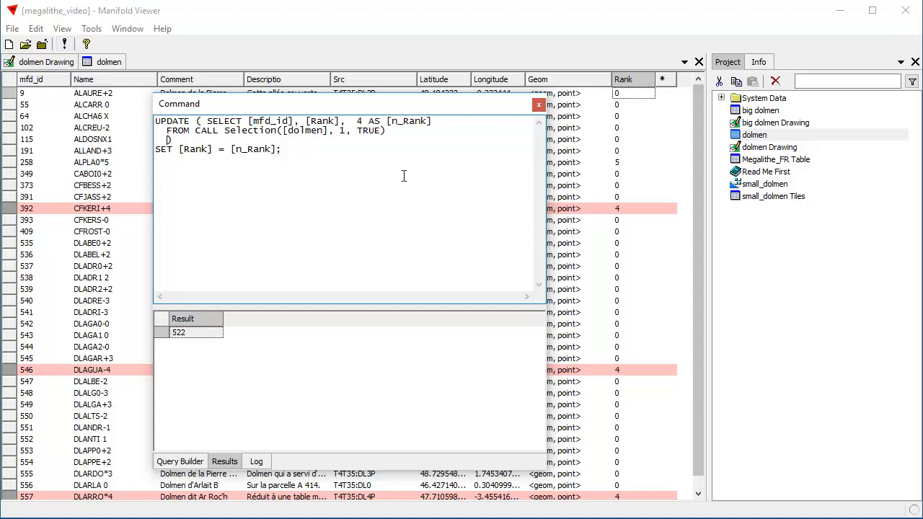
{"action": "mouse_move", "coordinate": [628, 106]}
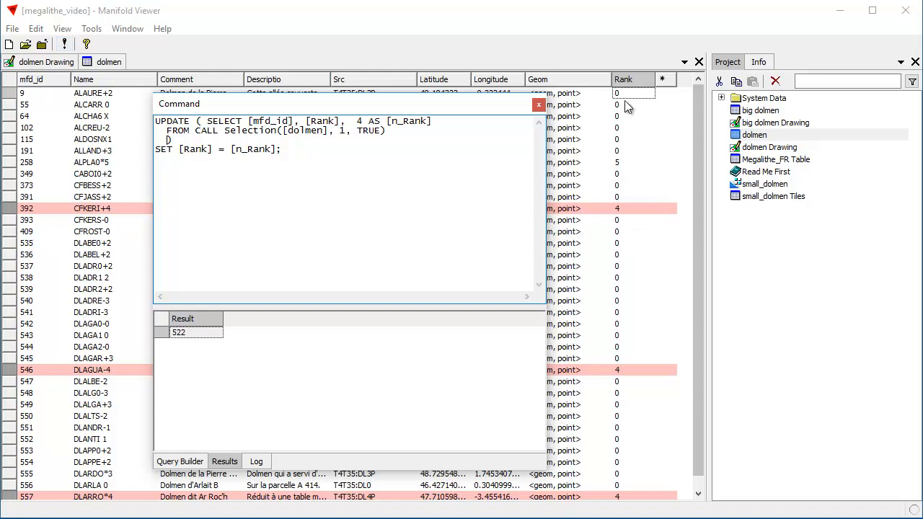
{"action": "mouse_move", "coordinate": [310, 402]}
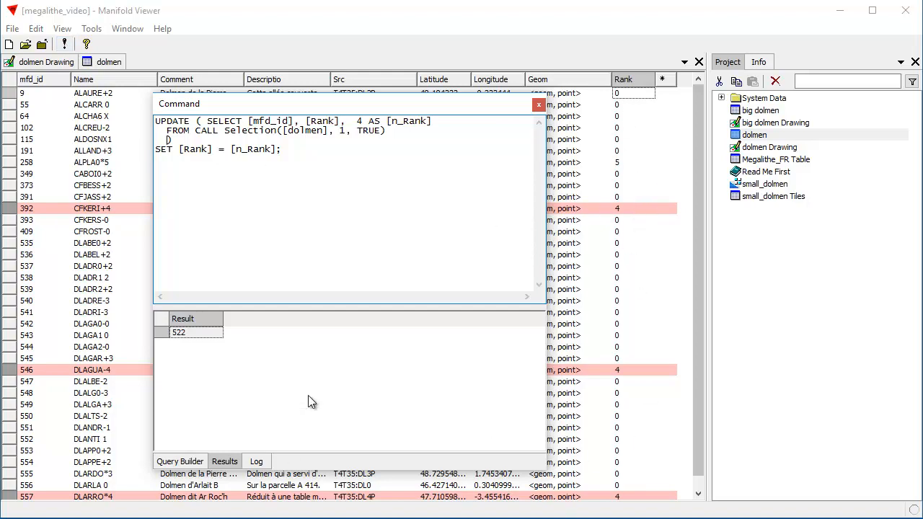
{"action": "mouse_move", "coordinate": [436, 173]}
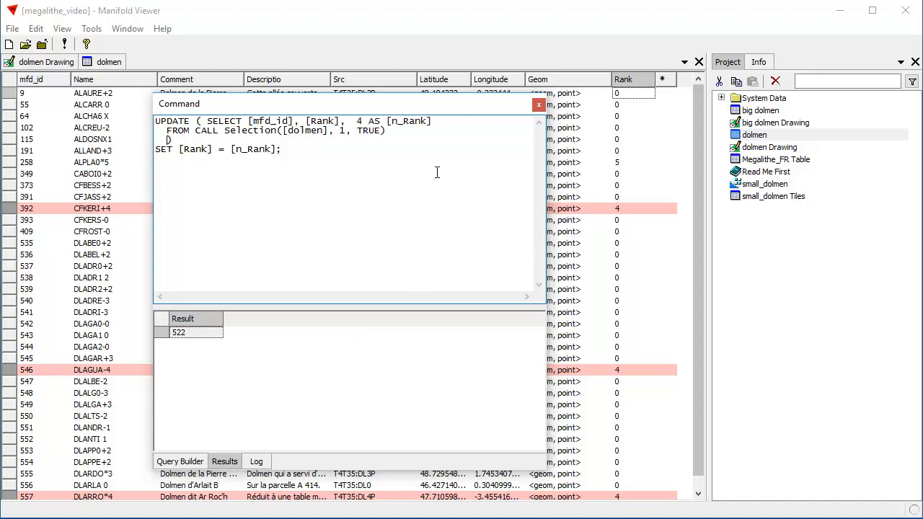
{"action": "mouse_move", "coordinate": [275, 181]}
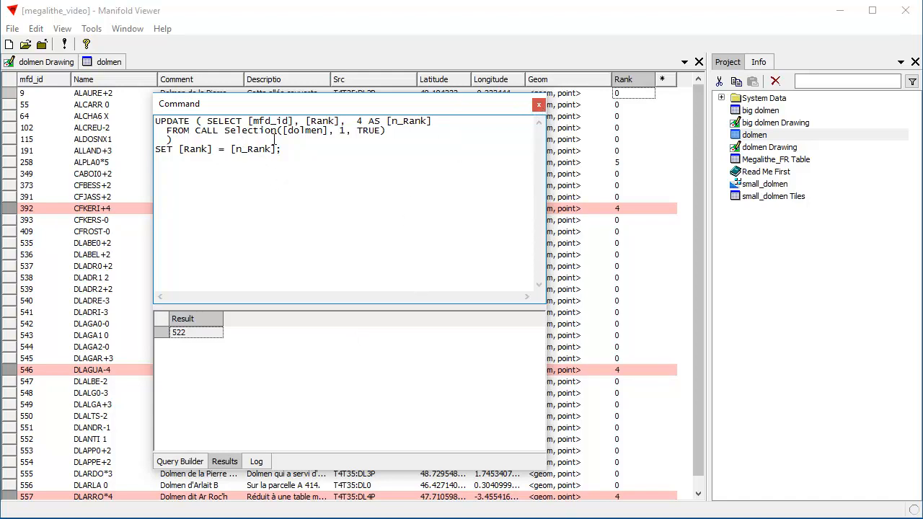
{"action": "mouse_move", "coordinate": [323, 179]}
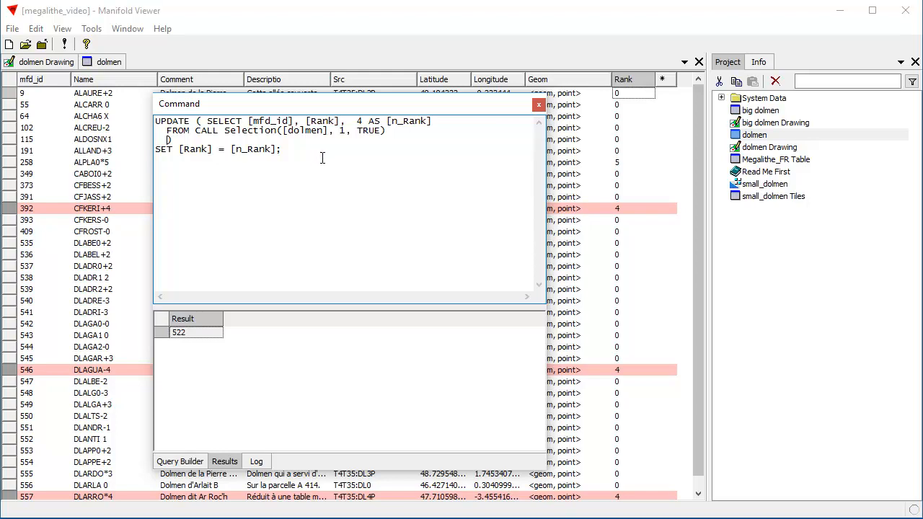
{"action": "mouse_move", "coordinate": [312, 168]}
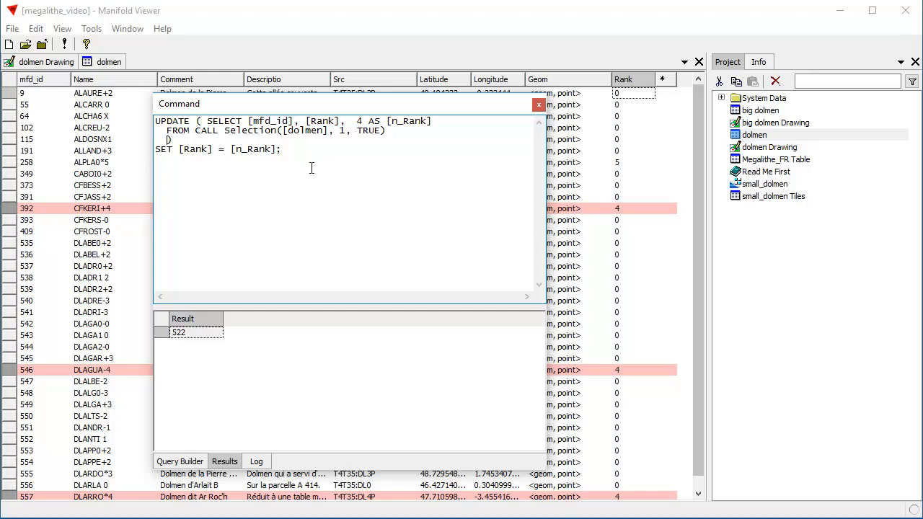
{"action": "mouse_move", "coordinate": [313, 191]}
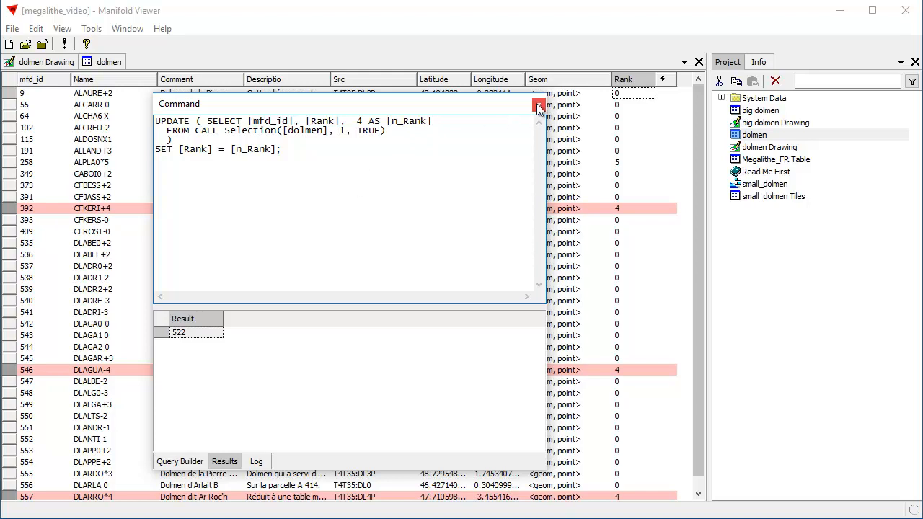
Close the Command query window.
{"action": "left_click", "coordinate": [538, 106]}
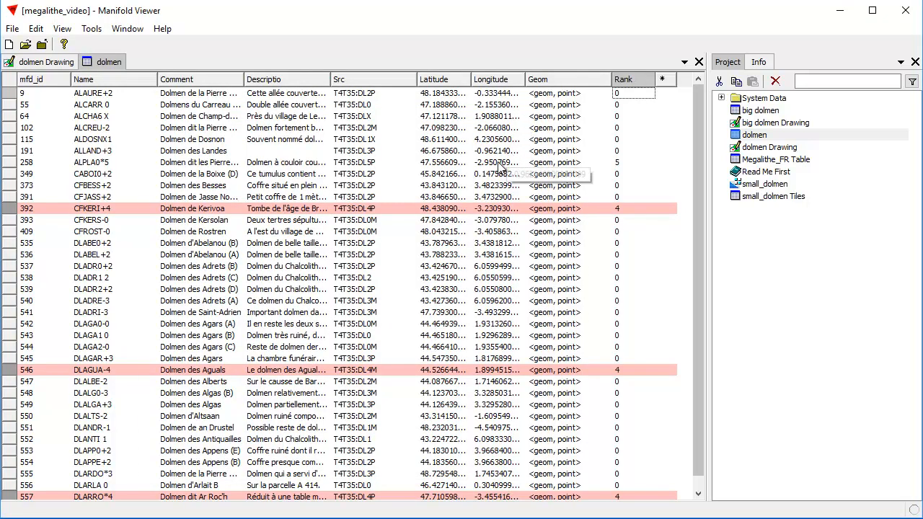
{"action": "mouse_move", "coordinate": [176, 254]}
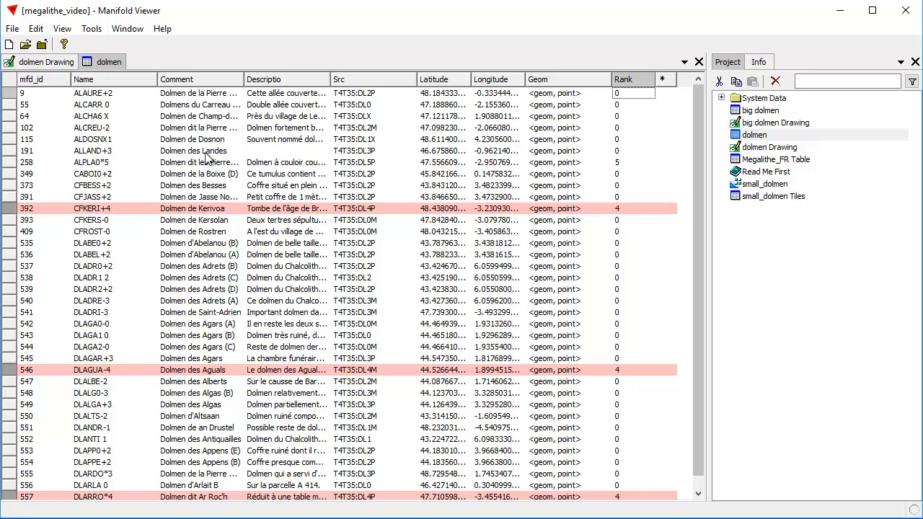
{"action": "mouse_move", "coordinate": [157, 104]}
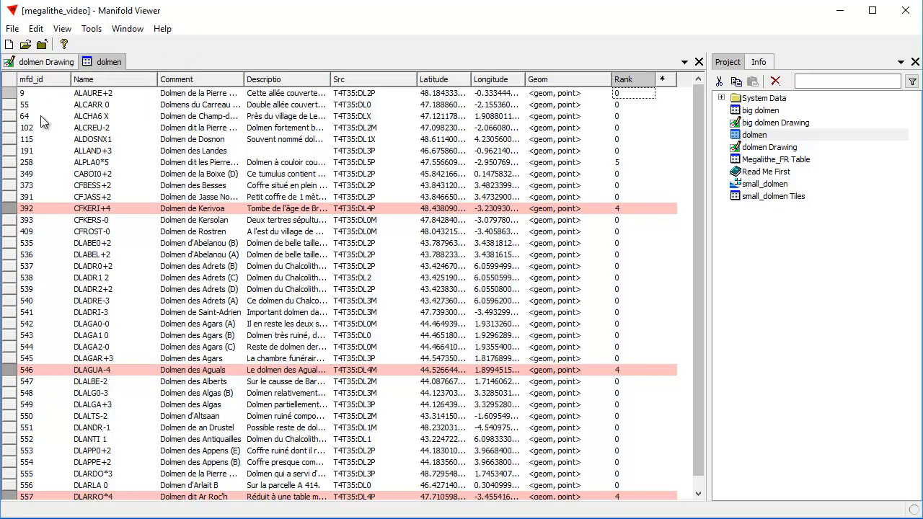
{"action": "mouse_move", "coordinate": [737, 34]}
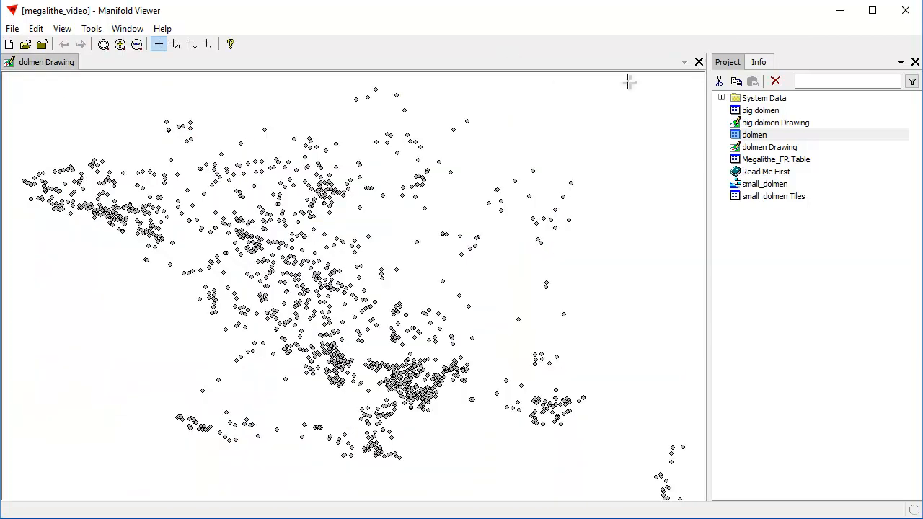
Close the dolmen Drawing and add a 'bing streets' data source using Bing Maps Street Map.
{"action": "left_click", "coordinate": [698, 62]}
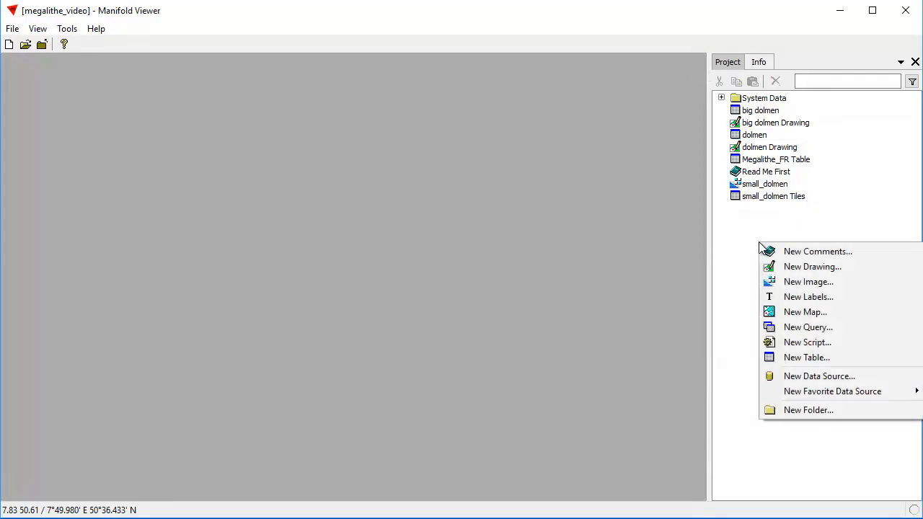
{"action": "mouse_move", "coordinate": [735, 248]}
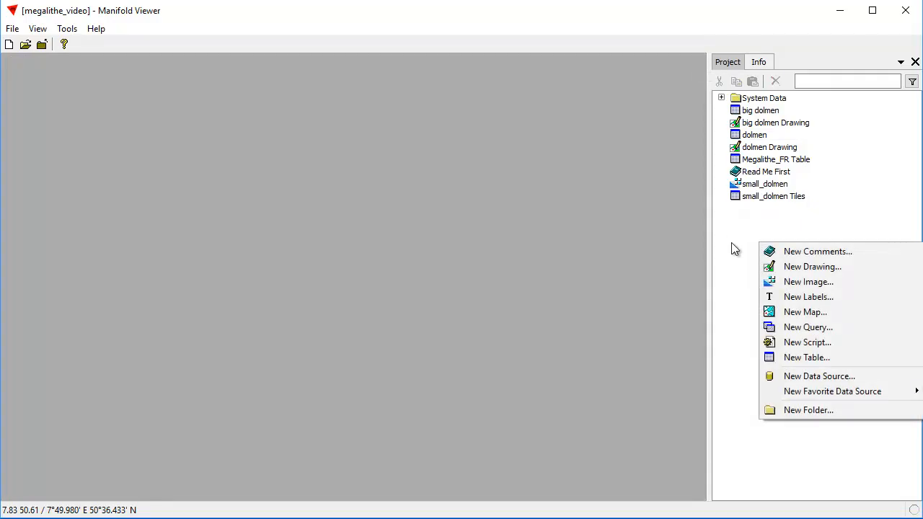
{"action": "left_click", "coordinate": [819, 376]}
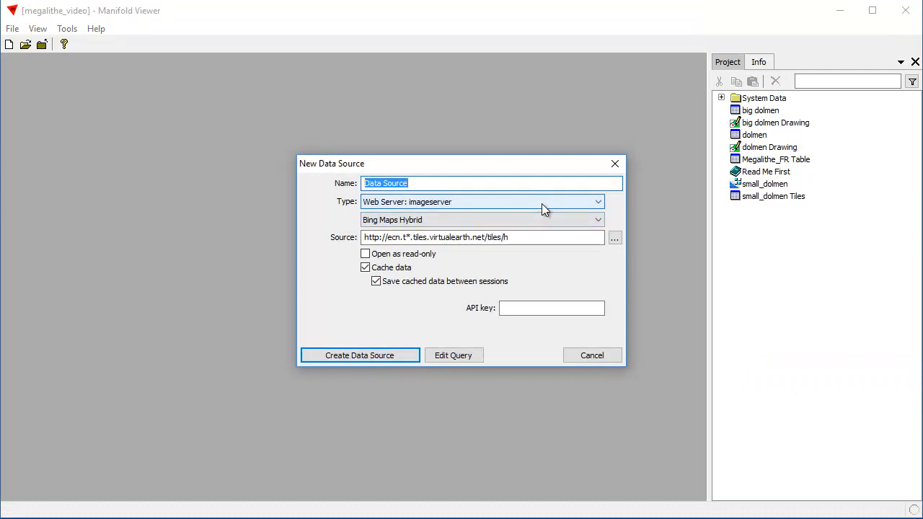
{"action": "type", "text": "bing s"}
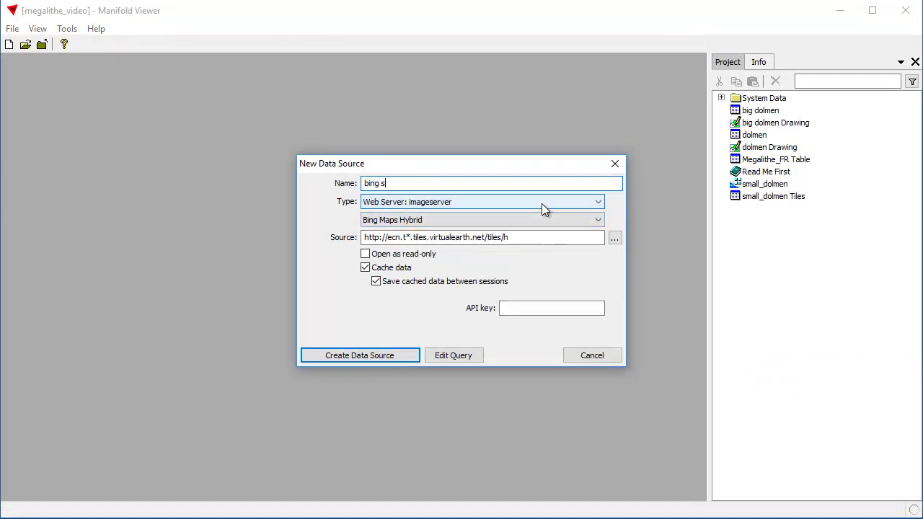
{"action": "type", "text": "treets"}
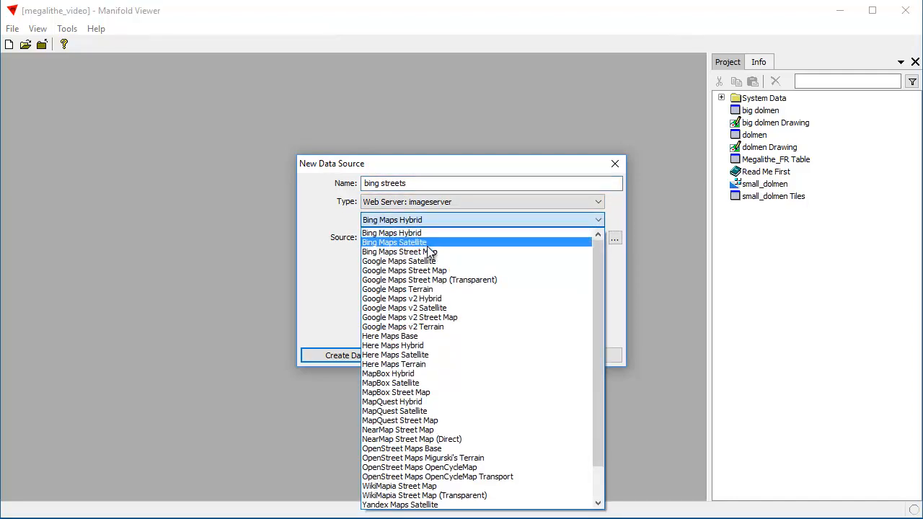
{"action": "left_click", "coordinate": [401, 252]}
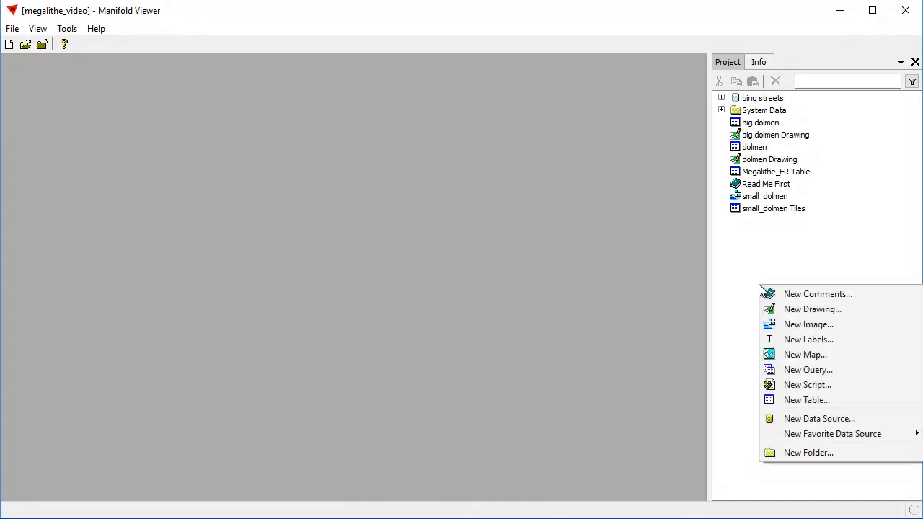
Create a 'bing sat' data source using Bing Maps Satellite imagery.
{"action": "left_click", "coordinate": [820, 418]}
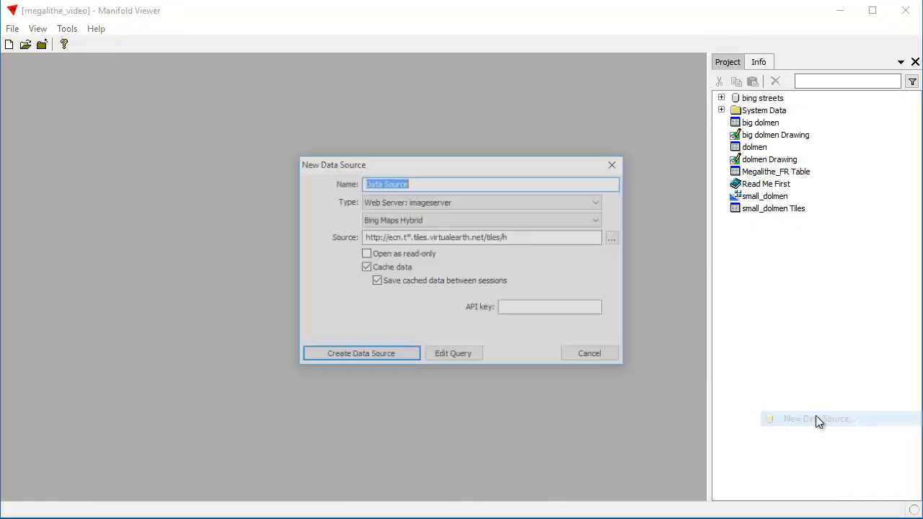
{"action": "type", "text": "bing s"}
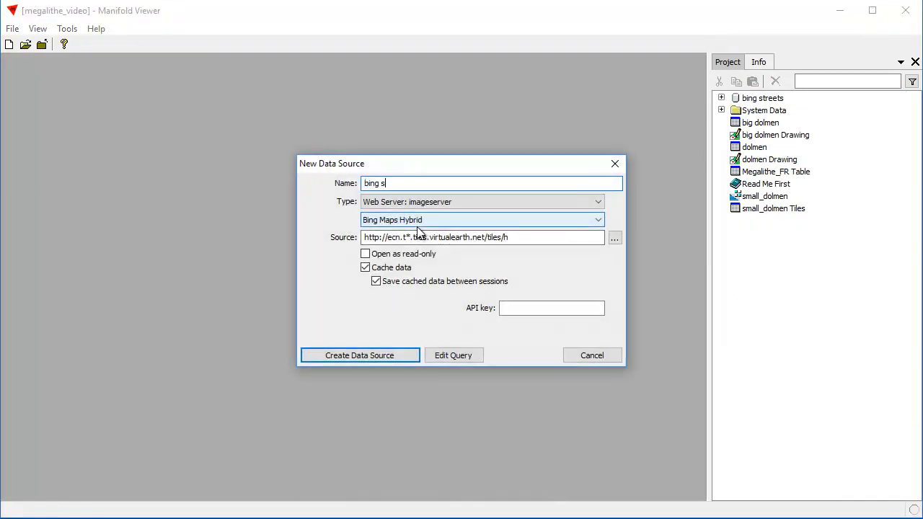
{"action": "type", "text": "at"}
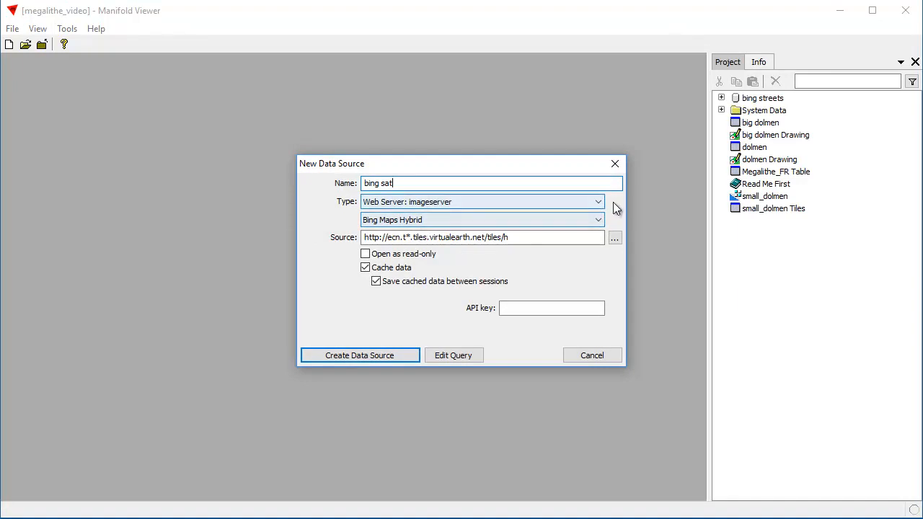
{"action": "left_click", "coordinate": [598, 220]}
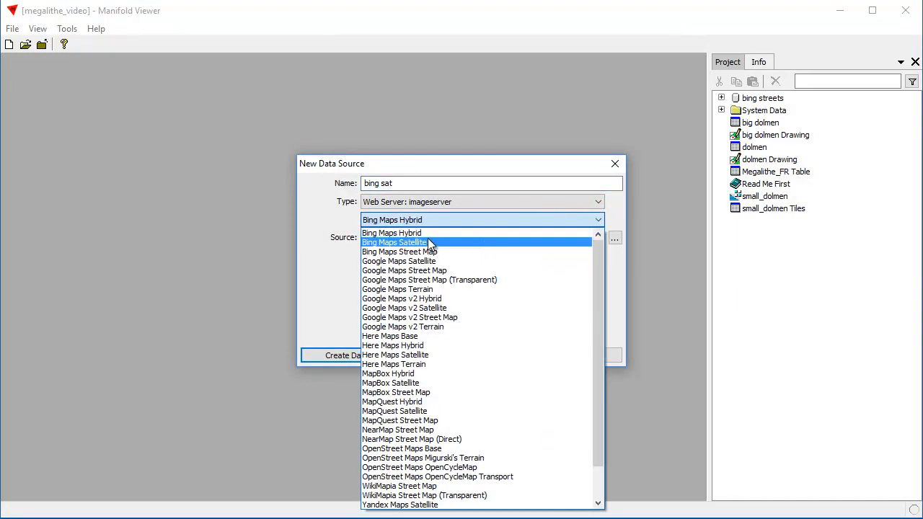
{"action": "left_click", "coordinate": [395, 242]}
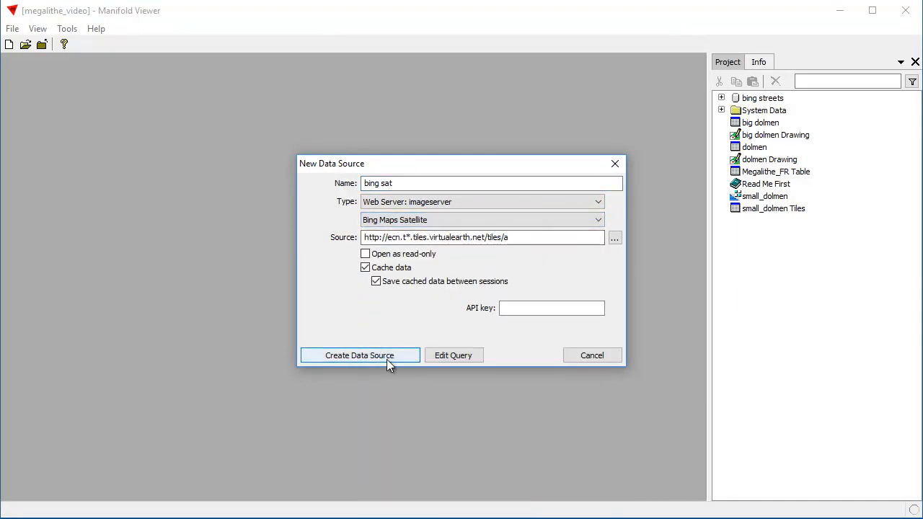
{"action": "left_click", "coordinate": [359, 355]}
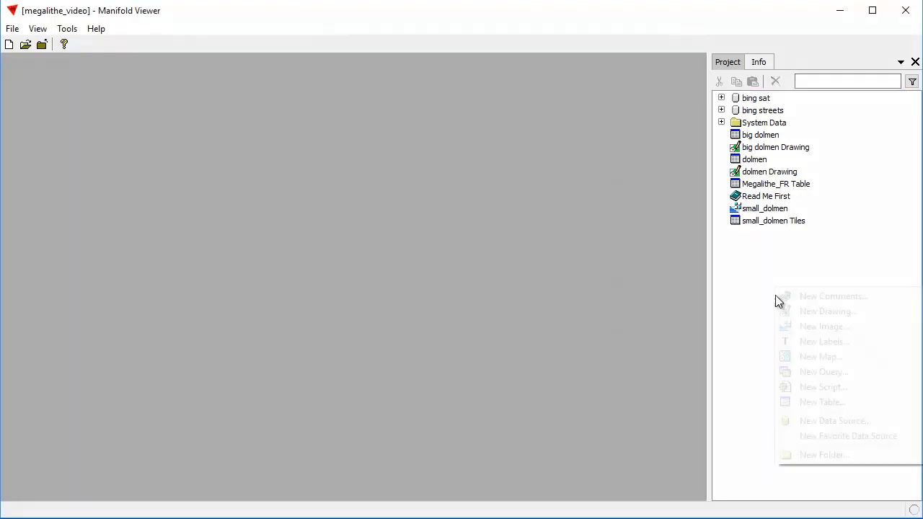
Create a new map holding the Bing satellite and Bing street map image layers.
{"action": "left_click", "coordinate": [821, 356]}
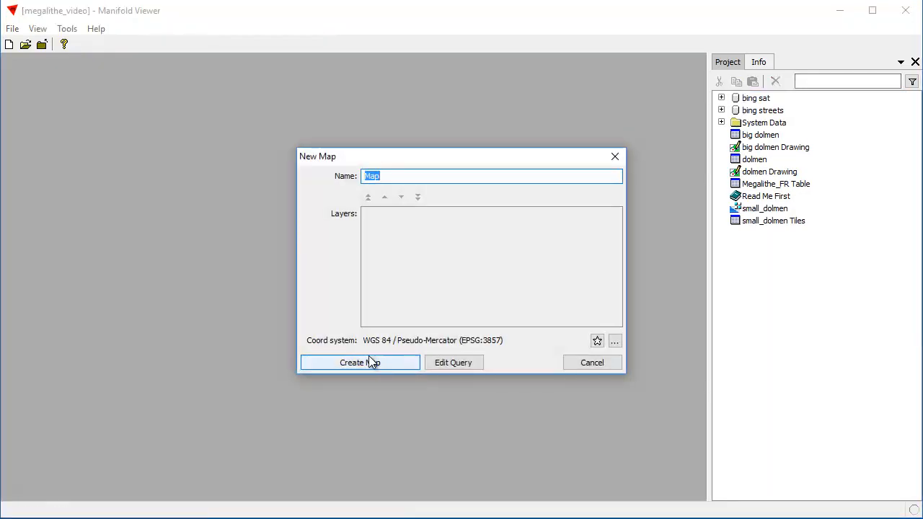
{"action": "left_click", "coordinate": [360, 362]}
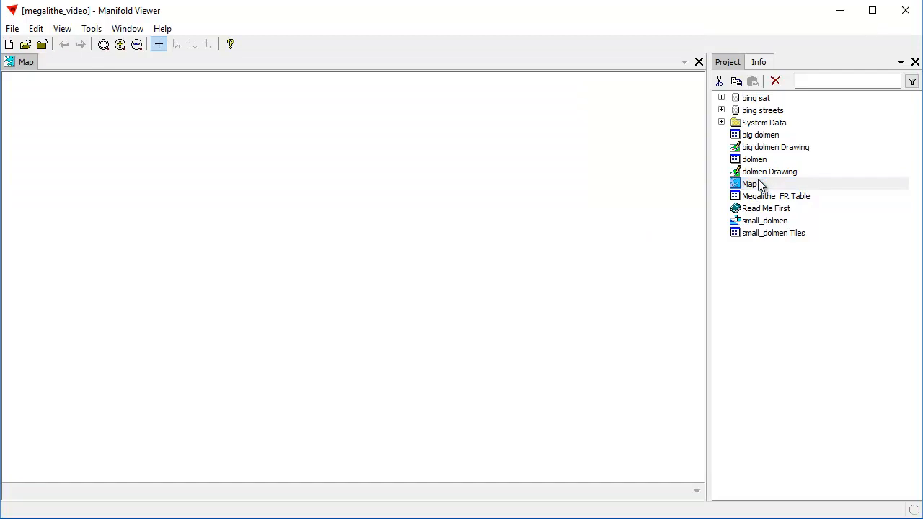
{"action": "mouse_move", "coordinate": [729, 105]}
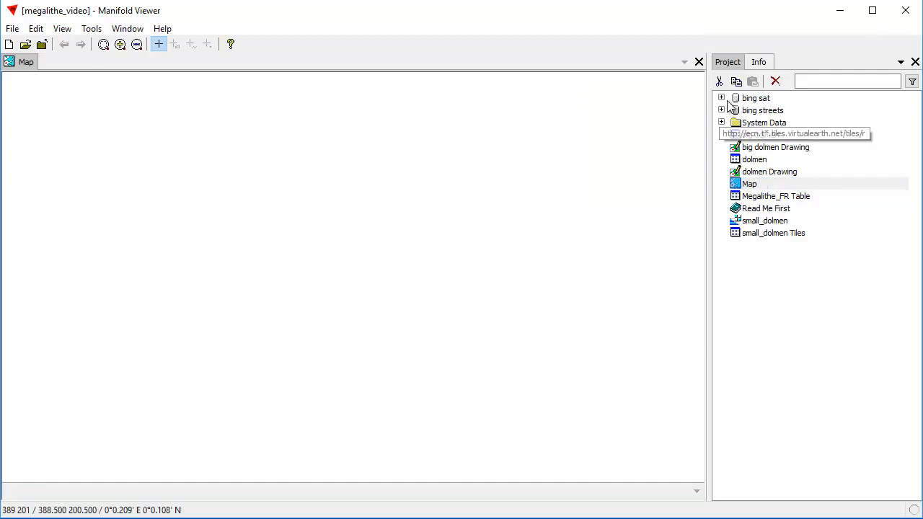
{"action": "left_click", "coordinate": [722, 97]}
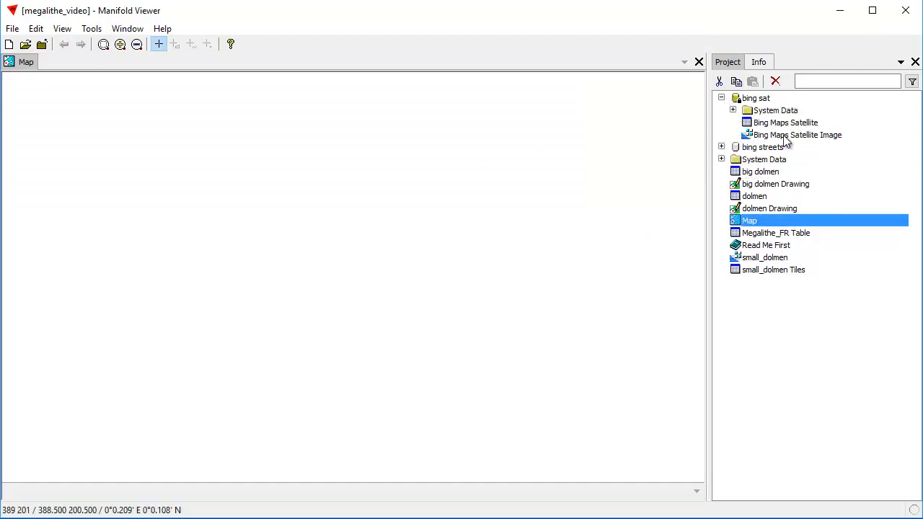
{"action": "double_click", "coordinate": [798, 135]}
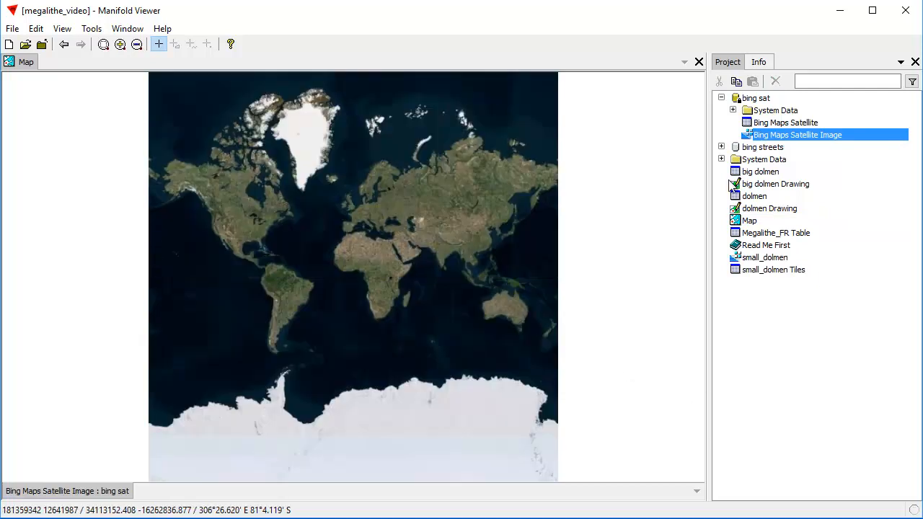
{"action": "left_click", "coordinate": [722, 147]}
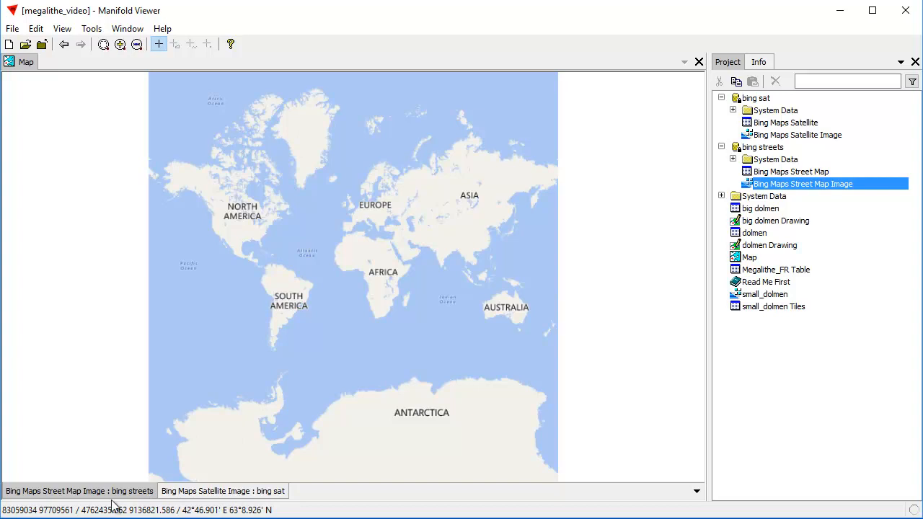
{"action": "left_click", "coordinate": [79, 491]}
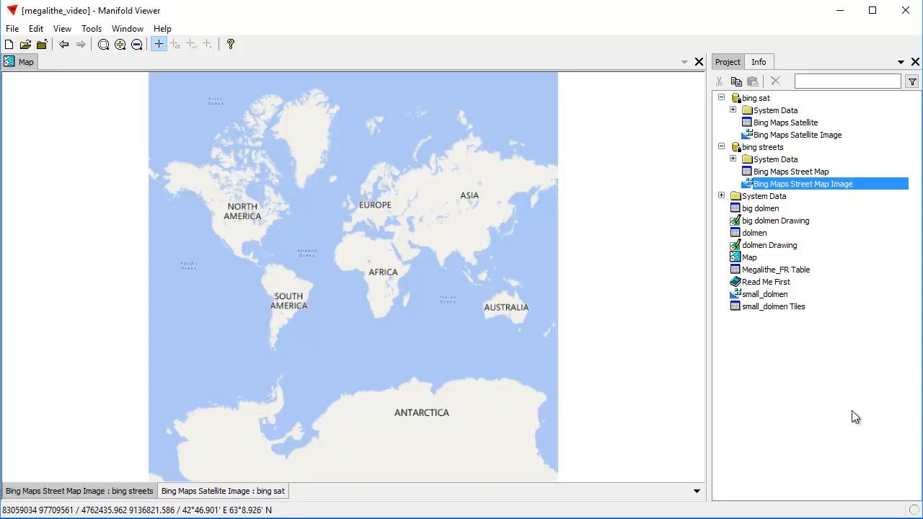
Add the dolmen Drawing as a map layer and zoom to its points over France.
{"action": "left_click", "coordinate": [768, 245]}
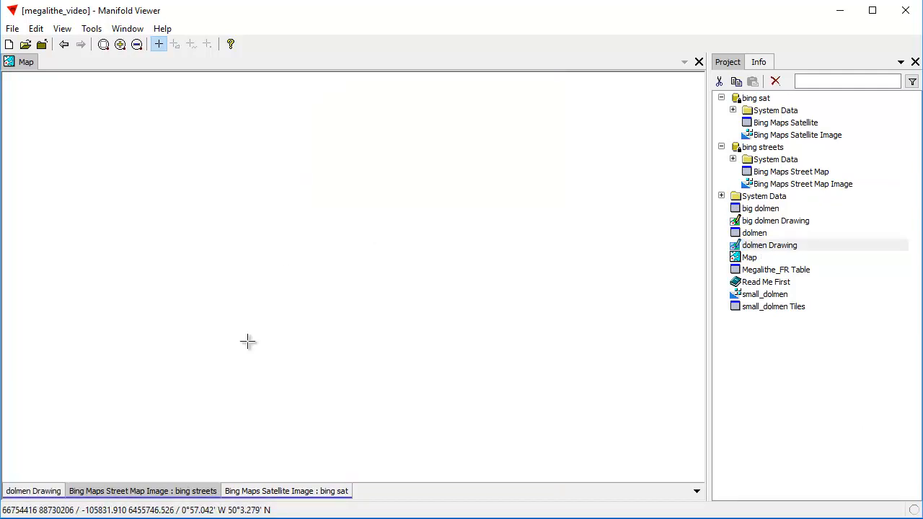
{"action": "left_click", "coordinate": [33, 491]}
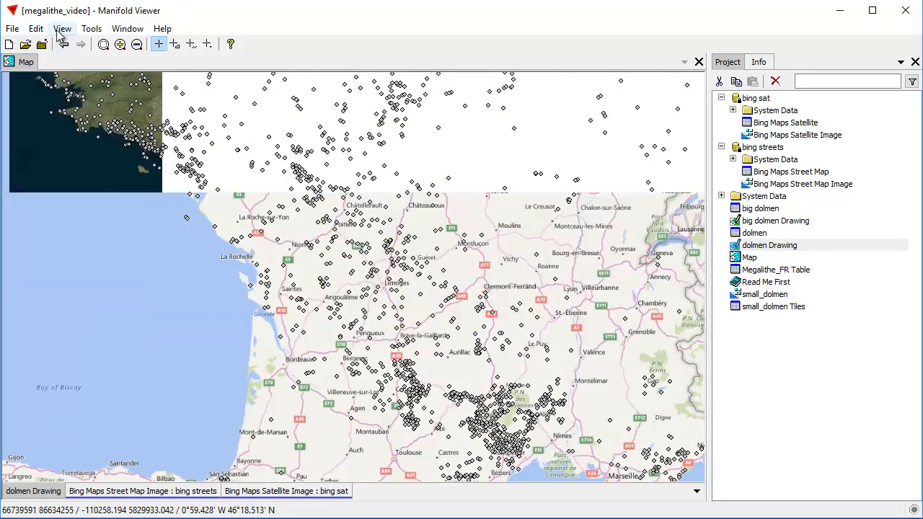
{"action": "left_click", "coordinate": [35, 28]}
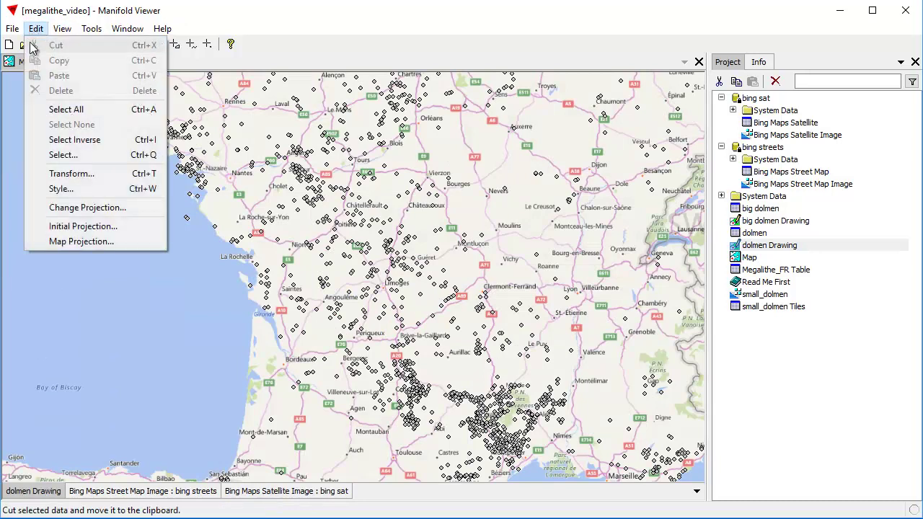
Style dolmen point size from the Rank field, classified by unique values.
{"action": "left_click", "coordinate": [60, 188]}
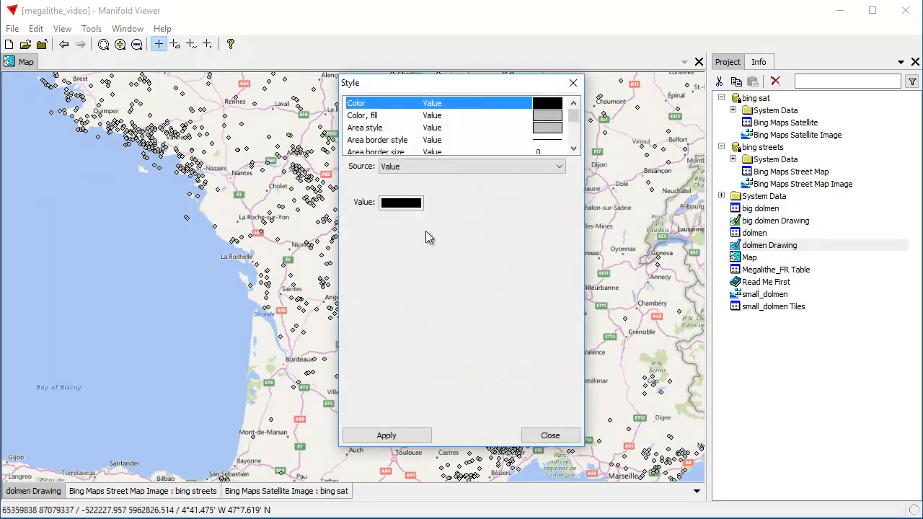
{"action": "mouse_move", "coordinate": [573, 119]}
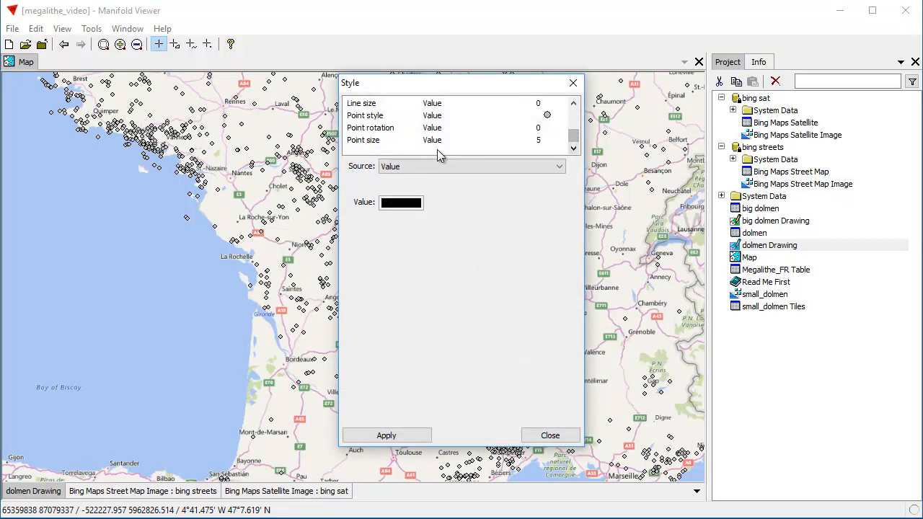
{"action": "left_click", "coordinate": [433, 140]}
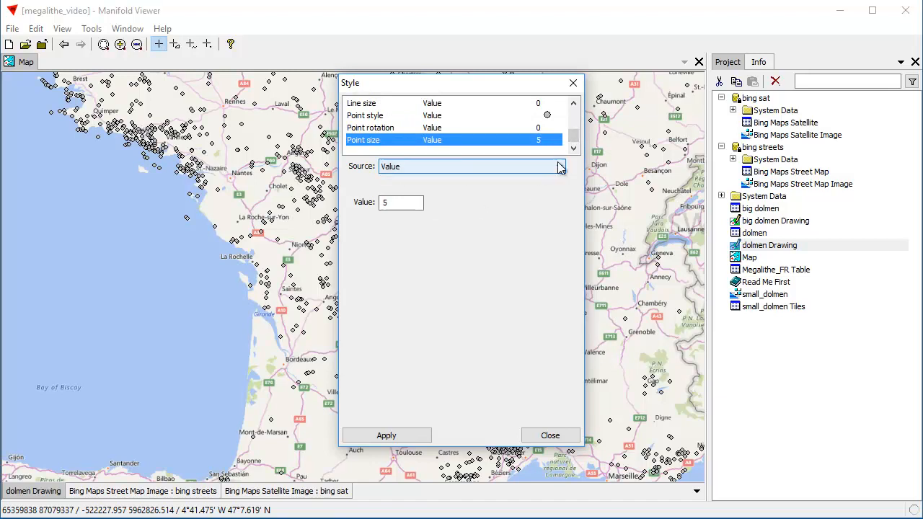
{"action": "left_click", "coordinate": [559, 166]}
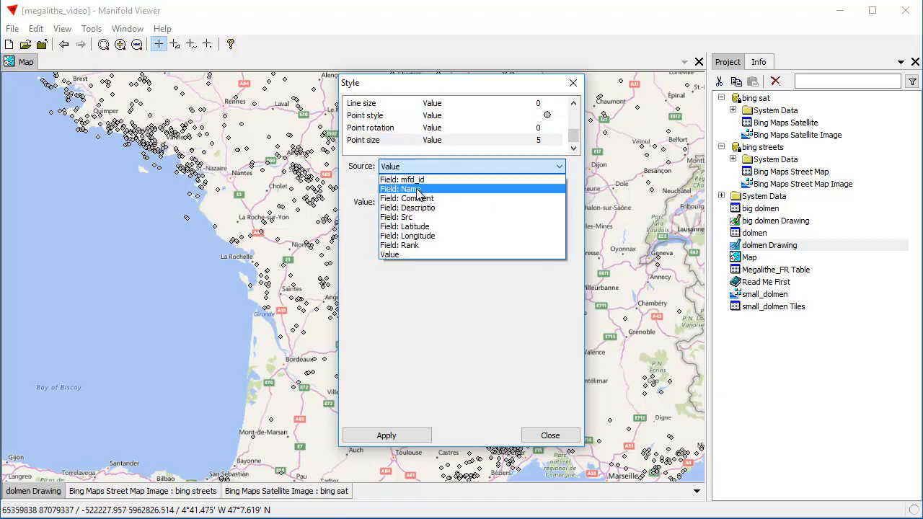
{"action": "left_click", "coordinate": [399, 245]}
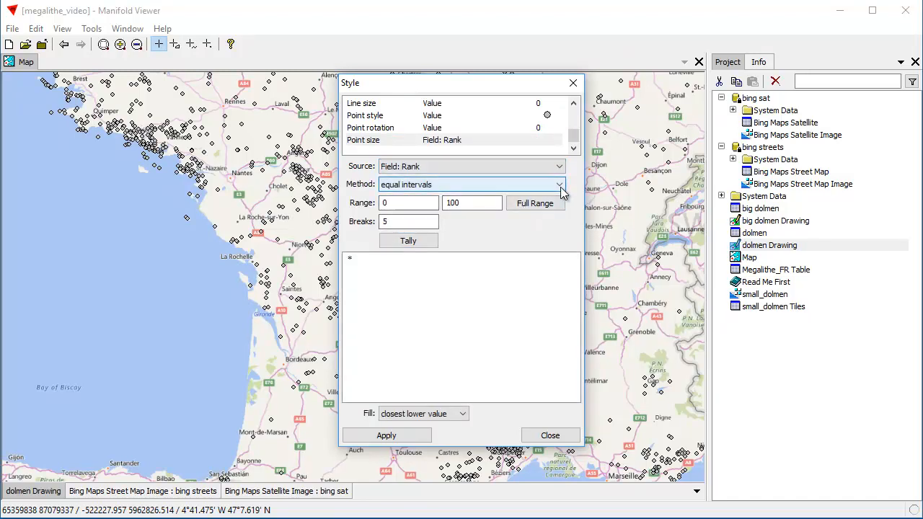
{"action": "left_click", "coordinate": [559, 184]}
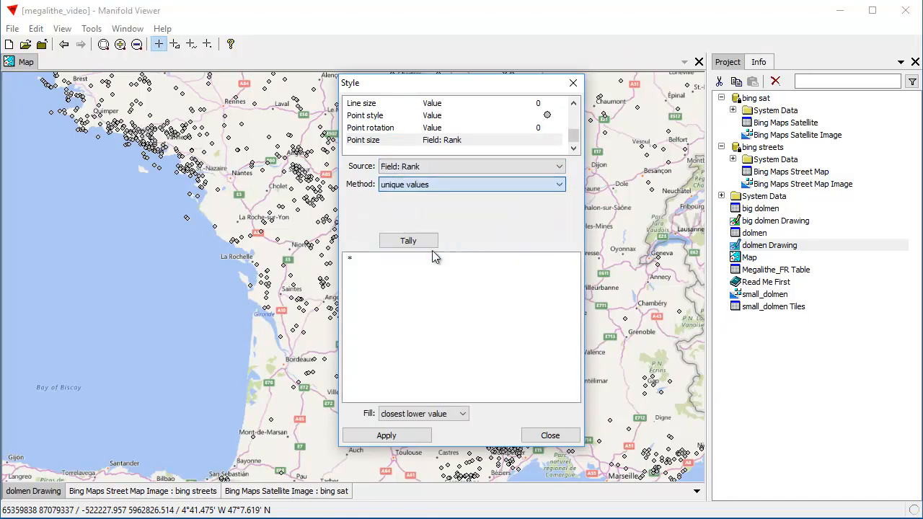
{"action": "left_click", "coordinate": [408, 240]}
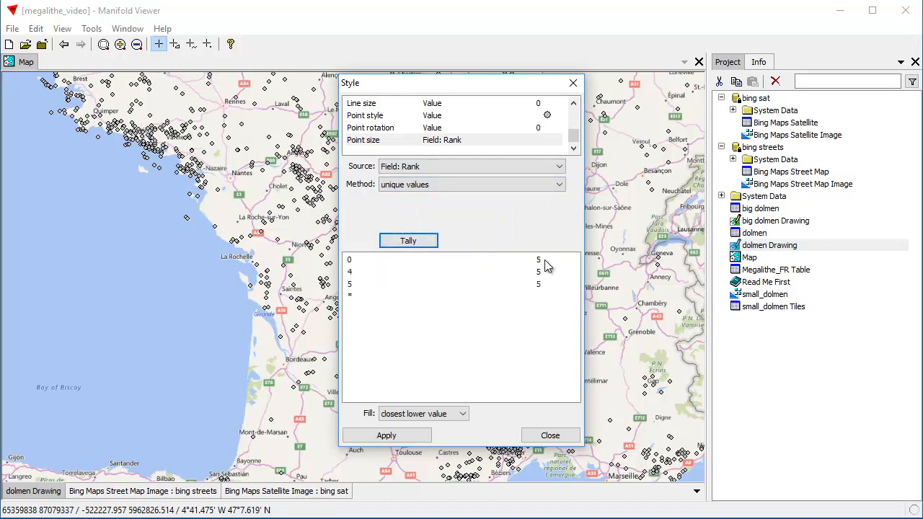
Set point sizes 1, 8 and 14 for ranks 0, 4 and 5, and apply.
{"action": "double_click", "coordinate": [538, 259]}
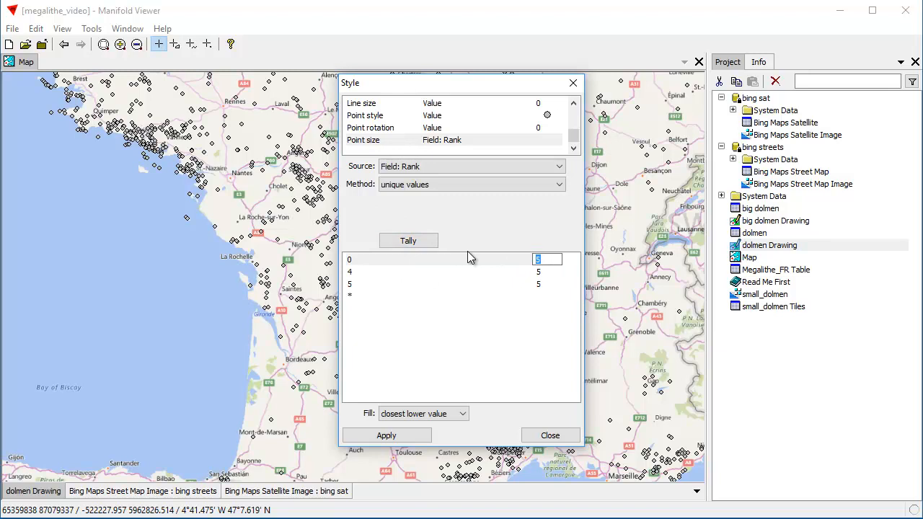
{"action": "type", "text": "1"}
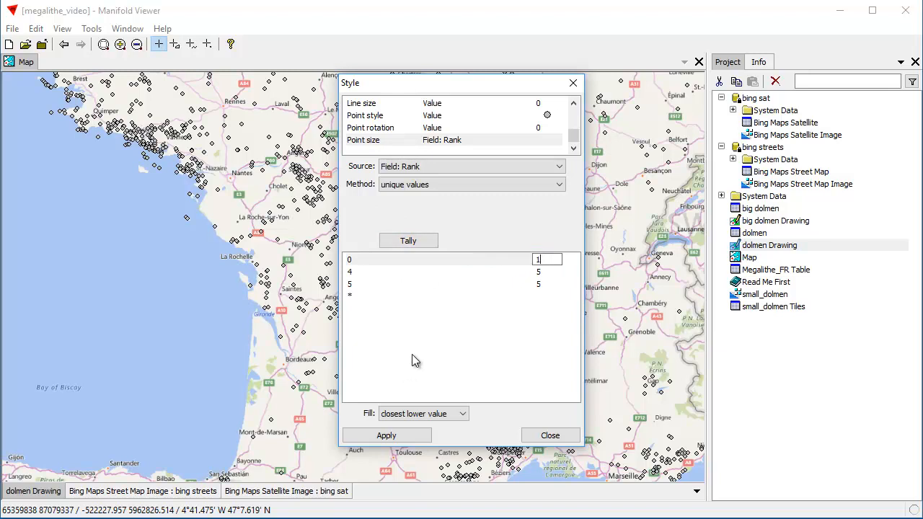
{"action": "left_click", "coordinate": [448, 259]}
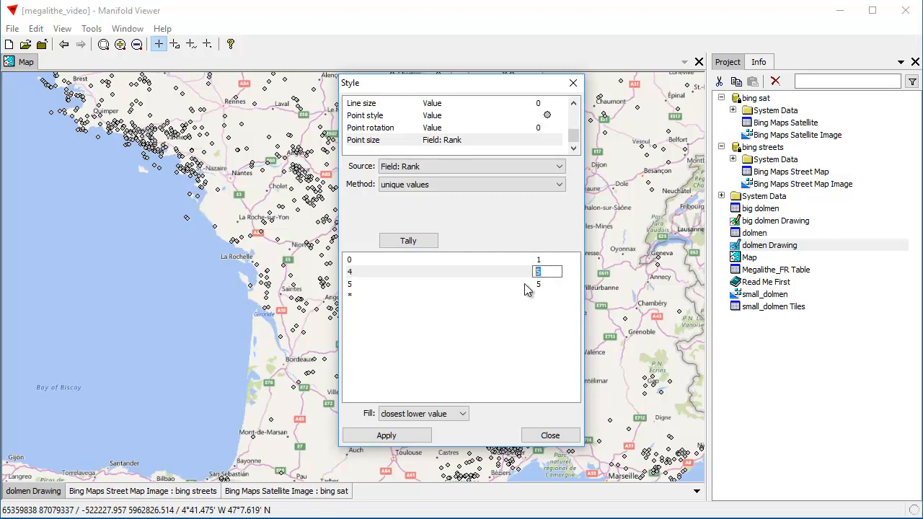
{"action": "type", "text": "8"}
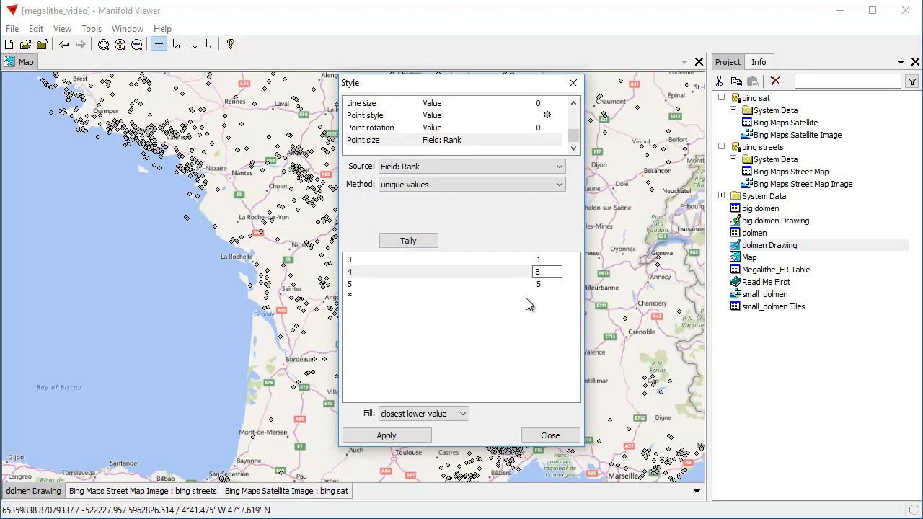
{"action": "left_click", "coordinate": [433, 271]}
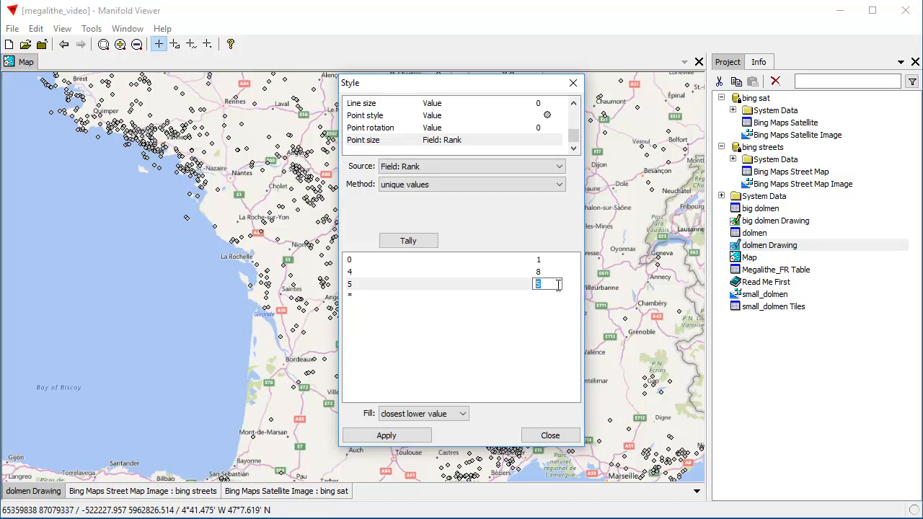
{"action": "type", "text": "14"}
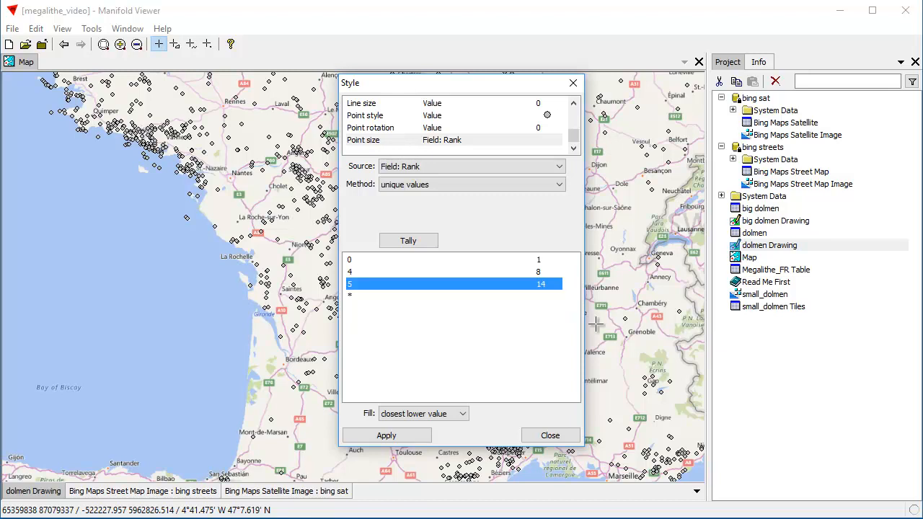
{"action": "left_click", "coordinate": [386, 435]}
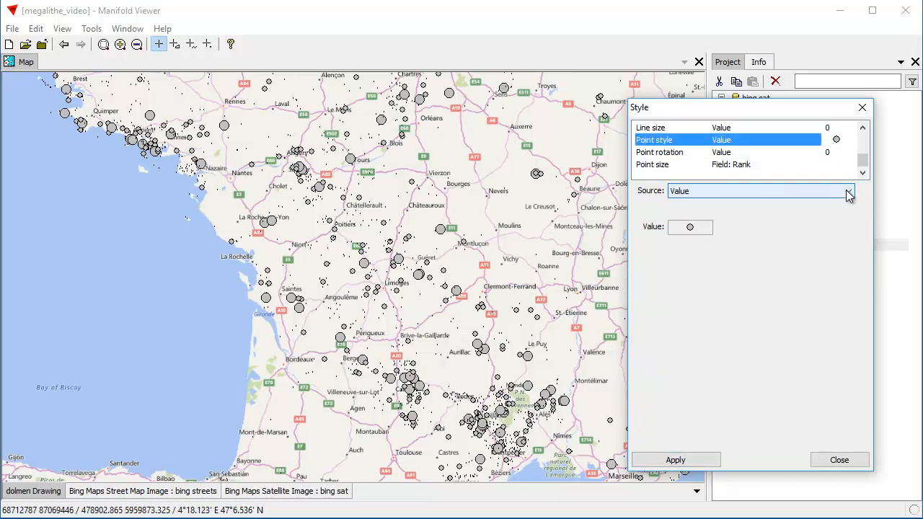
Set dolmen point symbols by Rank: circle for 0, triangle for 4, square for 5.
{"action": "left_click", "coordinate": [849, 190]}
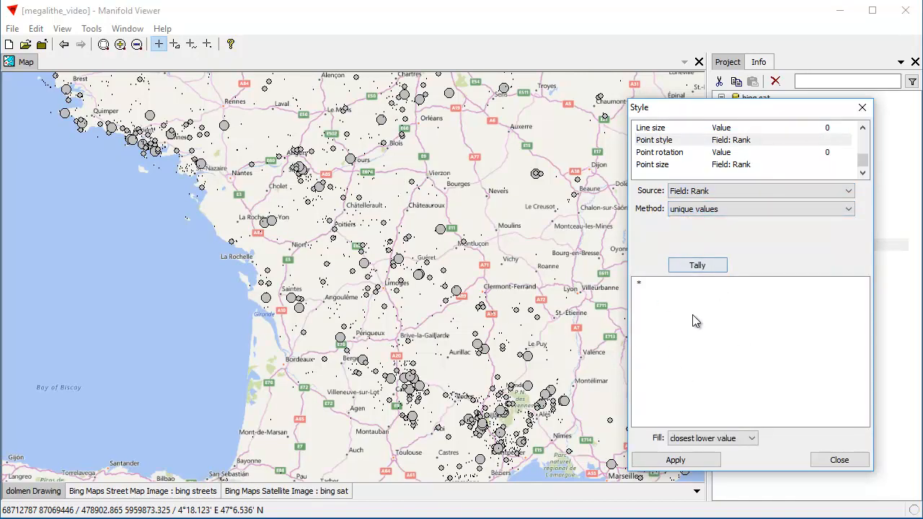
{"action": "mouse_move", "coordinate": [705, 408]}
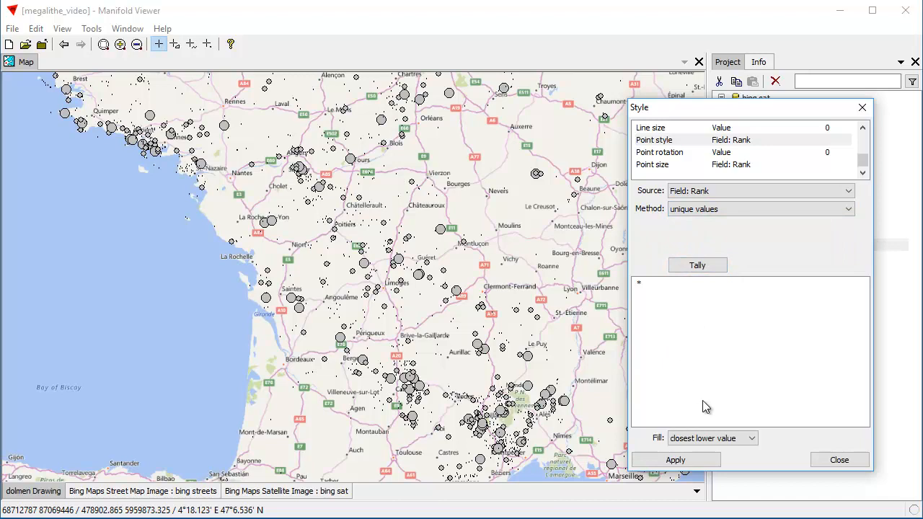
{"action": "mouse_move", "coordinate": [745, 308]}
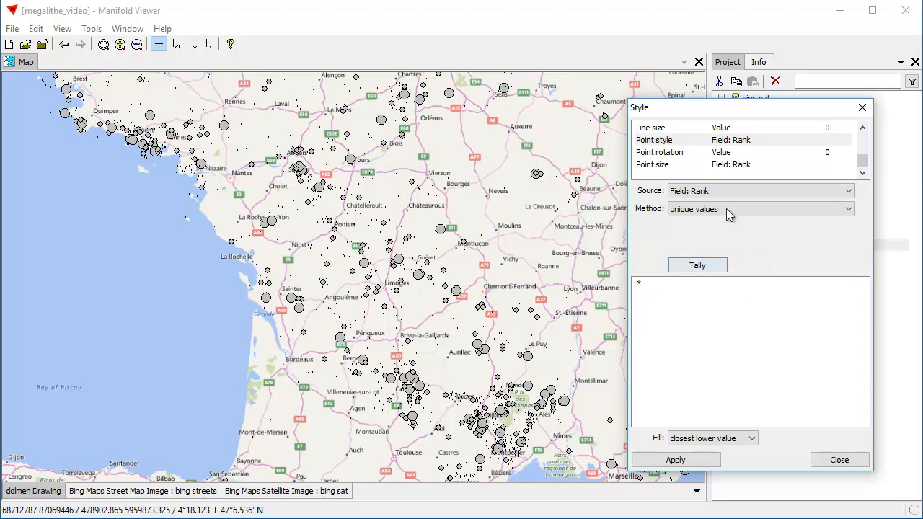
{"action": "left_click", "coordinate": [697, 265]}
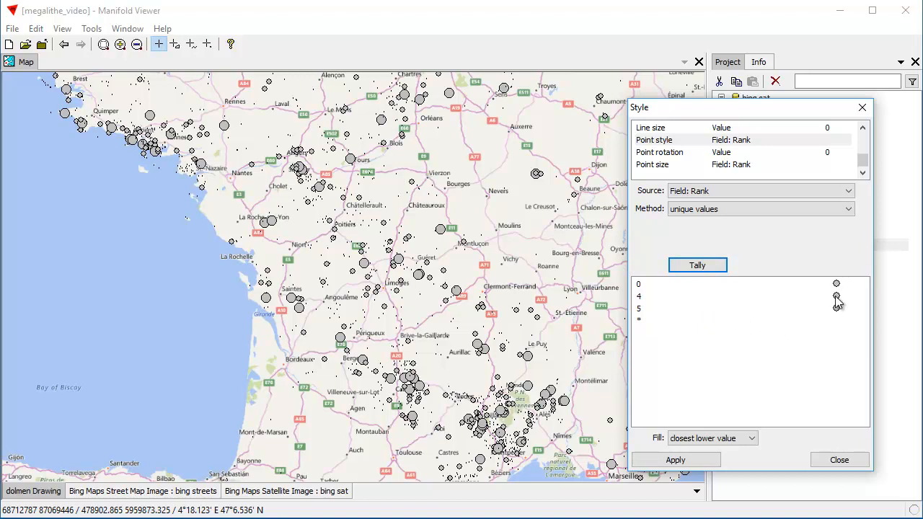
{"action": "left_click", "coordinate": [837, 296]}
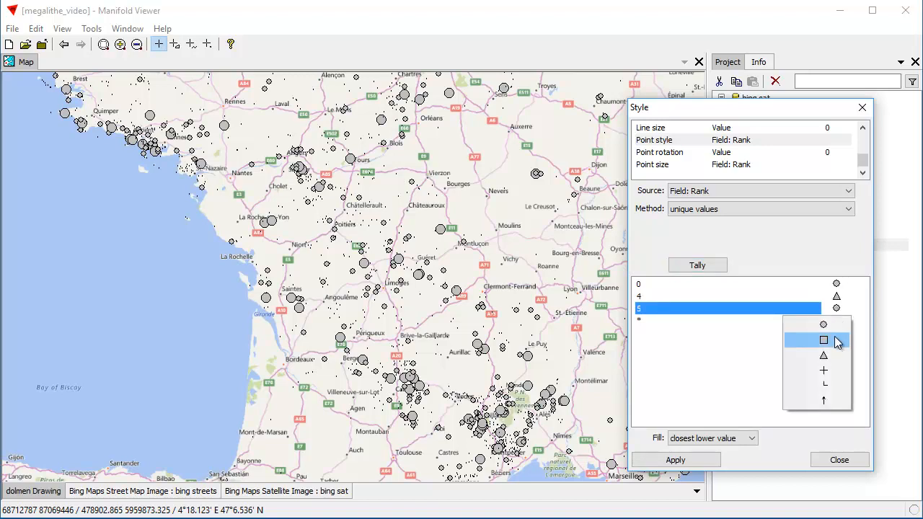
{"action": "left_click", "coordinate": [823, 339]}
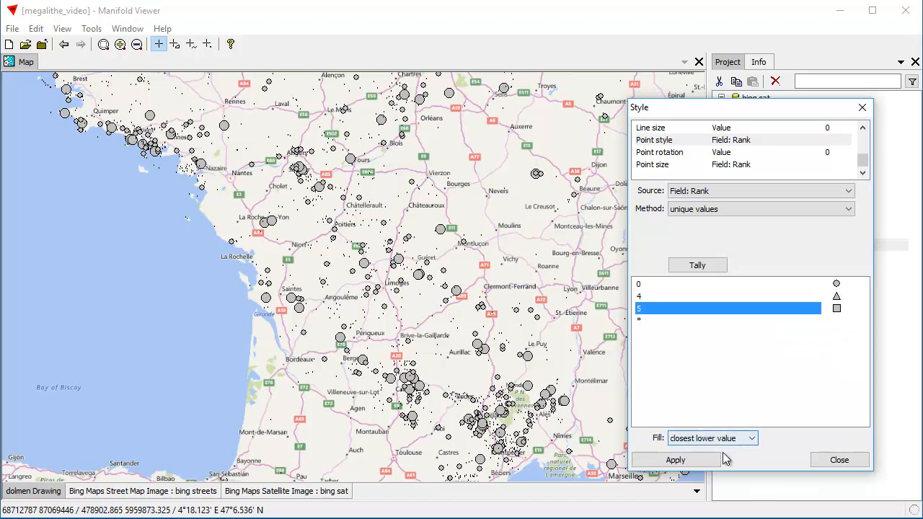
{"action": "left_click", "coordinate": [675, 460]}
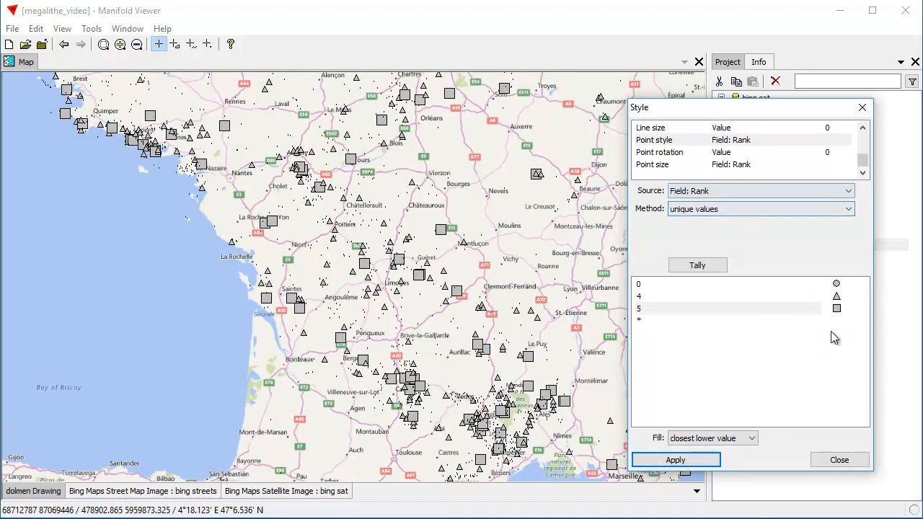
Colour dolmen point fills by unique Rank values: green for rank 4, yellow for 5.
{"action": "scroll", "scroll_direction": "up", "scroll_amount": 3}
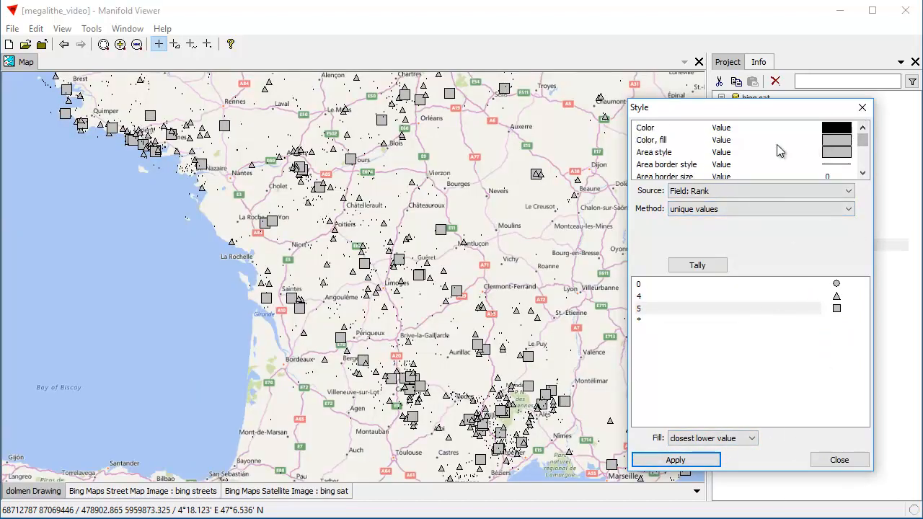
{"action": "left_click", "coordinate": [652, 139]}
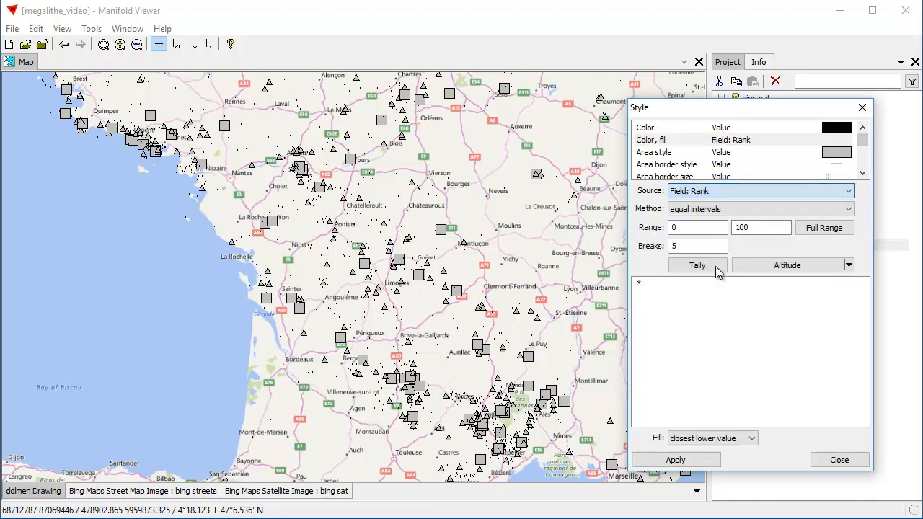
{"action": "left_click", "coordinate": [849, 208]}
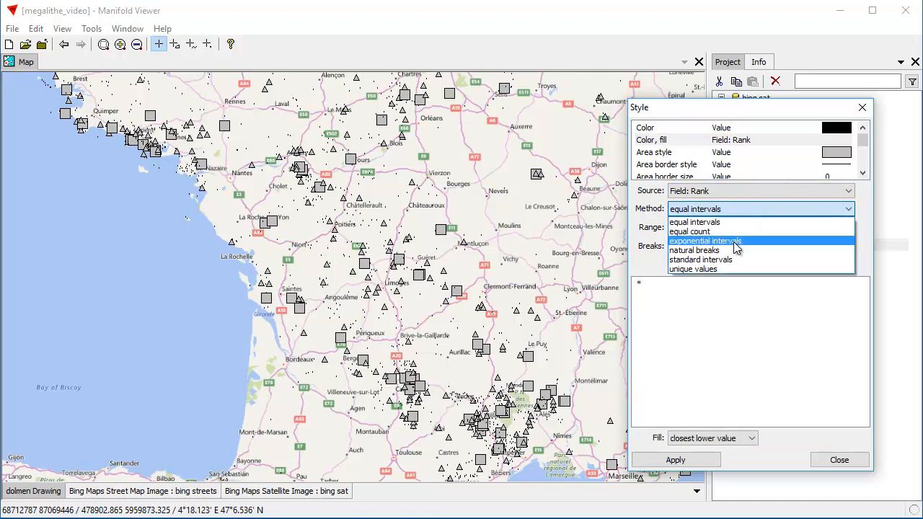
{"action": "left_click", "coordinate": [692, 269]}
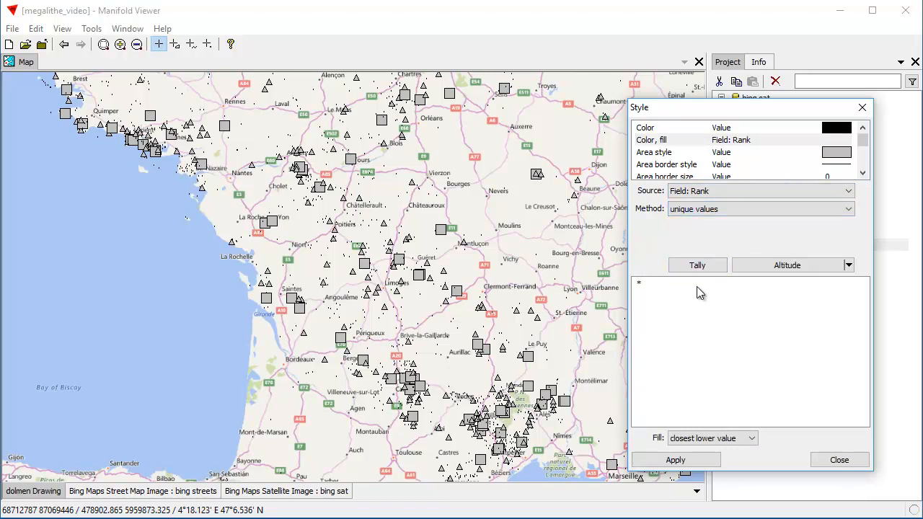
{"action": "left_click", "coordinate": [698, 265]}
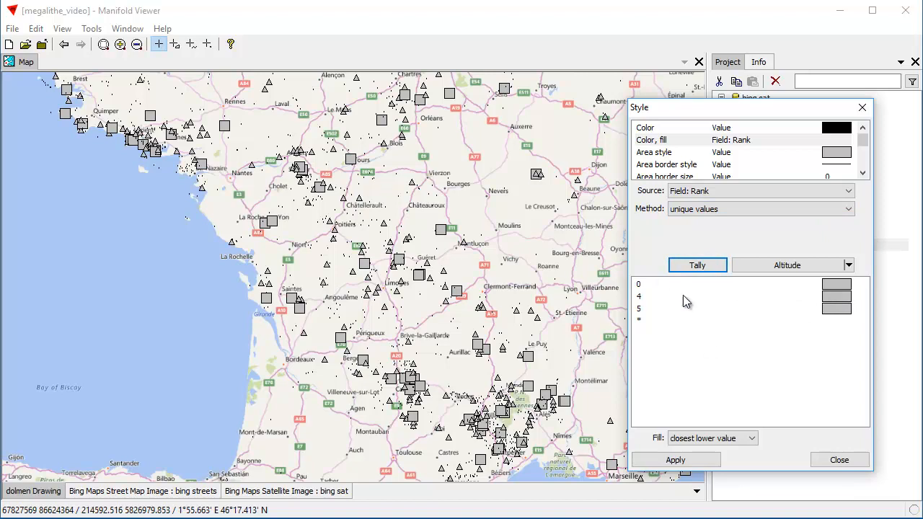
{"action": "mouse_move", "coordinate": [835, 302]}
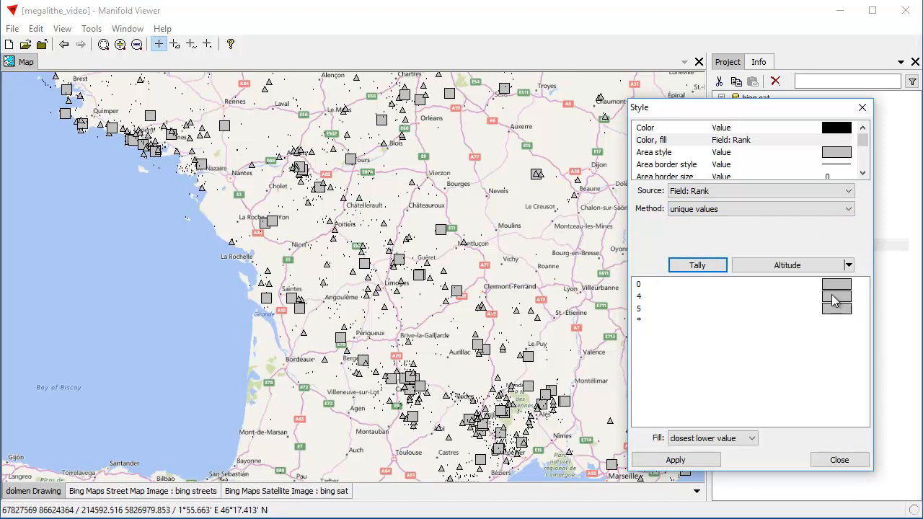
{"action": "left_click", "coordinate": [728, 295]}
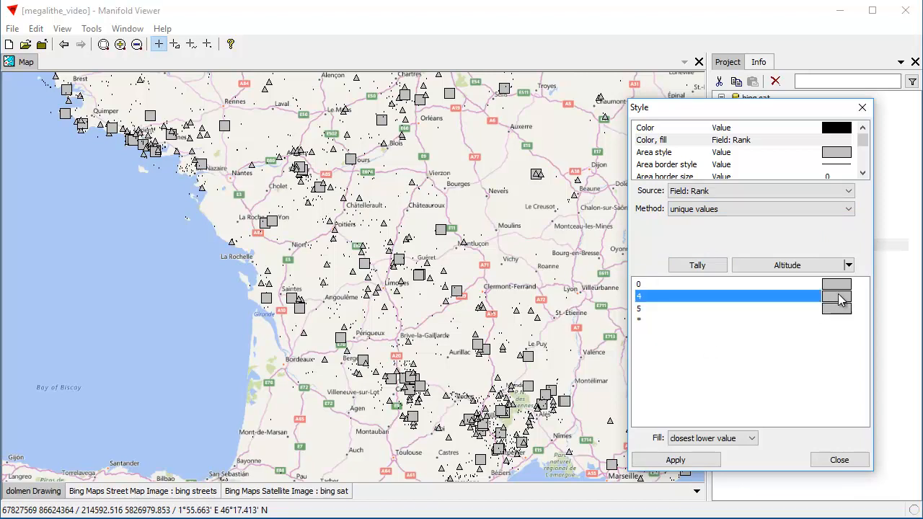
{"action": "left_click", "coordinate": [837, 296]}
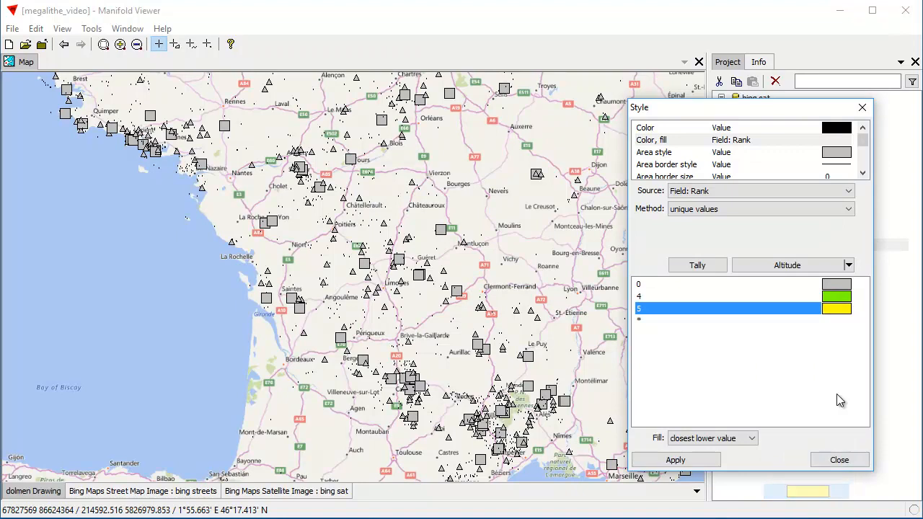
{"action": "left_click", "coordinate": [675, 459]}
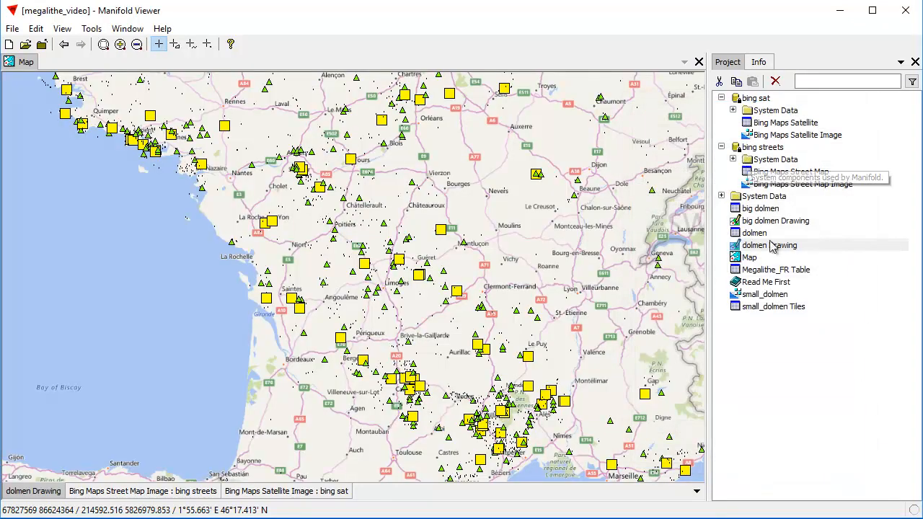
{"action": "mouse_move", "coordinate": [790, 411]}
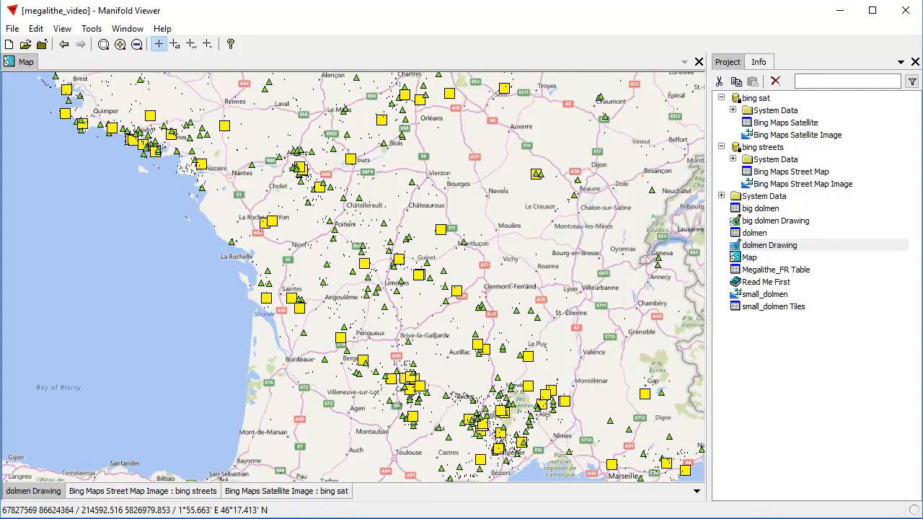
{"action": "mouse_move", "coordinate": [878, 370]}
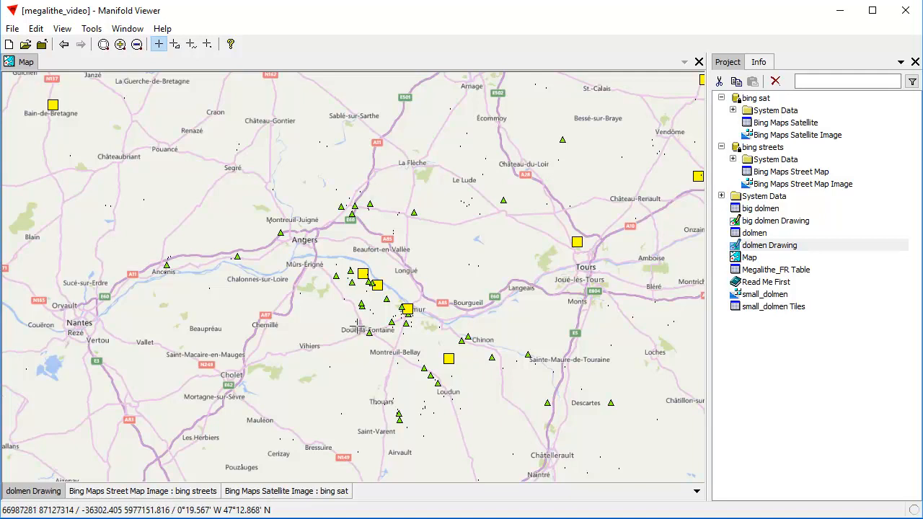
{"action": "mouse_move", "coordinate": [296, 209]}
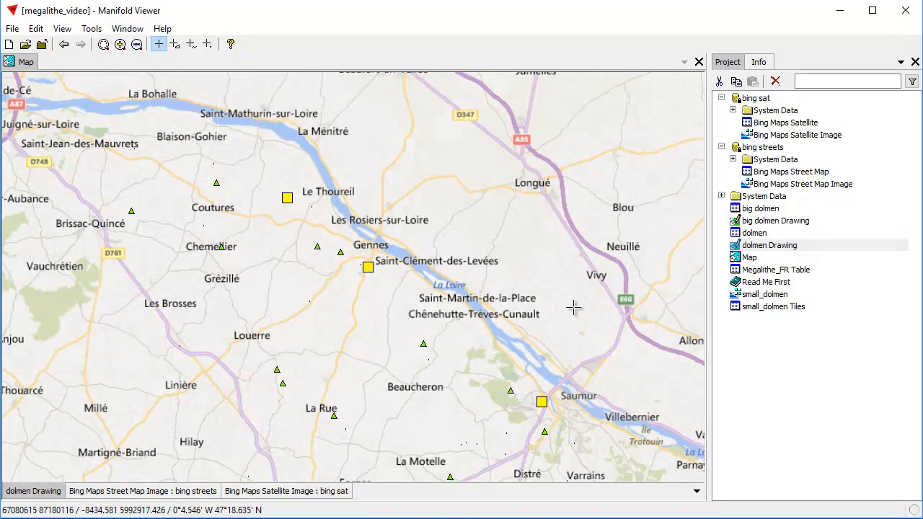
{"action": "mouse_move", "coordinate": [299, 325]}
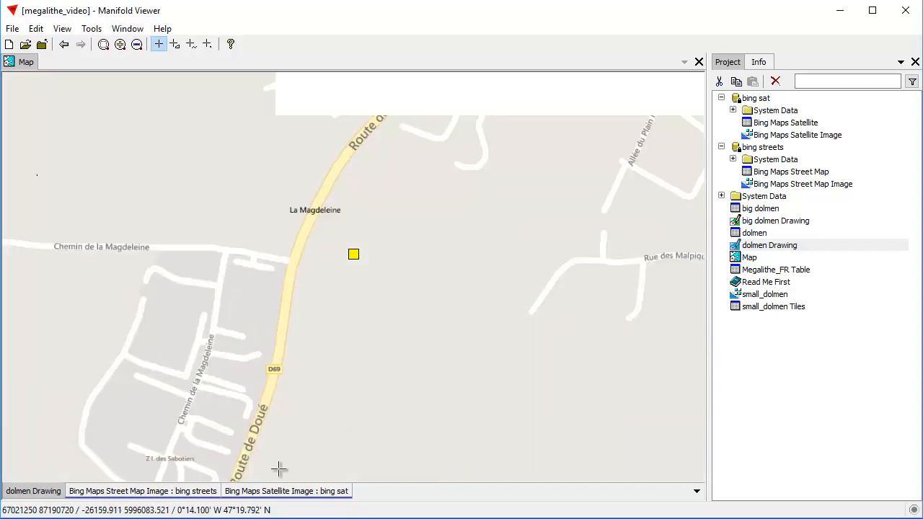
Hide the Bing street map layer to reveal satellite imagery of the Saumur dolmen.
{"action": "left_click", "coordinate": [142, 491]}
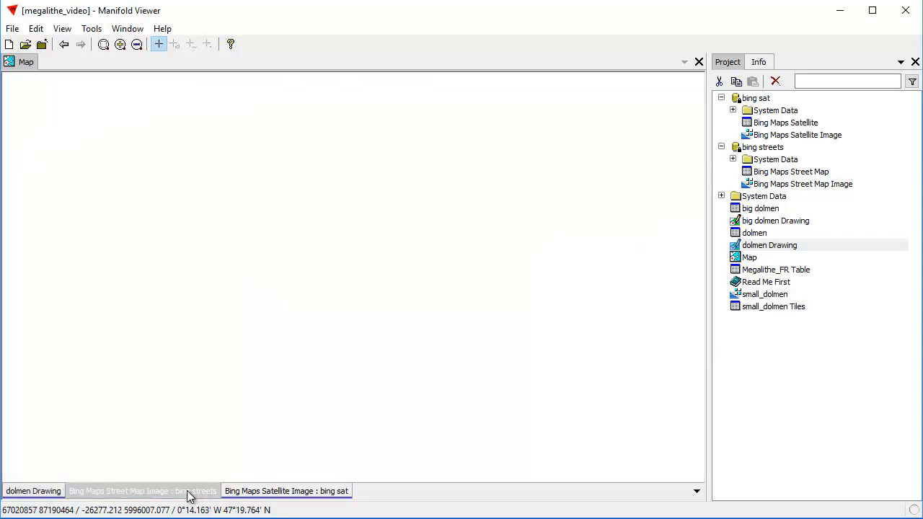
{"action": "left_click", "coordinate": [286, 491]}
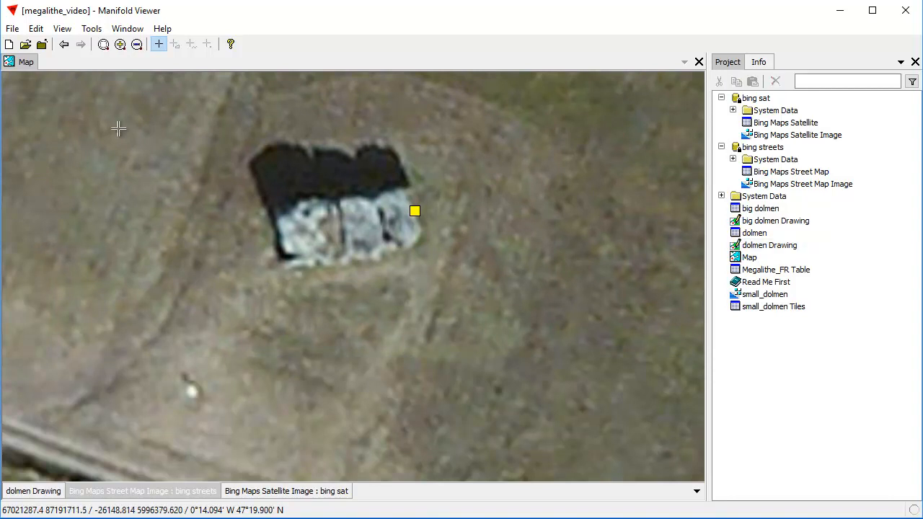
{"action": "left_click", "coordinate": [12, 28]}
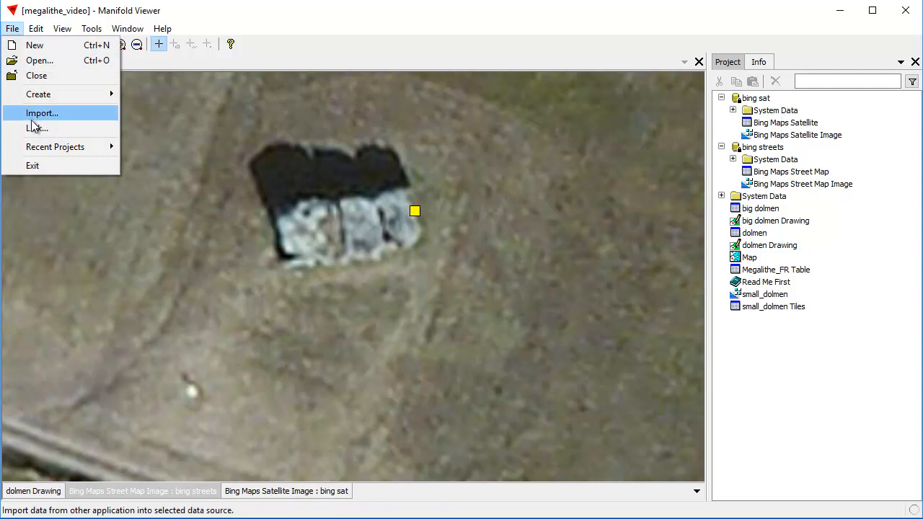
Import the big_dolmen.jpg photo into the project and open the imported image.
{"action": "left_click", "coordinate": [41, 112]}
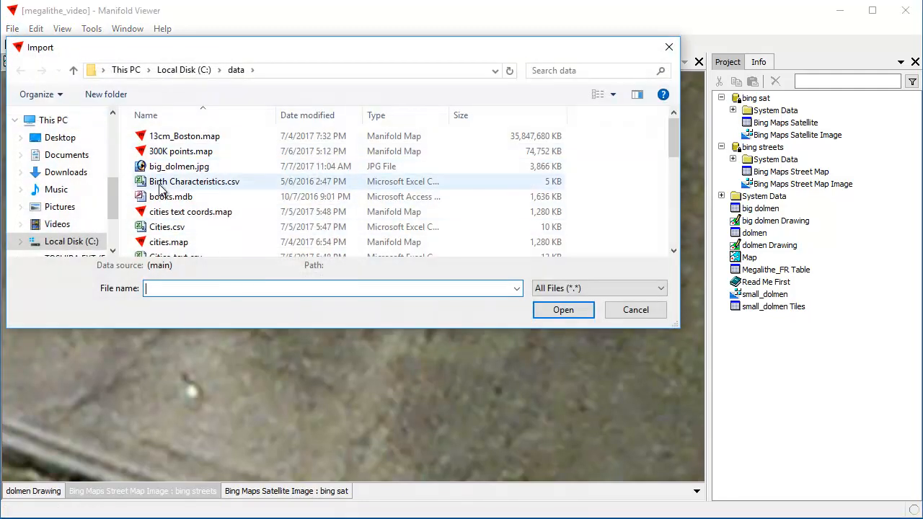
{"action": "left_click", "coordinate": [179, 166]}
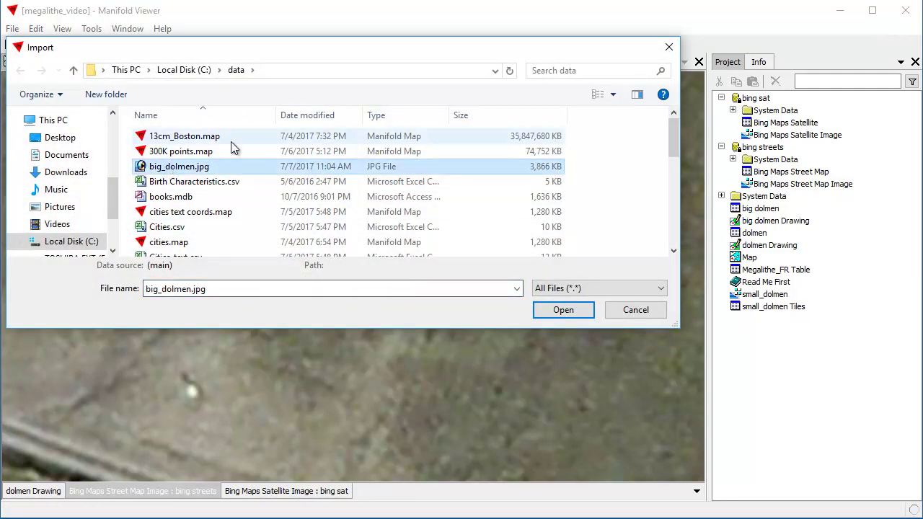
{"action": "left_click", "coordinate": [564, 310]}
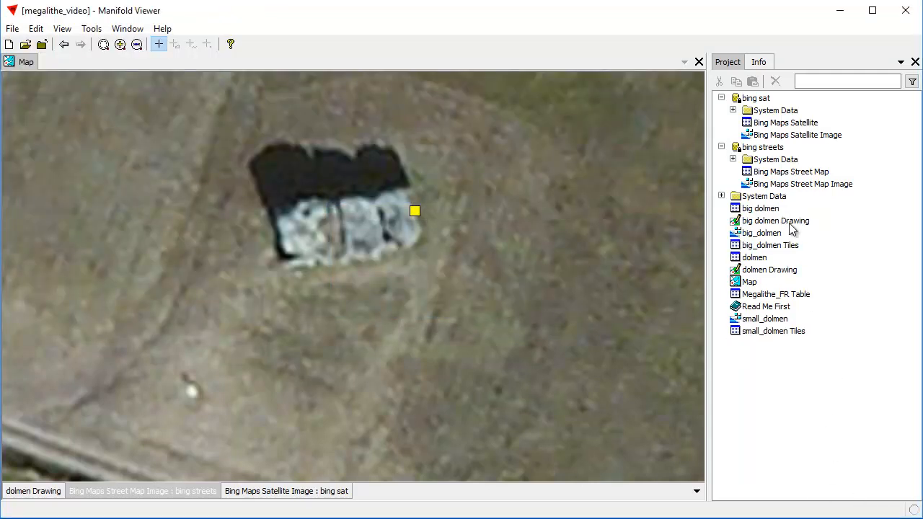
{"action": "mouse_move", "coordinate": [775, 321]}
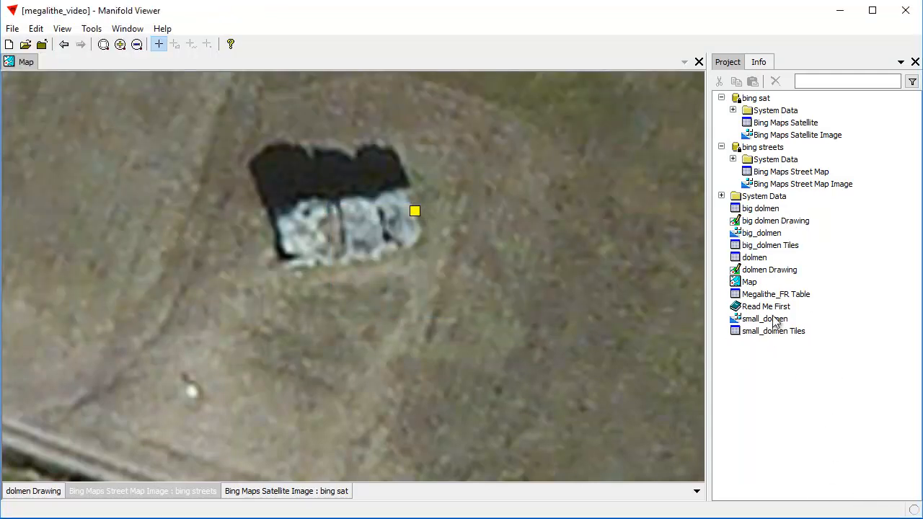
{"action": "double_click", "coordinate": [761, 233]}
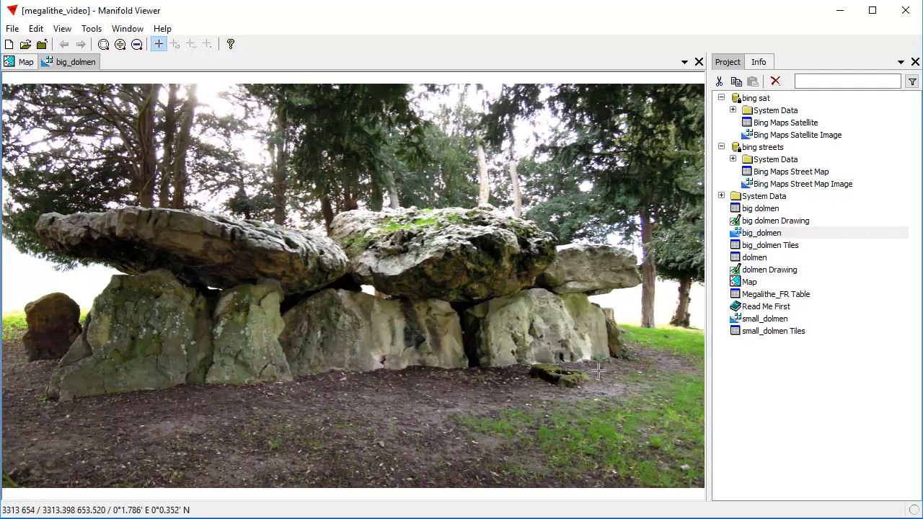
{"action": "mouse_move", "coordinate": [536, 481]}
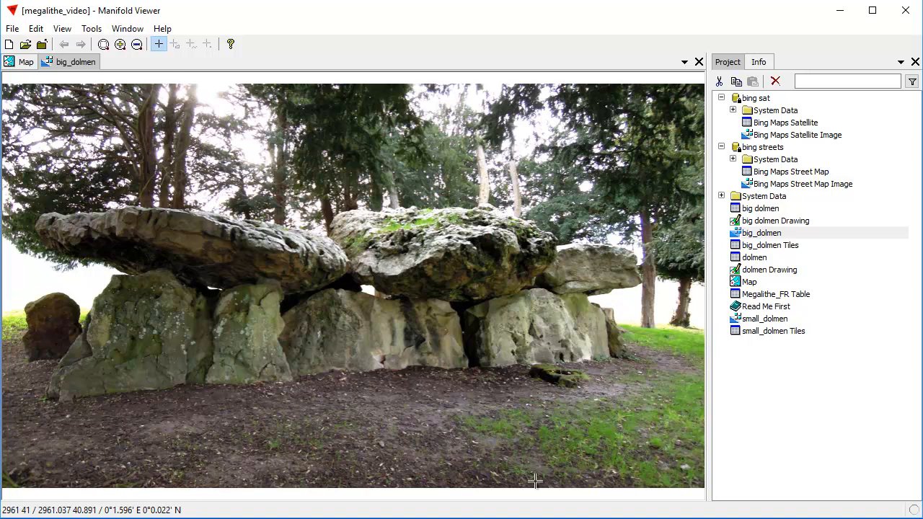
{"action": "mouse_move", "coordinate": [187, 238]}
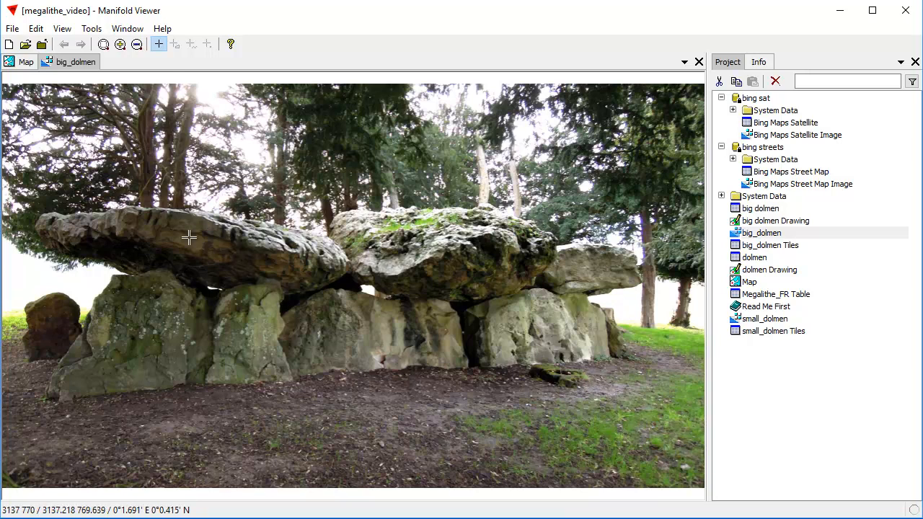
{"action": "mouse_move", "coordinate": [54, 265]}
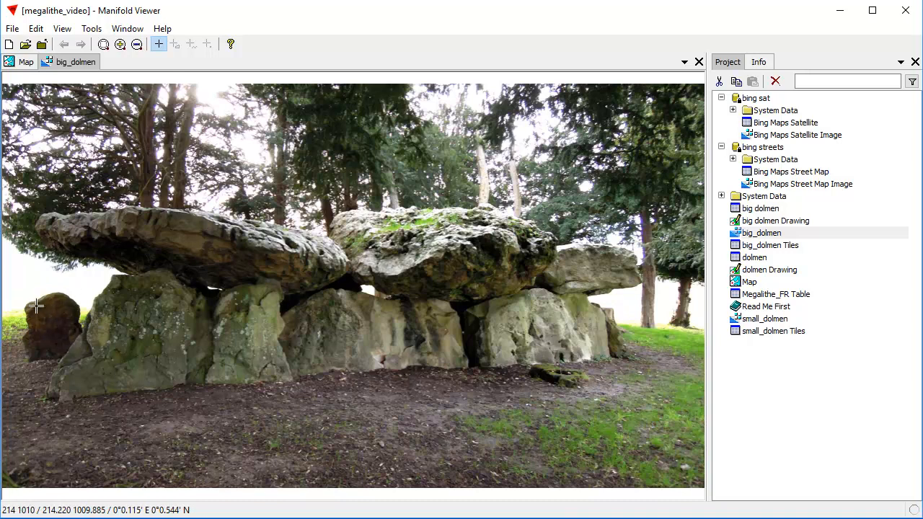
{"action": "mouse_move", "coordinate": [206, 296]}
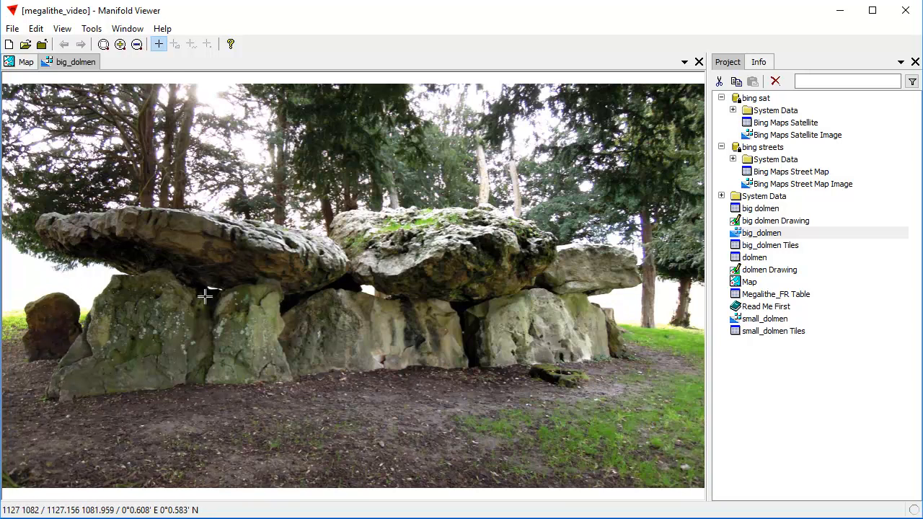
{"action": "mouse_move", "coordinate": [458, 309]}
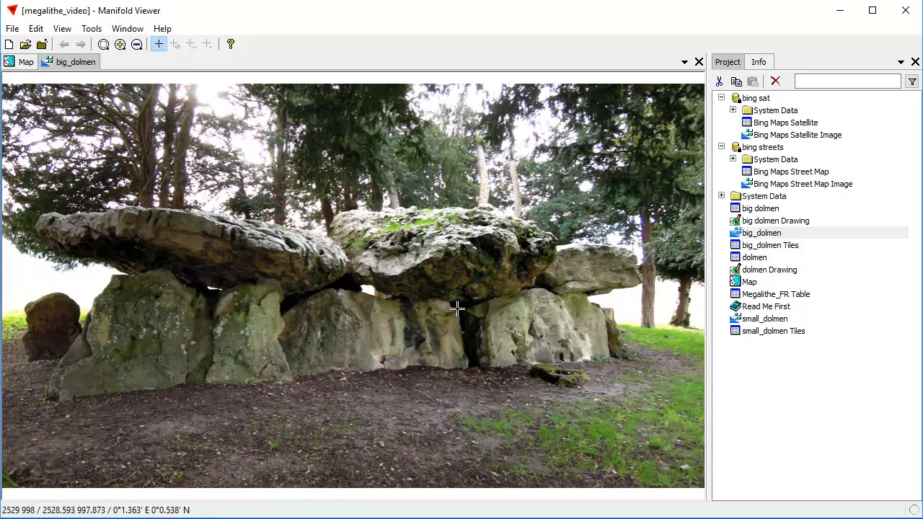
{"action": "mouse_move", "coordinate": [258, 279]}
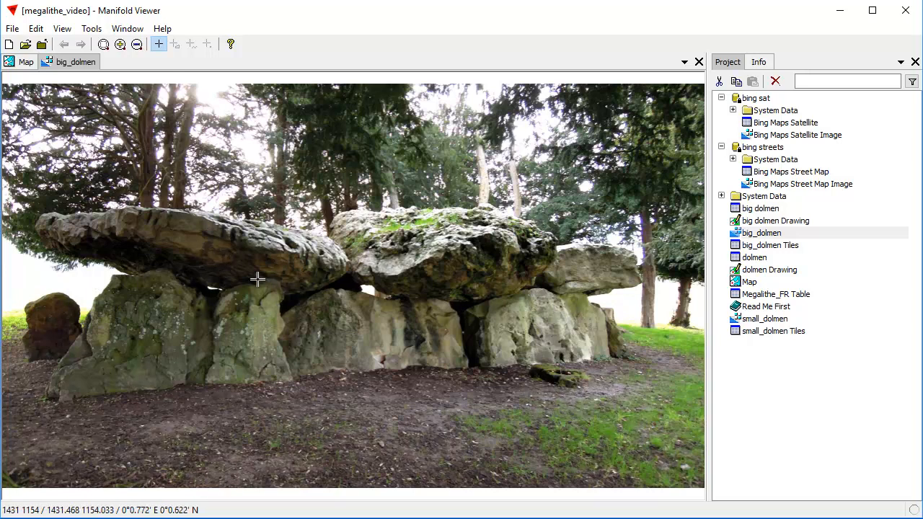
{"action": "mouse_move", "coordinate": [562, 258]}
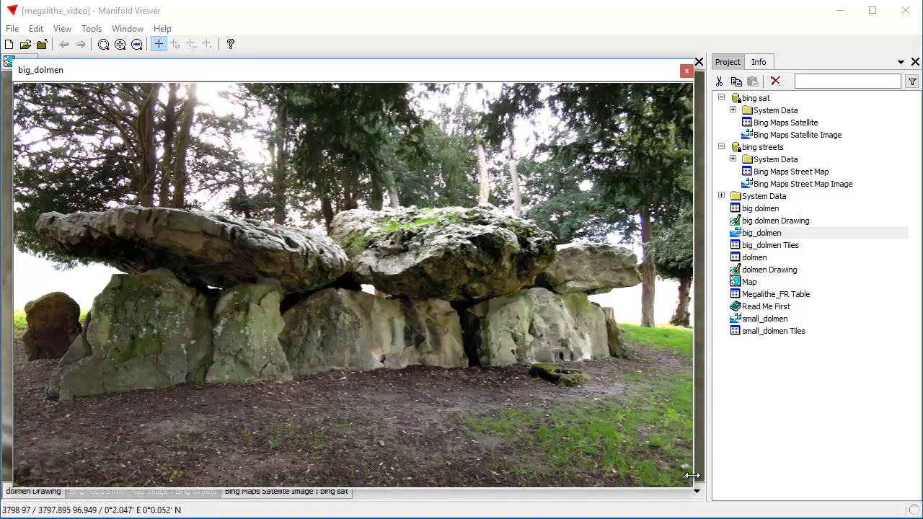
Shrink the big_dolmen photo window over the map, then close it.
{"action": "left_click_drag", "start_coordinate": [692, 476], "coordinate": [447, 321]}
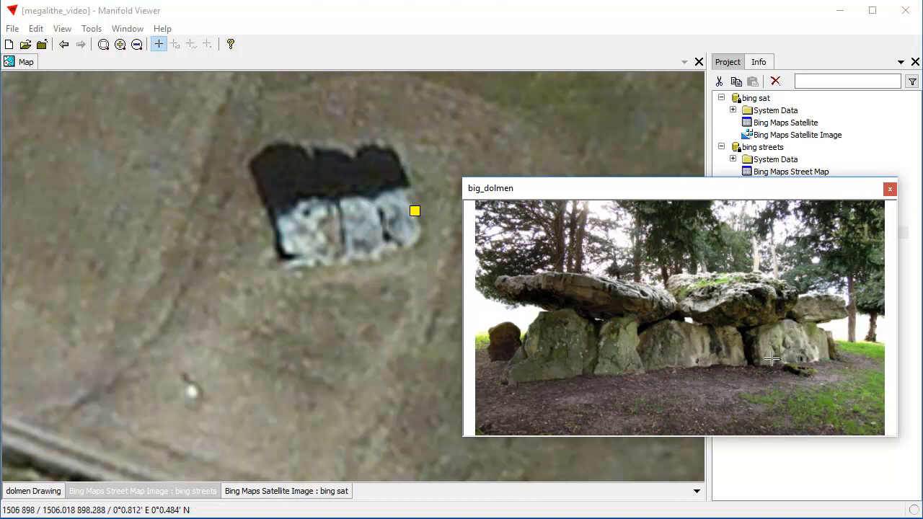
{"action": "mouse_move", "coordinate": [620, 316]}
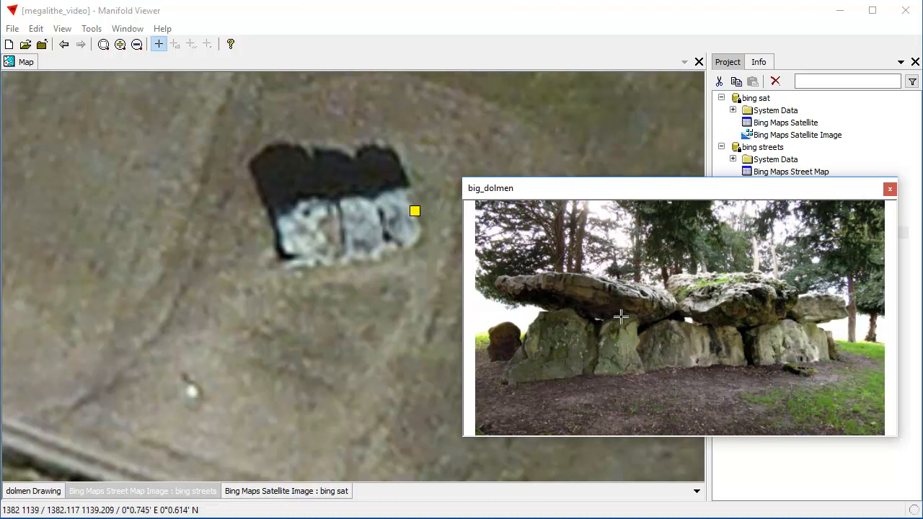
{"action": "mouse_move", "coordinate": [738, 382]}
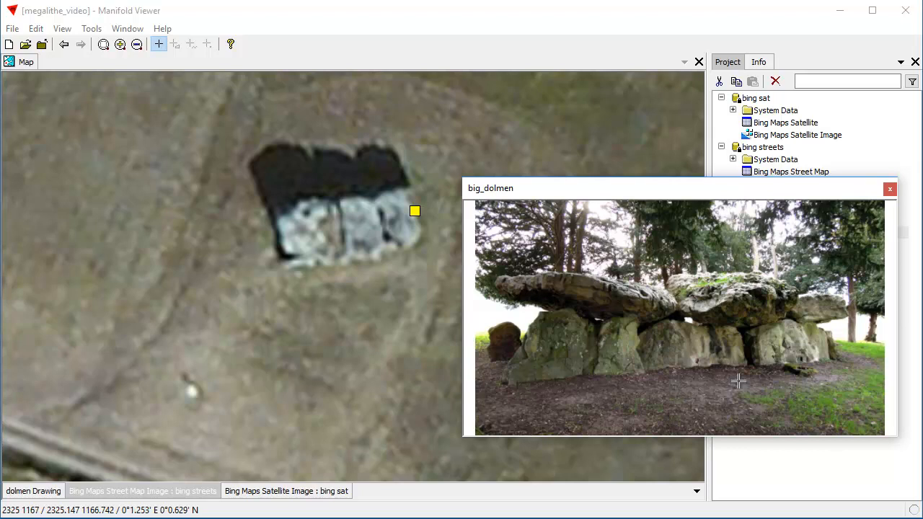
{"action": "mouse_move", "coordinate": [676, 303]}
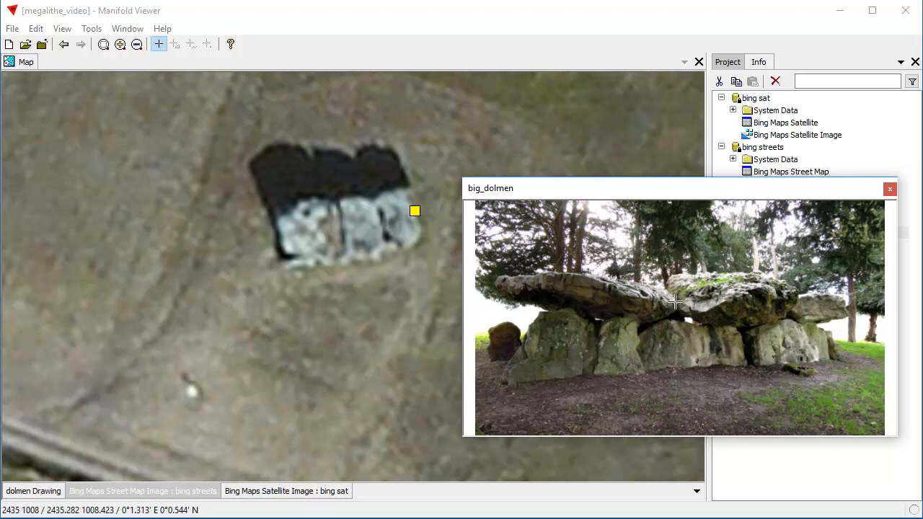
{"action": "mouse_move", "coordinate": [715, 327]}
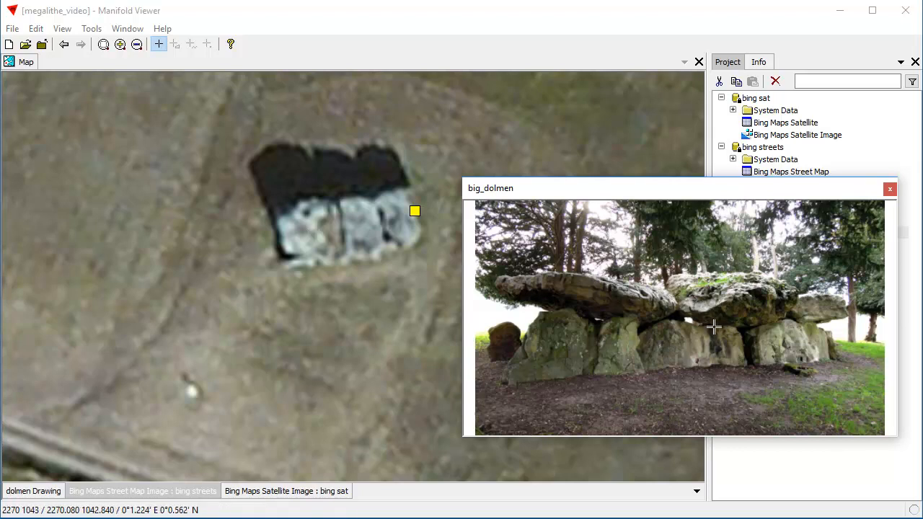
{"action": "mouse_move", "coordinate": [698, 315]}
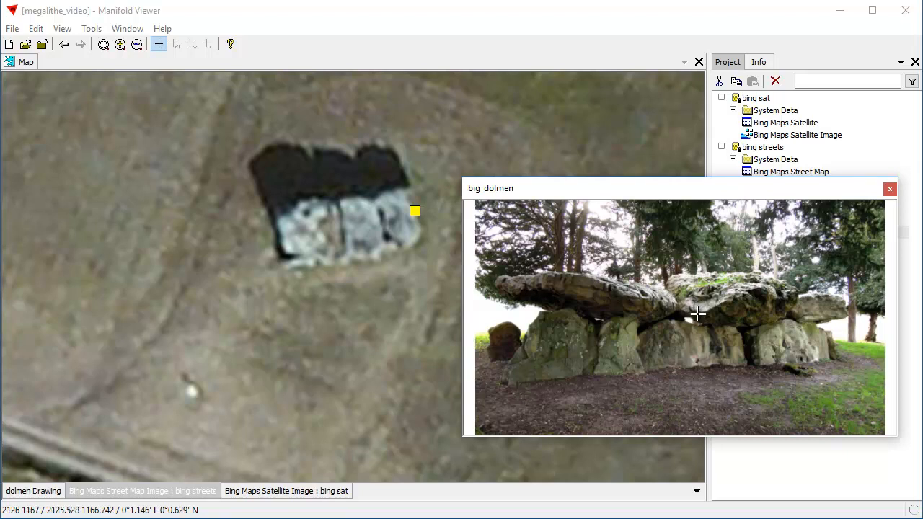
{"action": "mouse_move", "coordinate": [332, 273]}
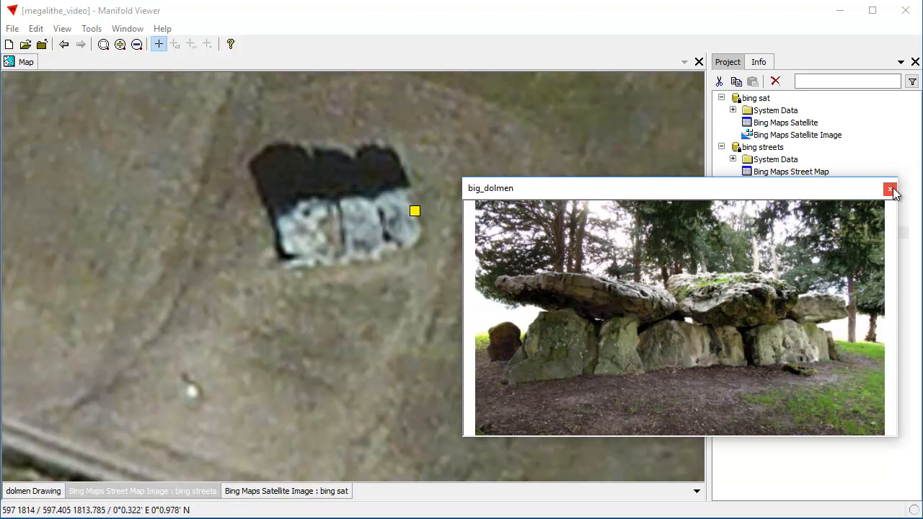
{"action": "left_click", "coordinate": [892, 188]}
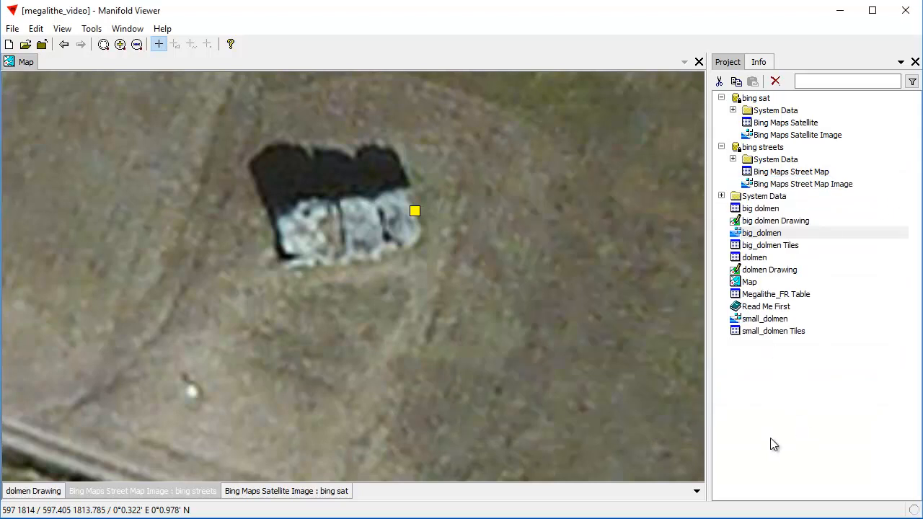
{"action": "mouse_move", "coordinate": [359, 325]}
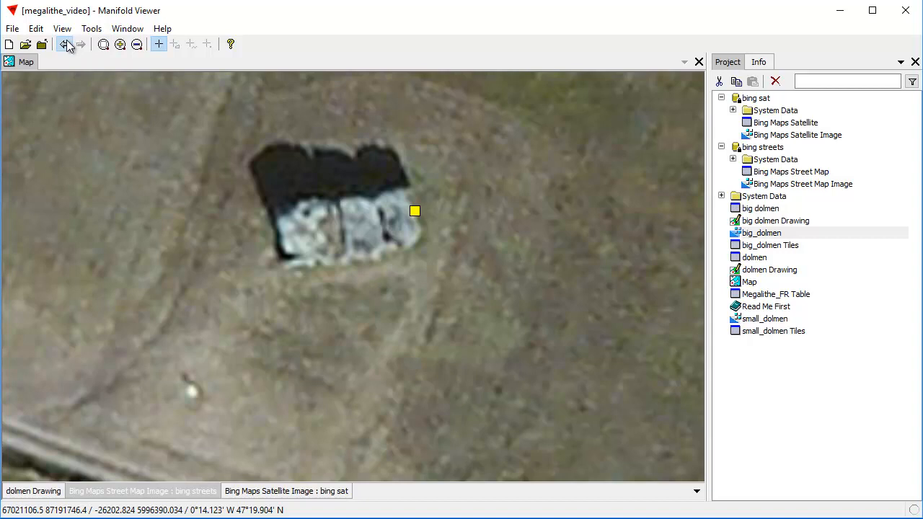
Go back to the previous map view and toggle the Bing street layer on and off.
{"action": "left_click", "coordinate": [64, 44]}
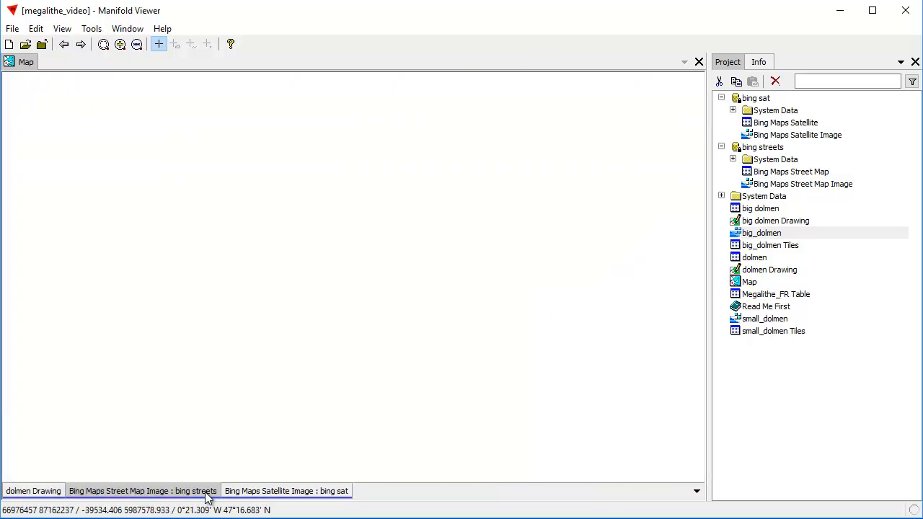
{"action": "left_click", "coordinate": [142, 491]}
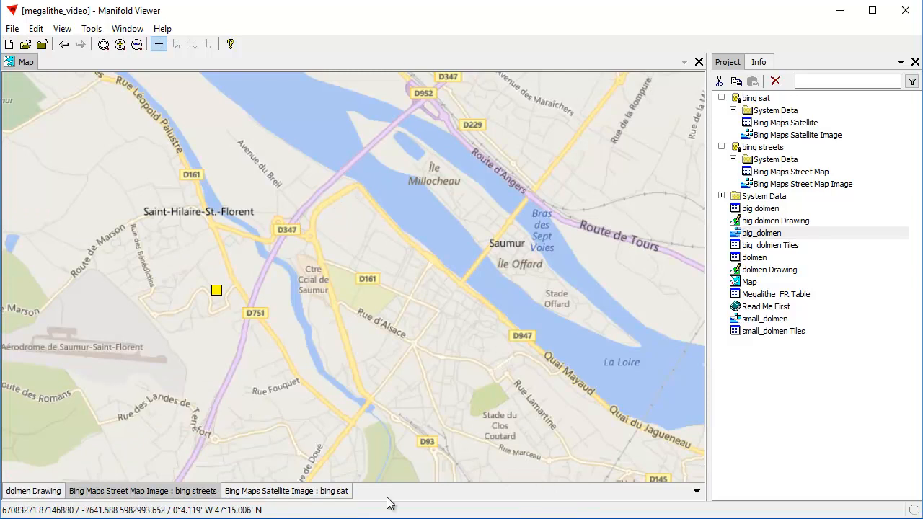
{"action": "left_click", "coordinate": [142, 491]}
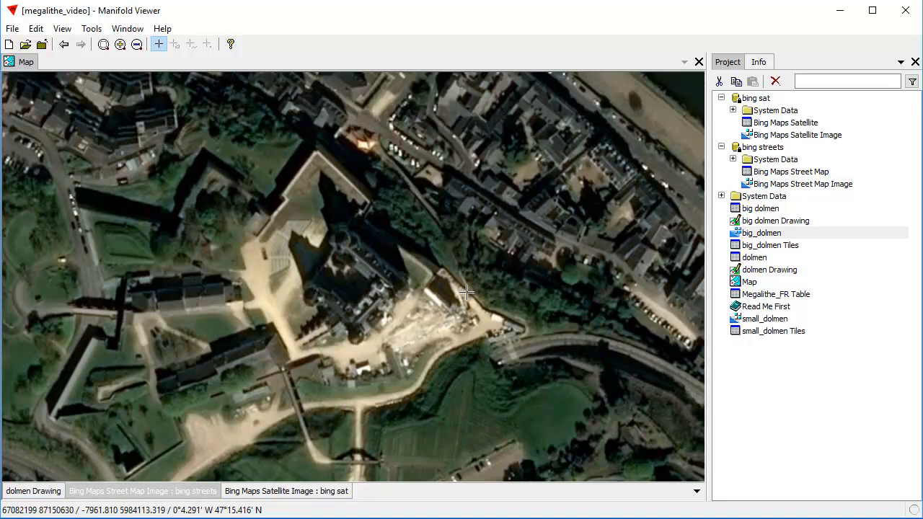
{"action": "mouse_move", "coordinate": [391, 289]}
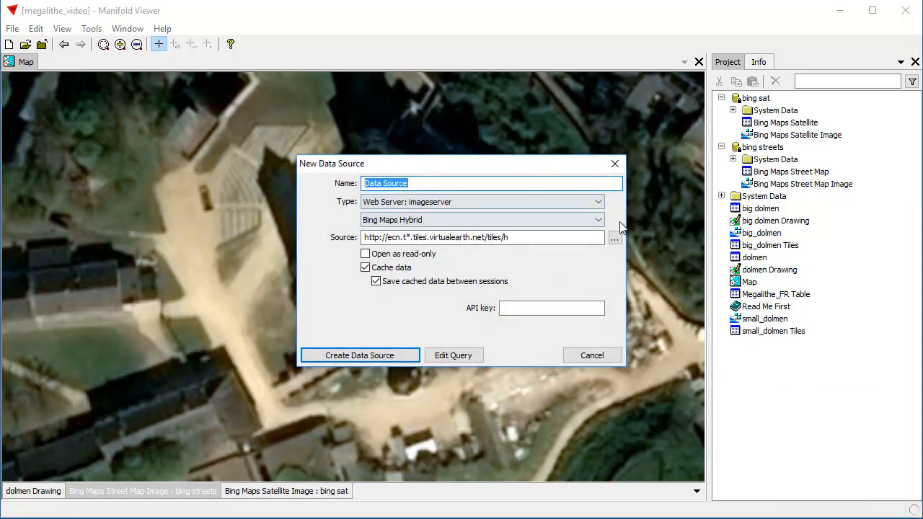
{"action": "mouse_move", "coordinate": [447, 175]}
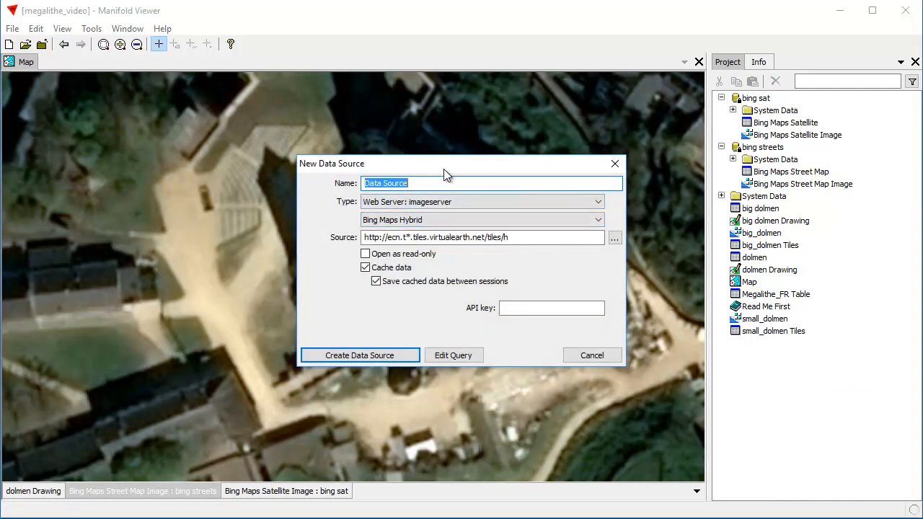
Create a Google Maps Satellite data source named 'g sat' and expand its contents.
{"action": "type", "text": "g sat"}
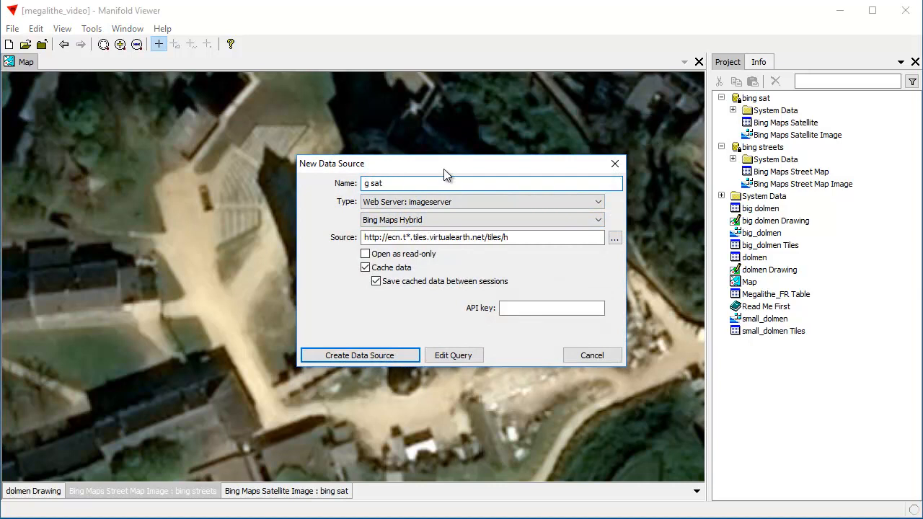
{"action": "left_click", "coordinate": [598, 220]}
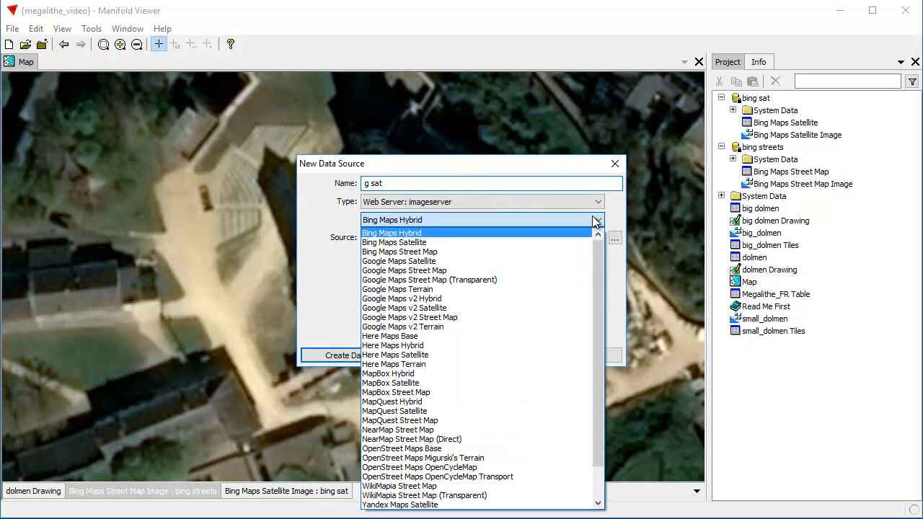
{"action": "left_click", "coordinate": [399, 260]}
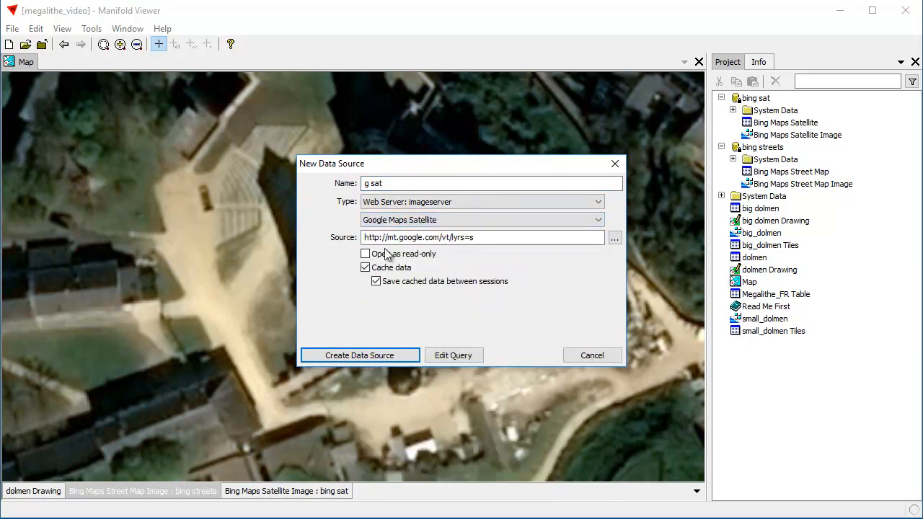
{"action": "left_click", "coordinate": [359, 355]}
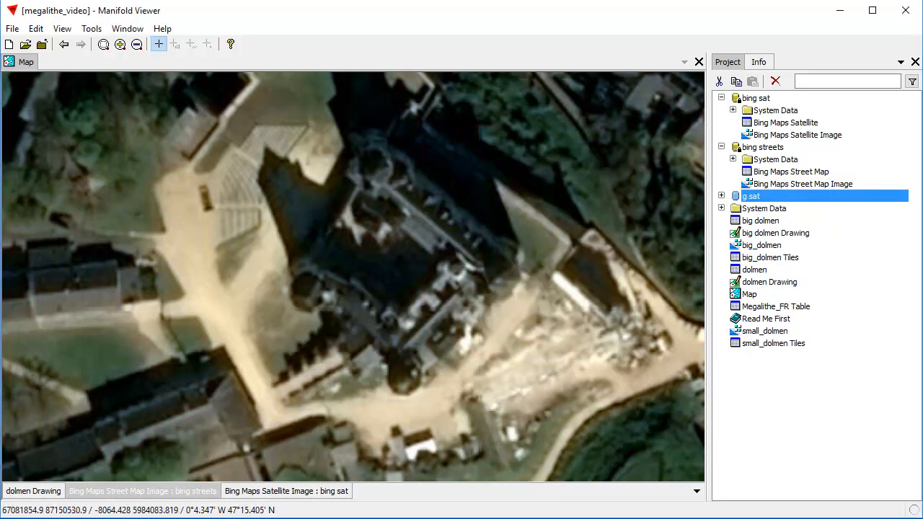
{"action": "left_click", "coordinate": [722, 195]}
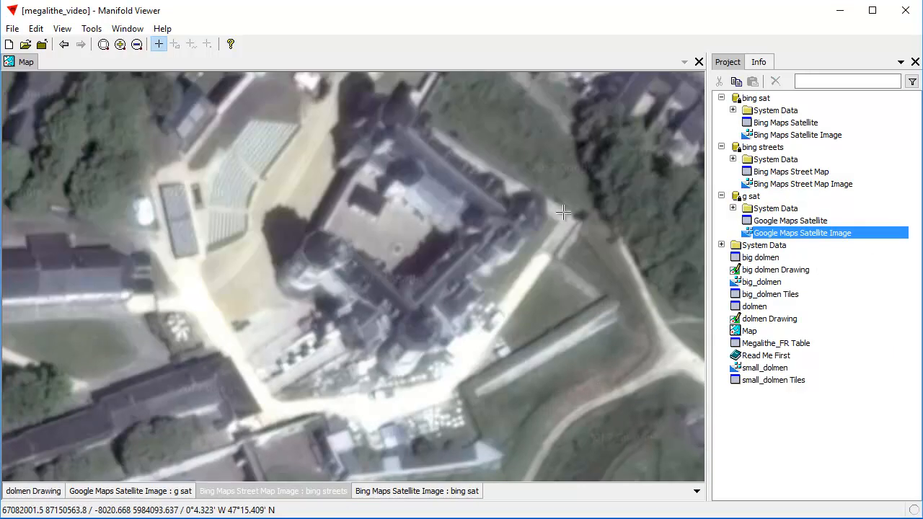
{"action": "mouse_move", "coordinate": [417, 254]}
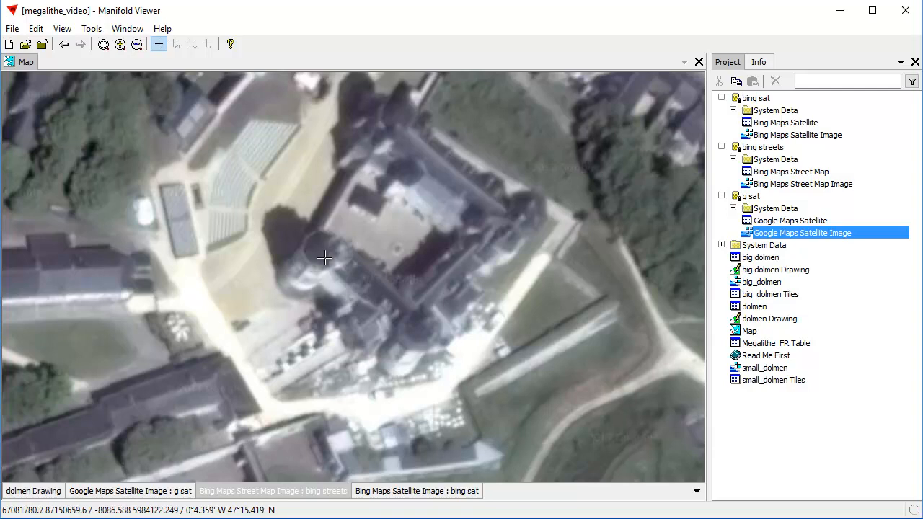
{"action": "mouse_move", "coordinate": [381, 300]}
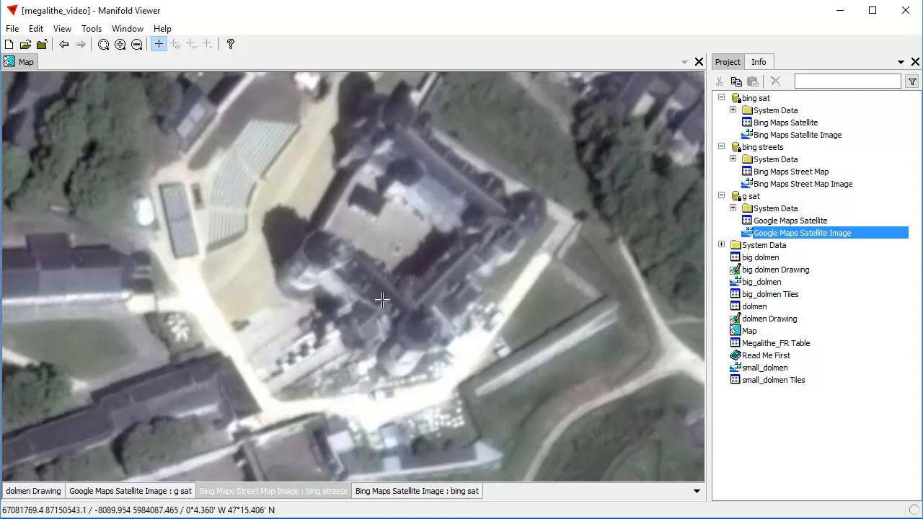
{"action": "mouse_move", "coordinate": [319, 496]}
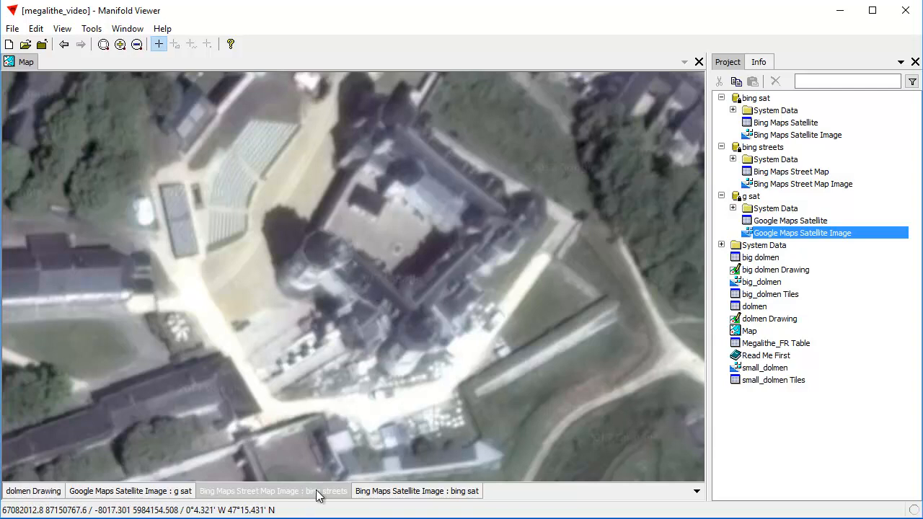
Toggle the Bing street and Google satellite layer tabs to compare the imagery.
{"action": "left_click", "coordinate": [272, 491]}
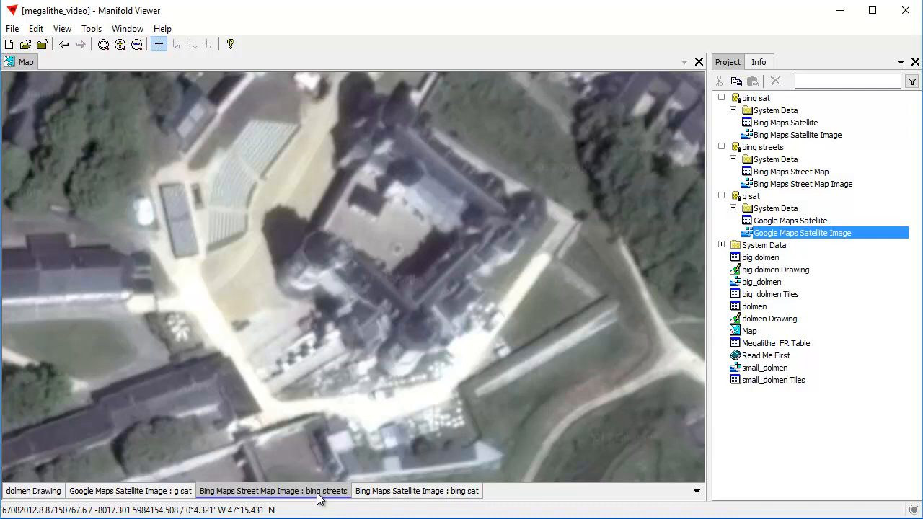
{"action": "left_click", "coordinate": [130, 490]}
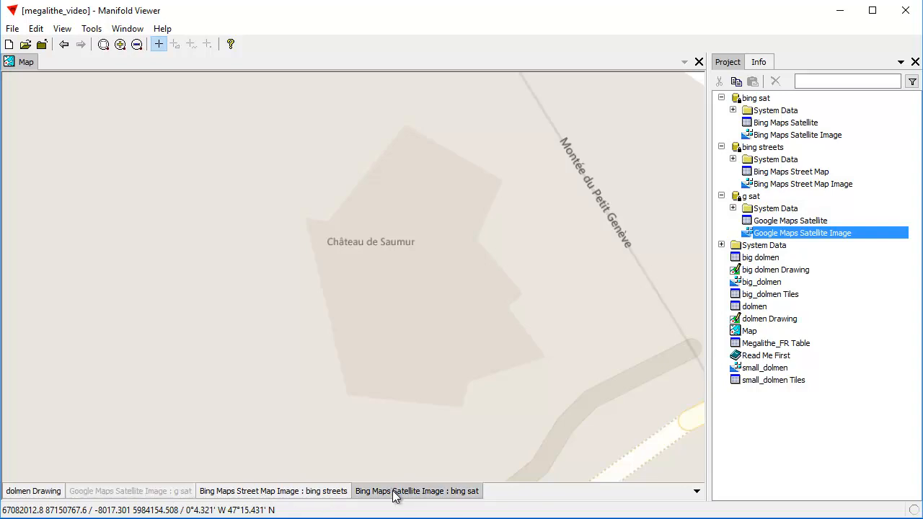
{"action": "mouse_move", "coordinate": [171, 492]}
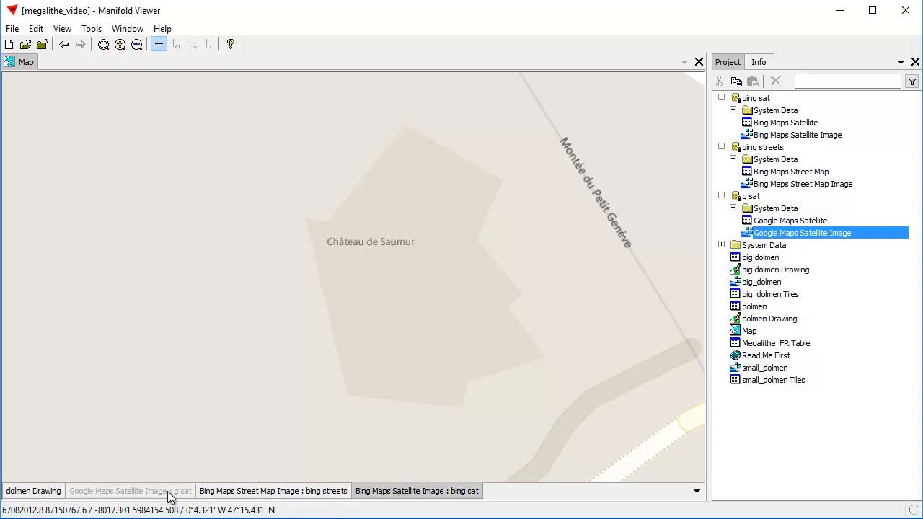
{"action": "left_click", "coordinate": [273, 491]}
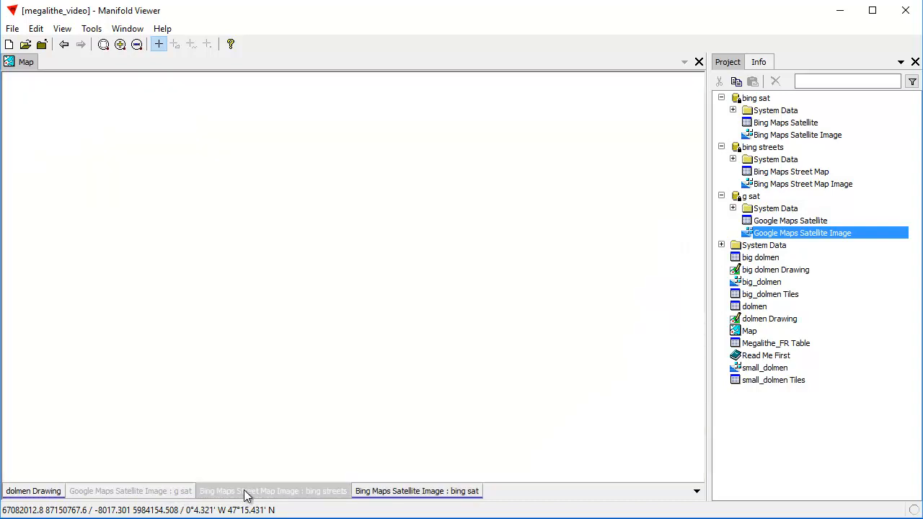
{"action": "left_click", "coordinate": [130, 491]}
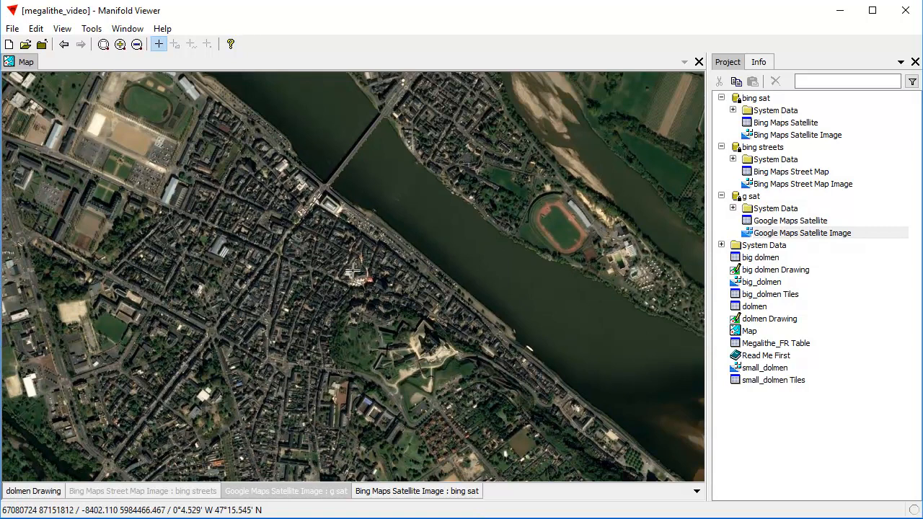
{"action": "mouse_move", "coordinate": [332, 115]}
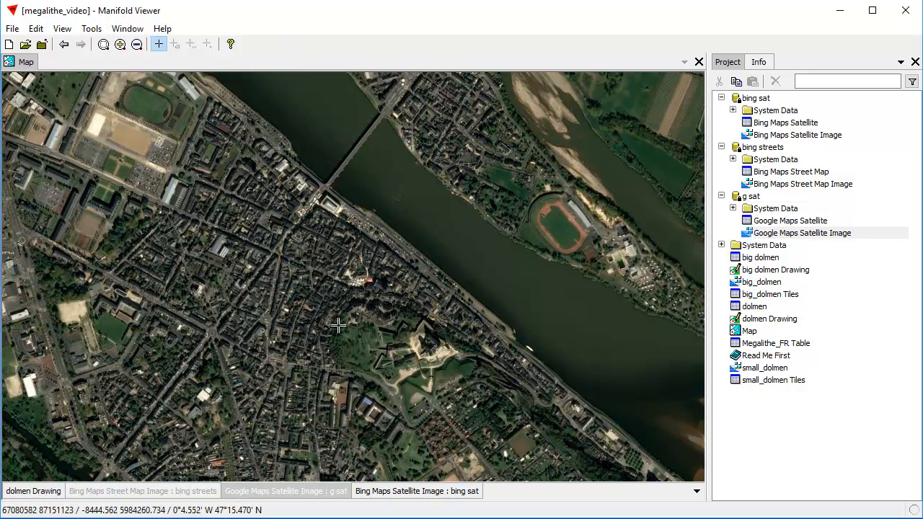
{"action": "mouse_move", "coordinate": [367, 214]}
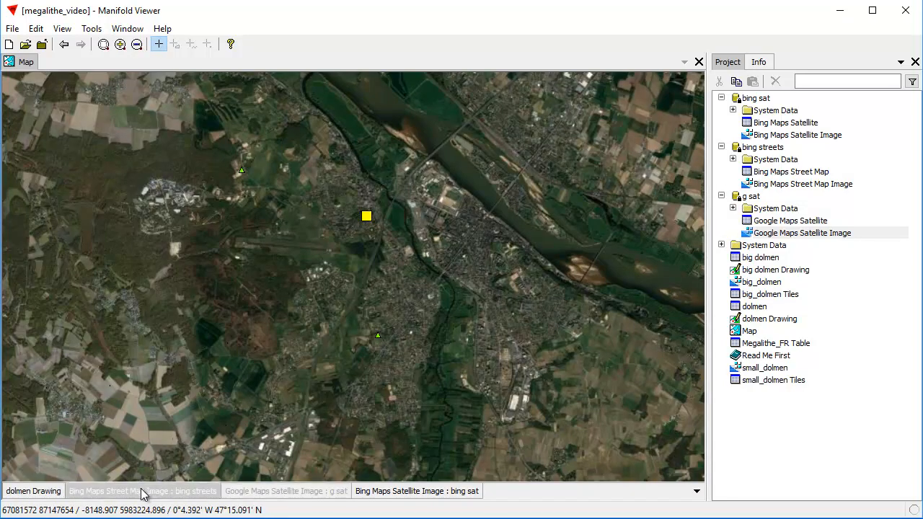
Turn the Bing Maps Street Map Image layer back on over Saumur.
{"action": "left_click", "coordinate": [142, 491]}
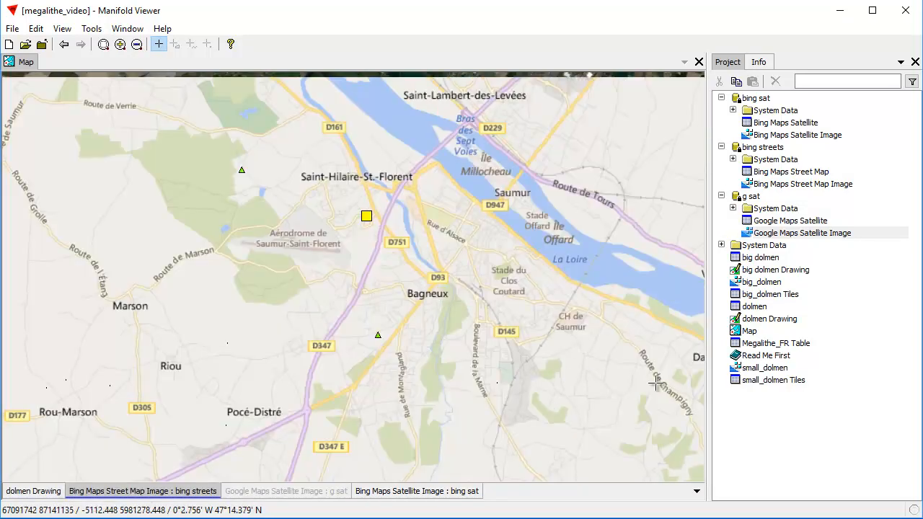